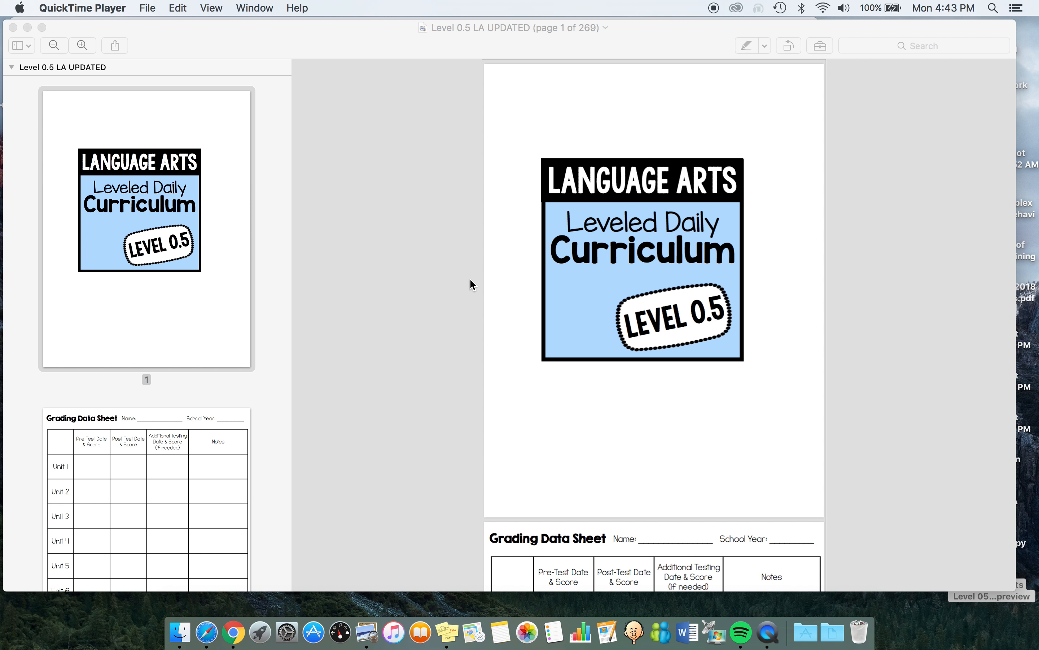
{"action": "mouse_move", "coordinate": [317, 286]}
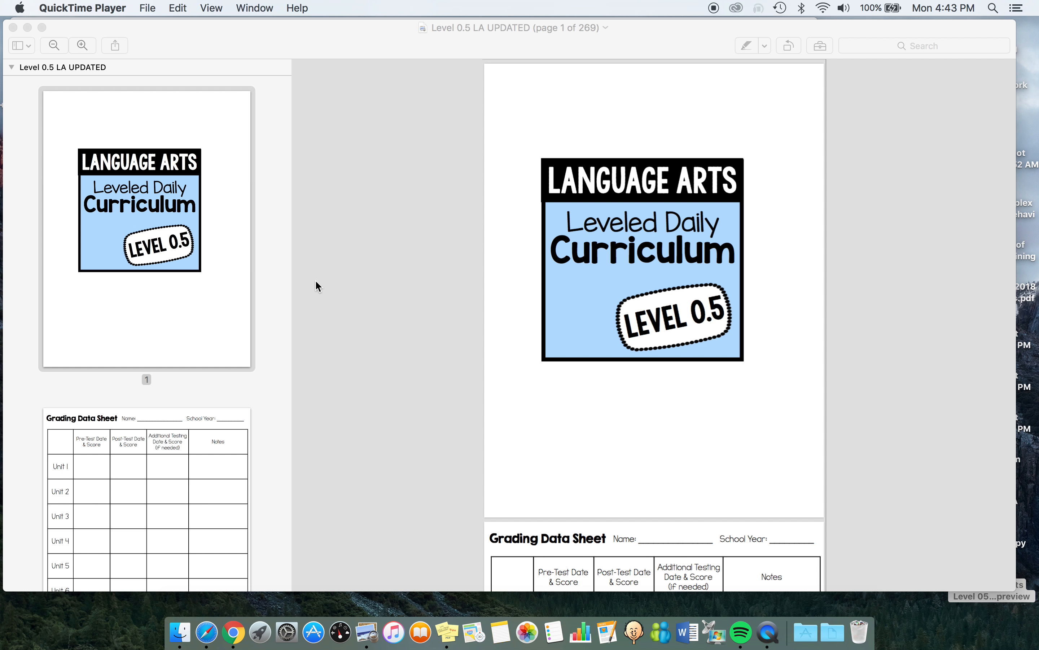
{"action": "mouse_move", "coordinate": [200, 277]}
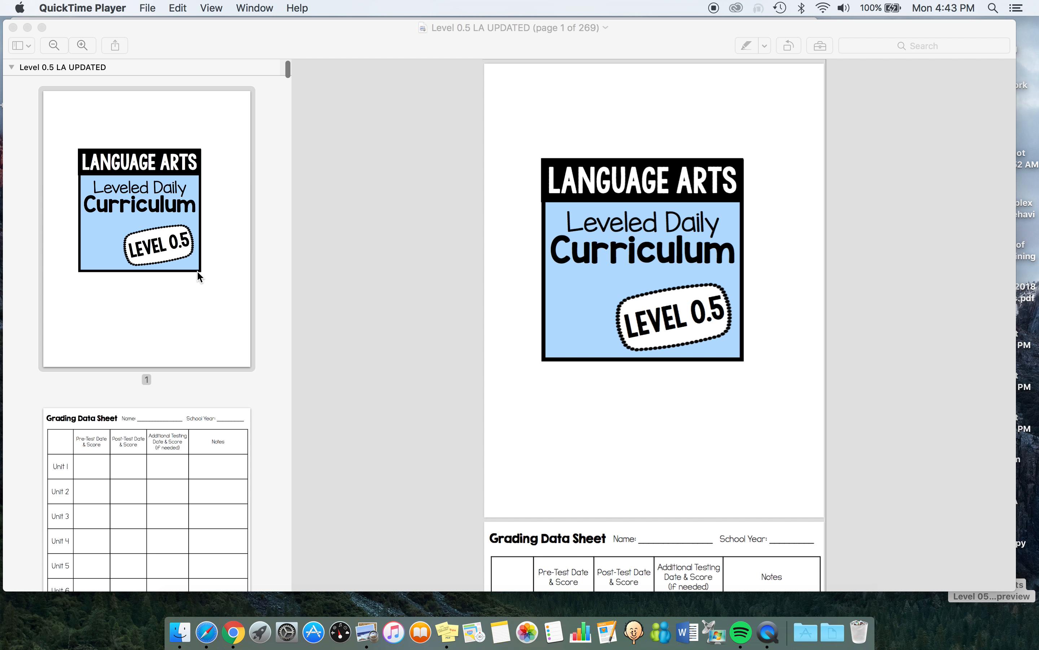
{"action": "scroll", "scroll_direction": "down", "scroll_amount": 3}
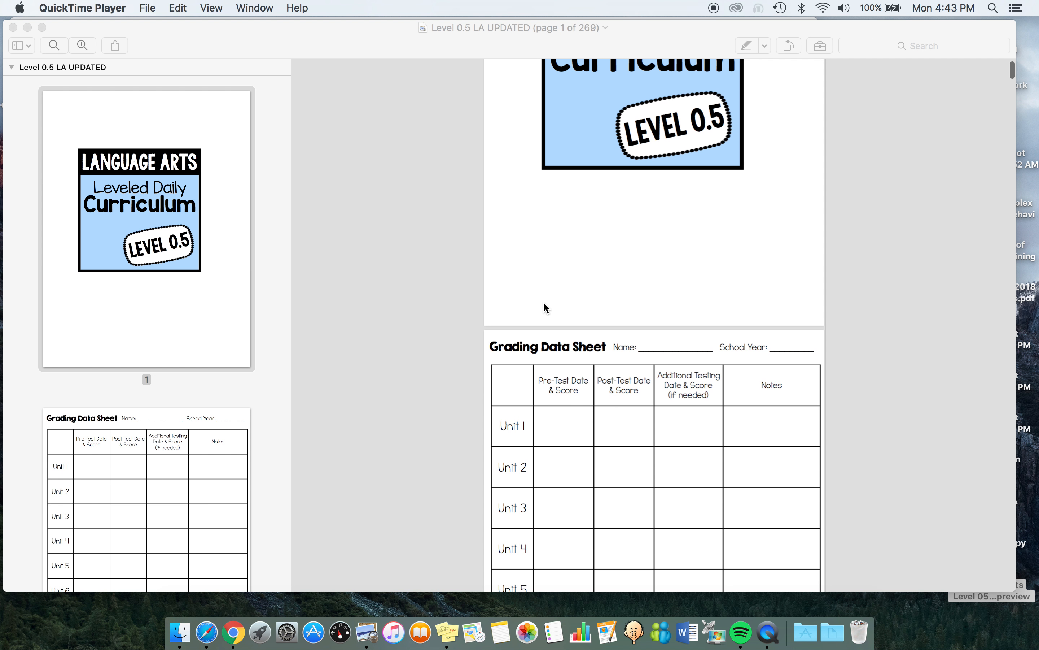
{"action": "mouse_move", "coordinate": [863, 507]}
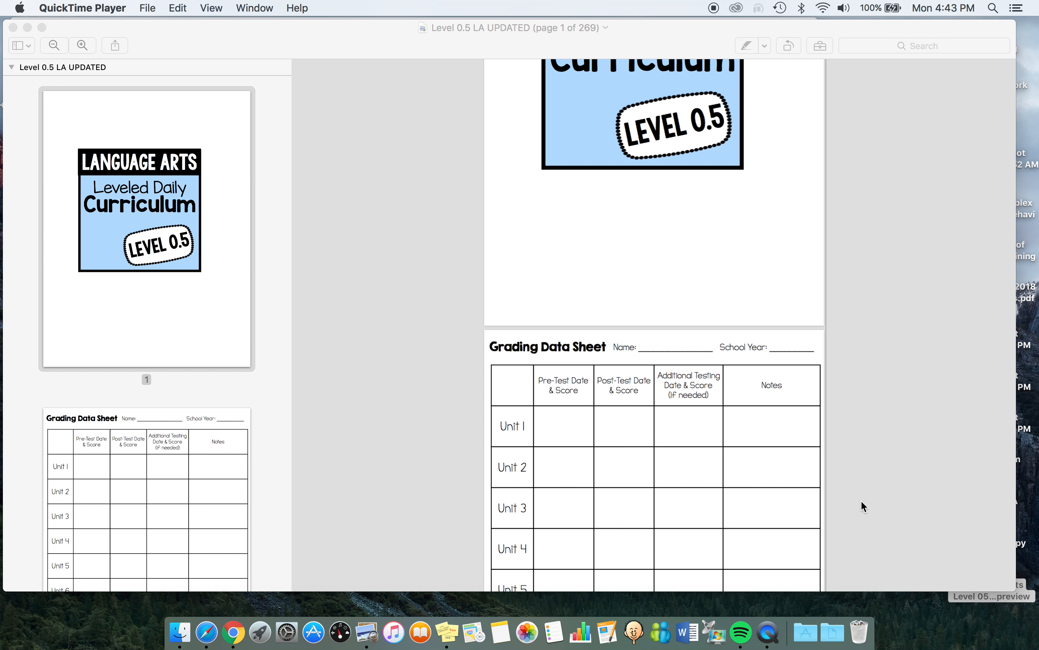
{"action": "scroll", "scroll_direction": "down", "scroll_amount": 3}
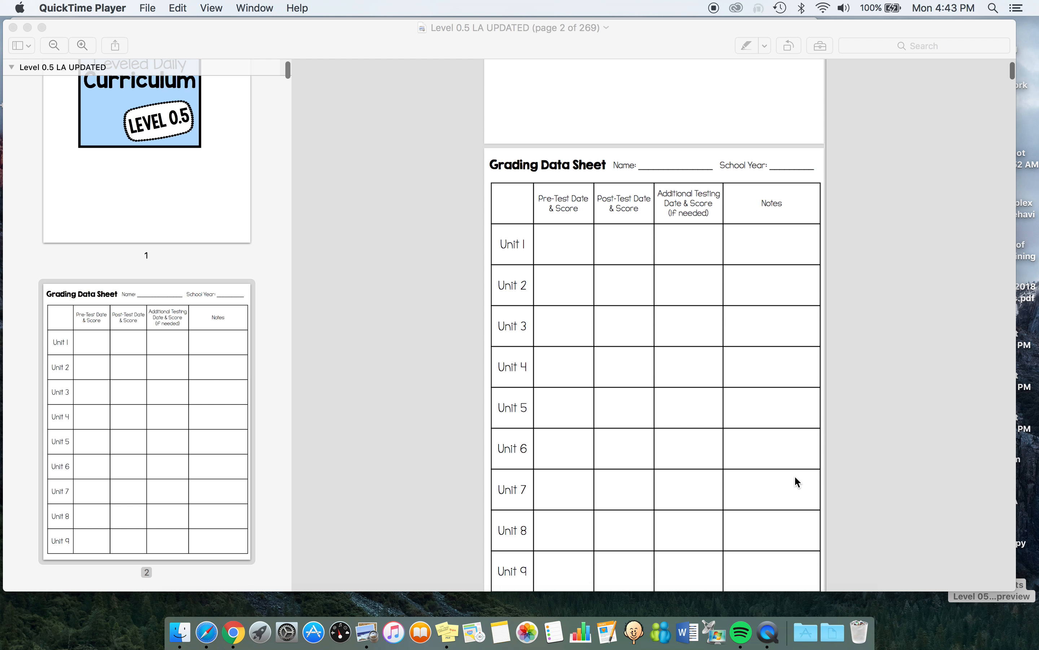
{"action": "scroll", "scroll_direction": "up", "scroll_amount": 3}
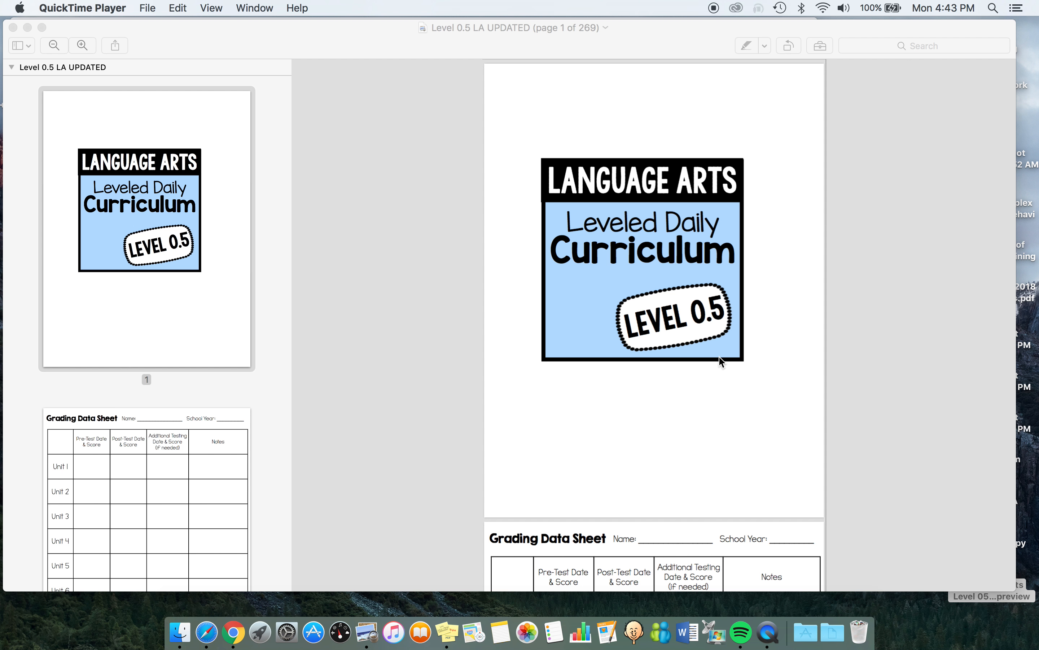
{"action": "scroll", "scroll_direction": "down", "scroll_amount": 3}
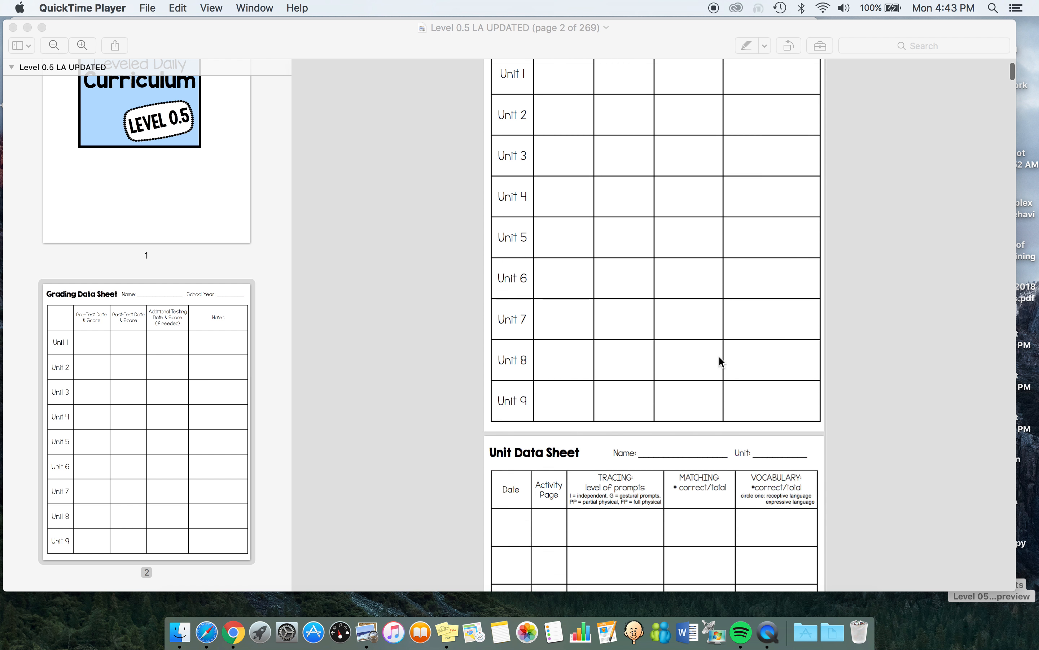
{"action": "scroll", "scroll_direction": "down", "scroll_amount": 3}
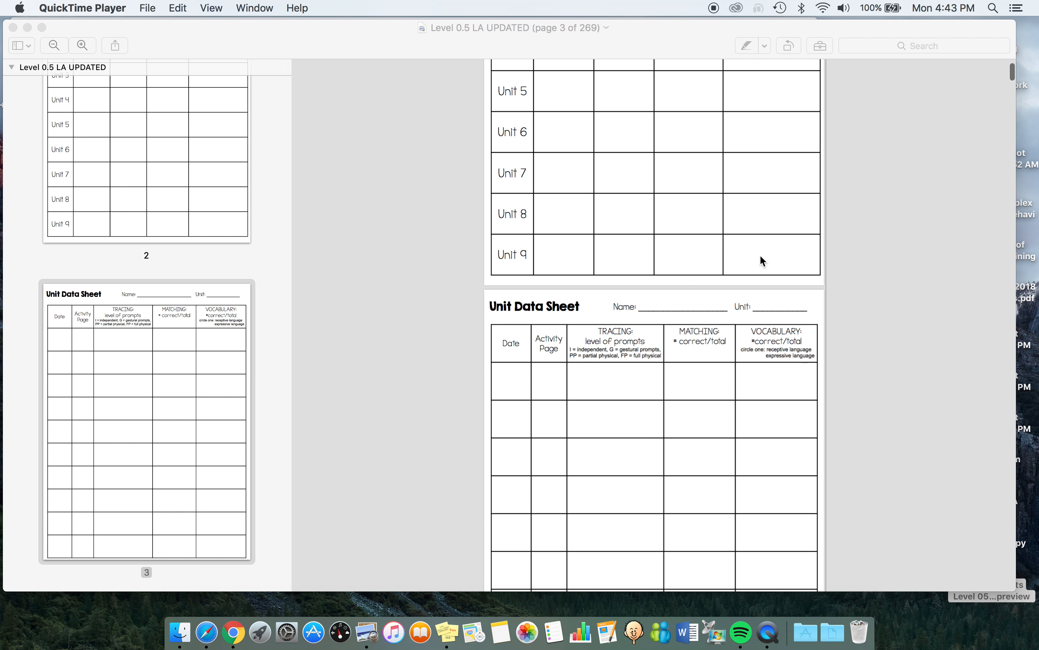
{"action": "scroll", "scroll_direction": "up", "scroll_amount": 3}
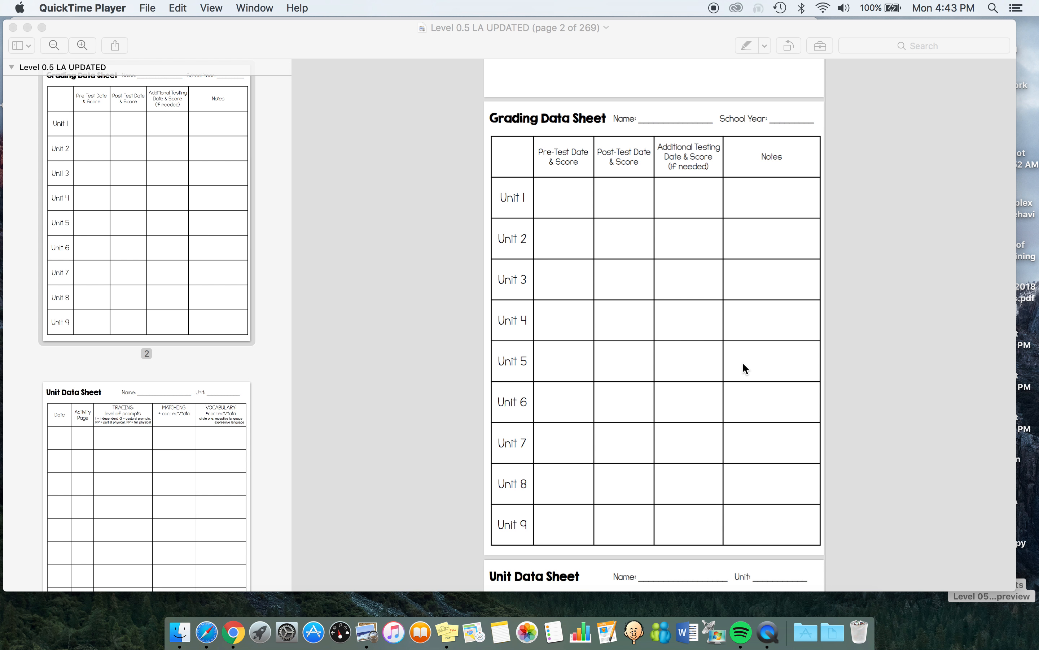
{"action": "scroll", "scroll_direction": "down", "scroll_amount": 3}
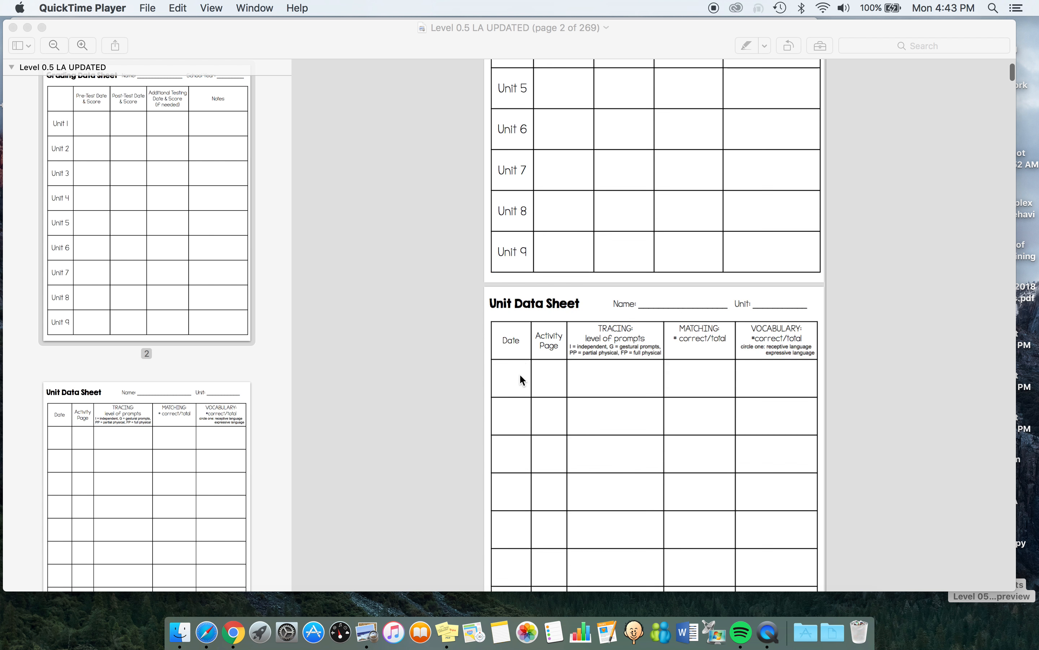
{"action": "scroll", "scroll_direction": "down", "scroll_amount": 3}
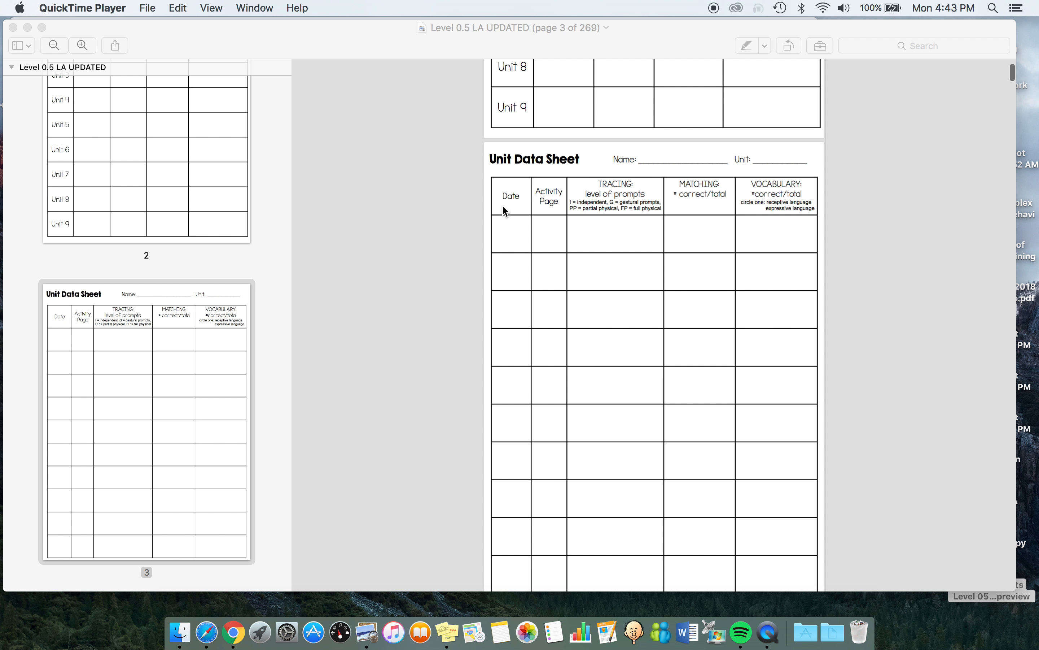
{"action": "mouse_move", "coordinate": [640, 222]}
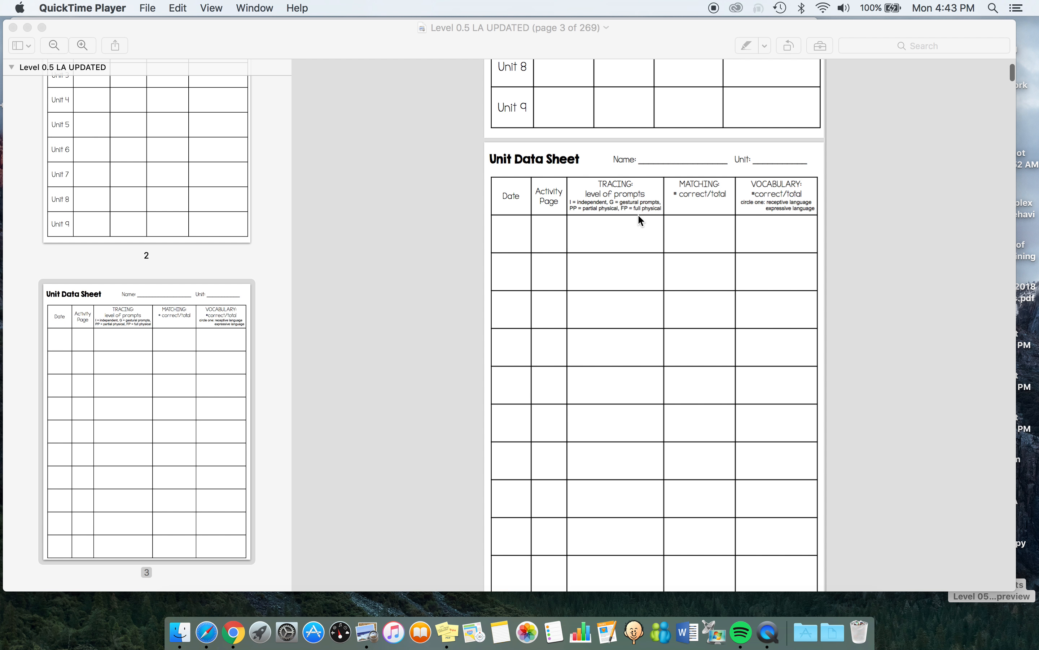
{"action": "mouse_move", "coordinate": [750, 242]}
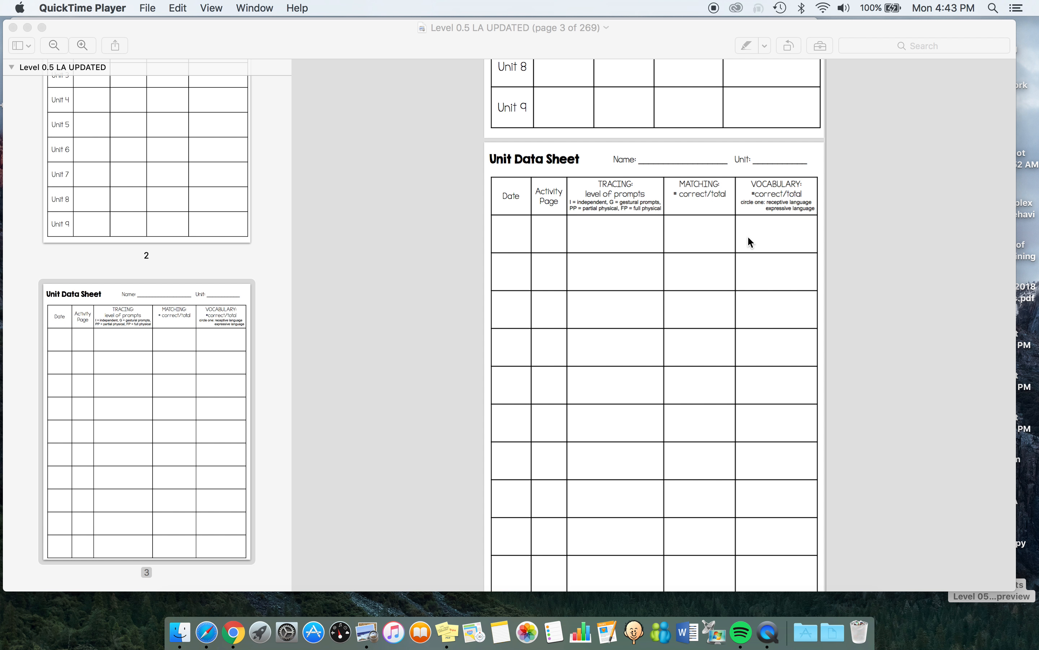
{"action": "mouse_move", "coordinate": [609, 253]}
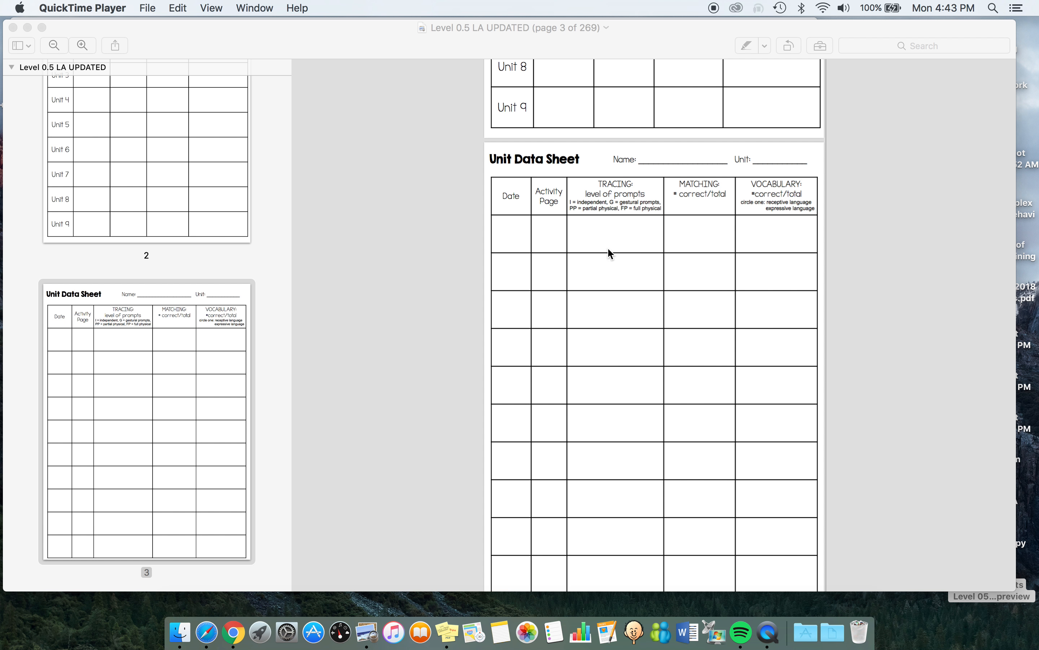
{"action": "mouse_move", "coordinate": [631, 245]}
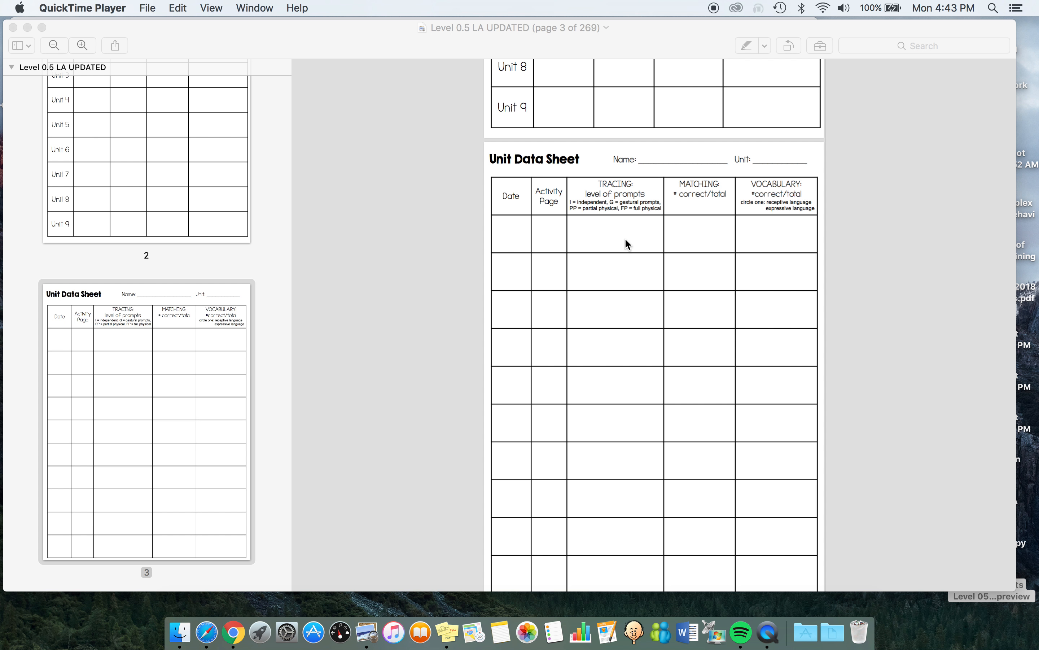
{"action": "mouse_move", "coordinate": [669, 263]}
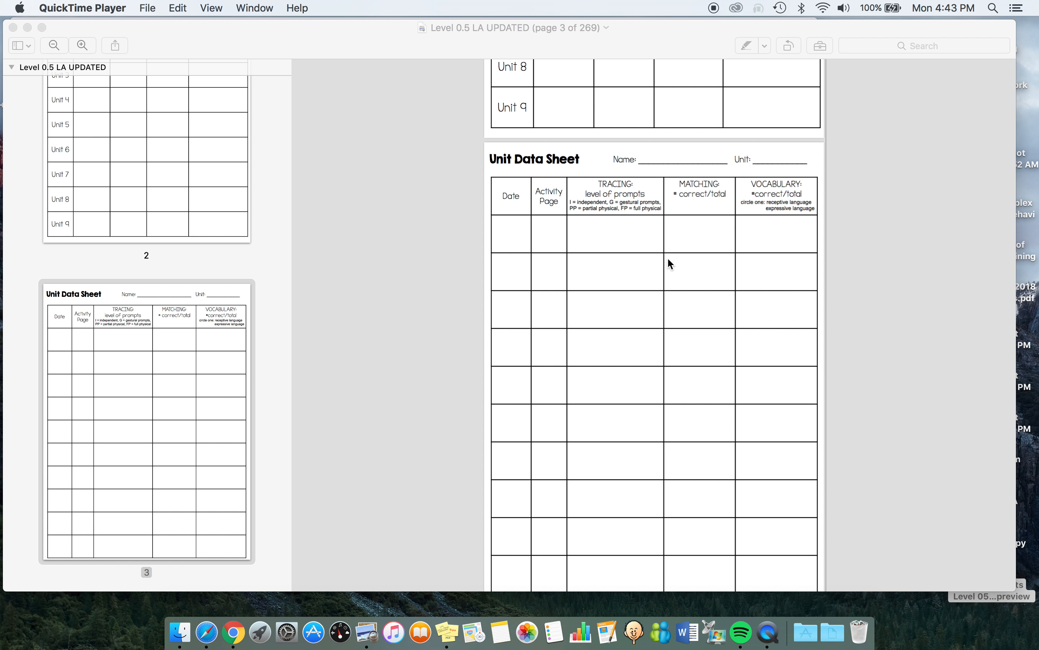
{"action": "mouse_move", "coordinate": [592, 229]}
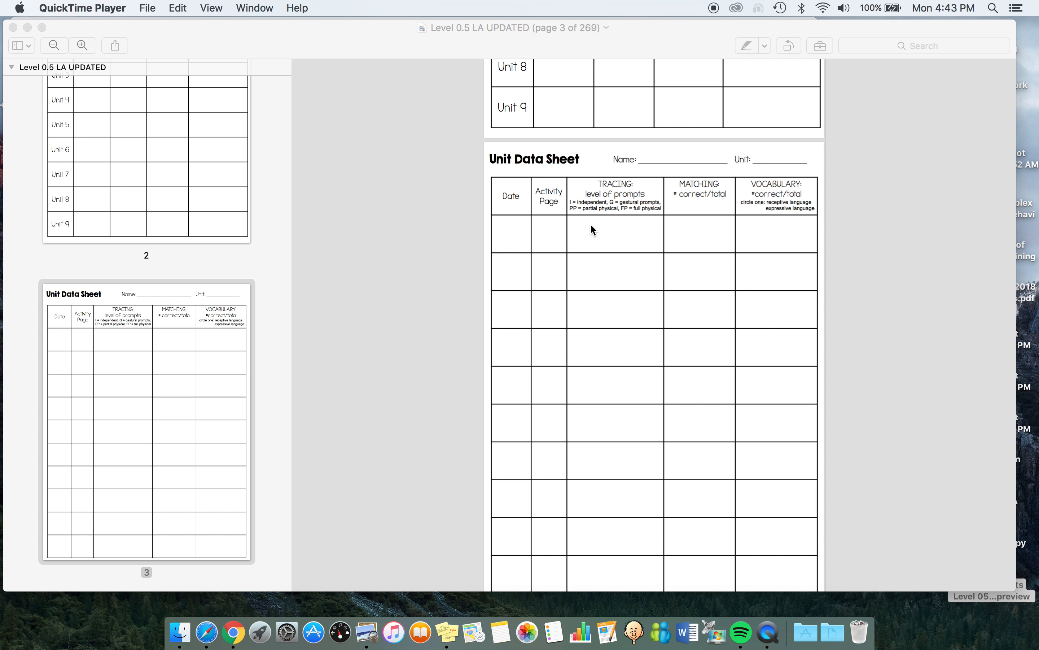
{"action": "mouse_move", "coordinate": [603, 239]}
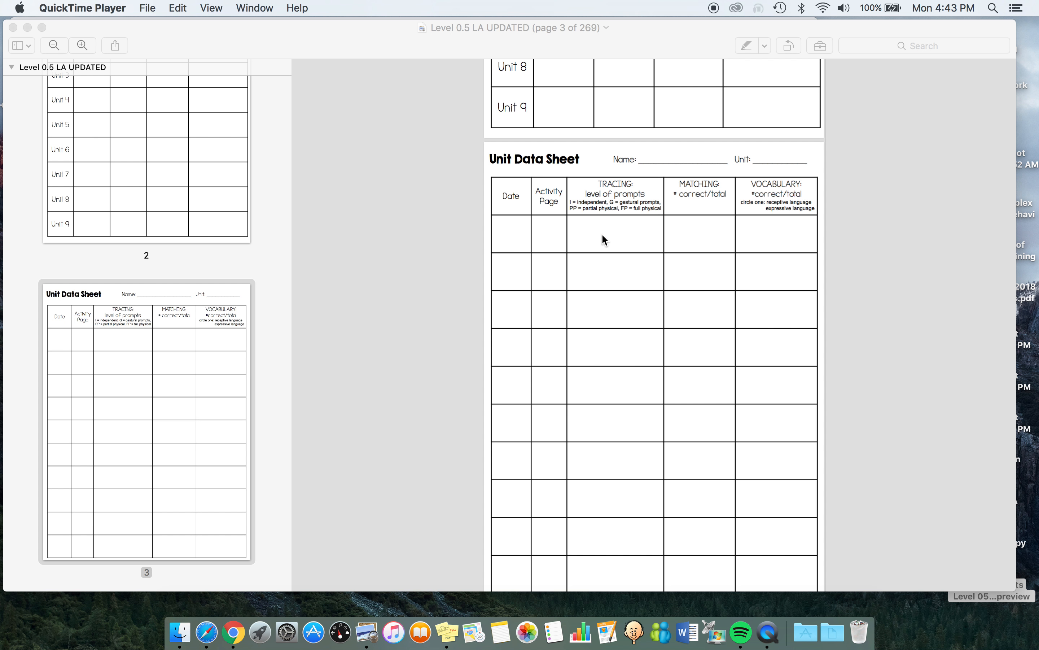
{"action": "mouse_move", "coordinate": [715, 228]}
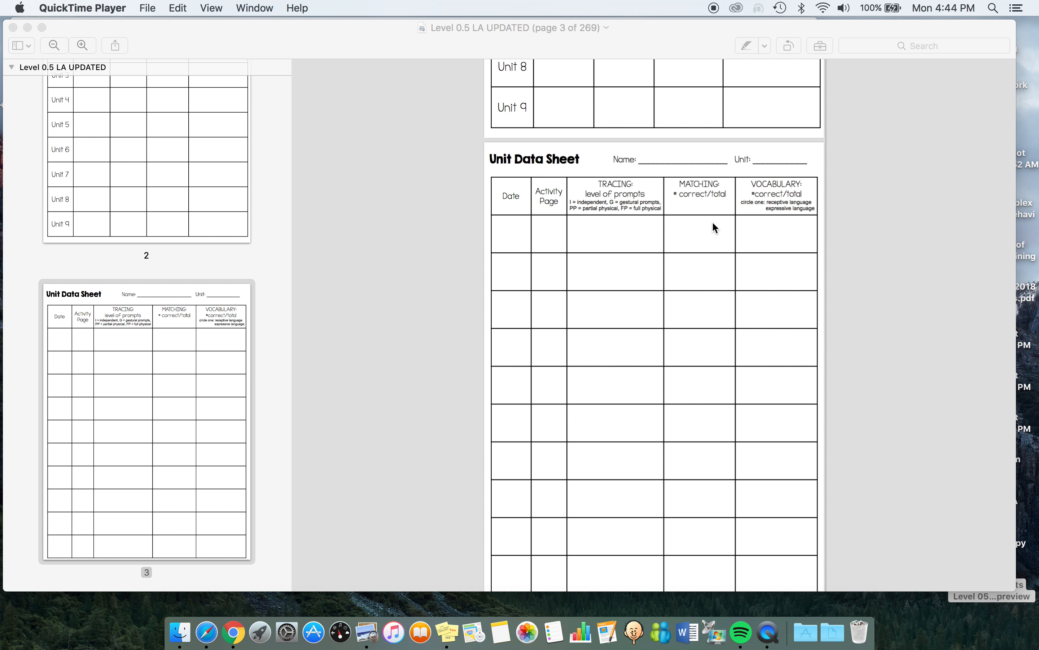
{"action": "mouse_move", "coordinate": [678, 232]}
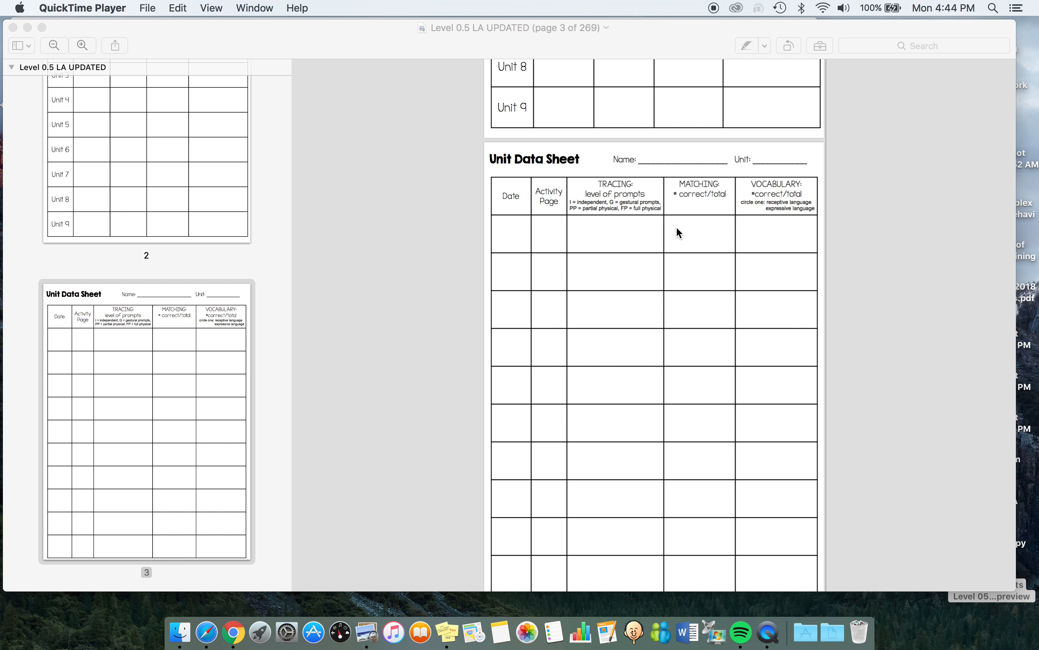
{"action": "mouse_move", "coordinate": [724, 240]}
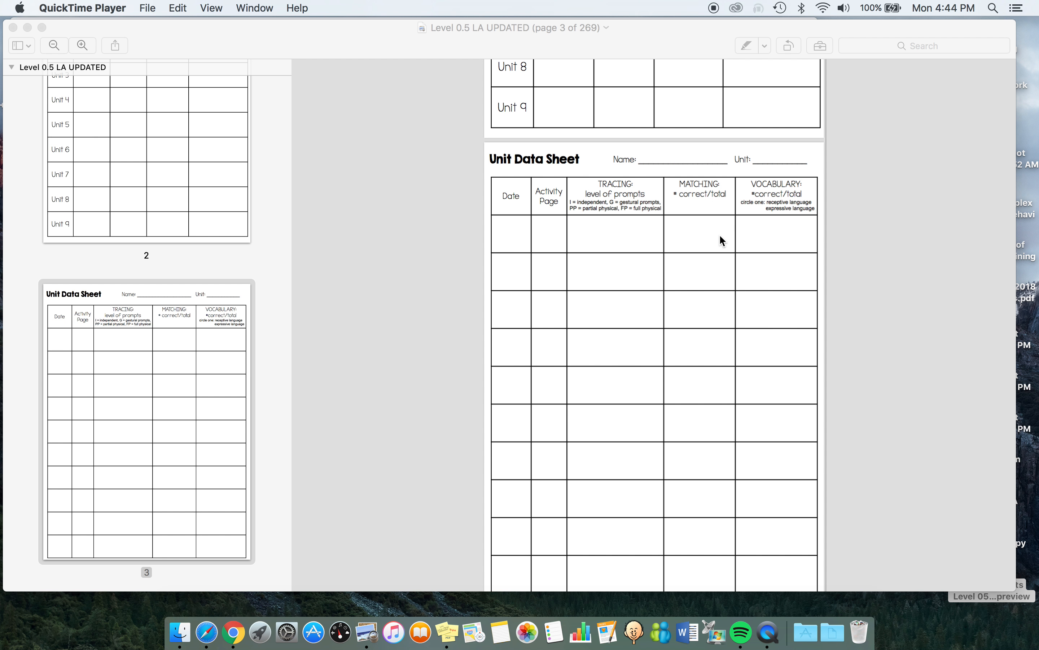
{"action": "mouse_move", "coordinate": [709, 236]}
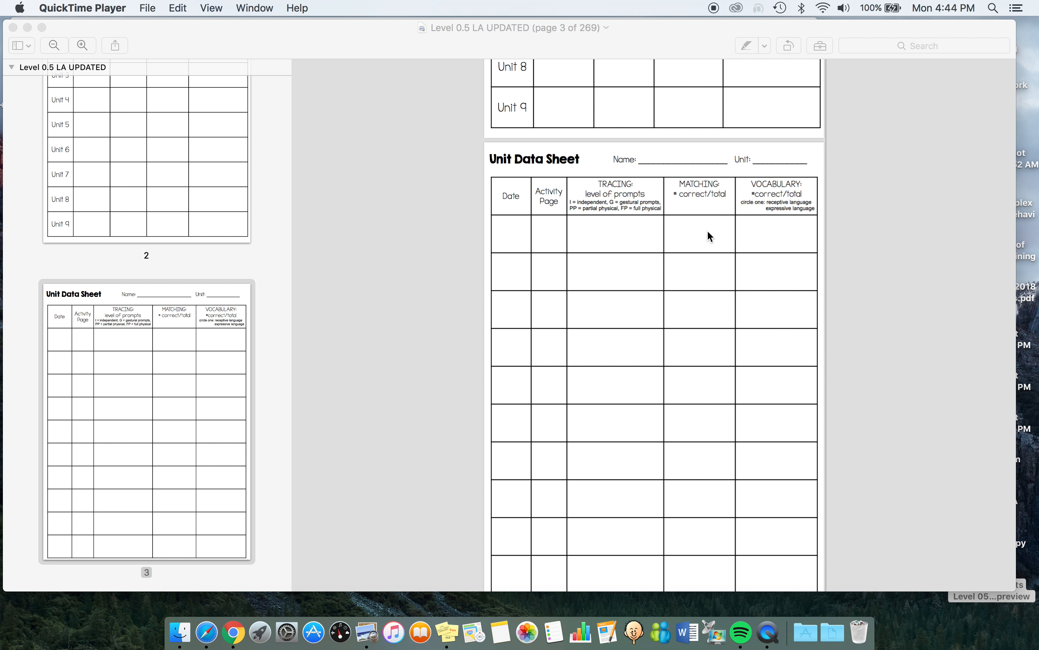
{"action": "mouse_move", "coordinate": [789, 227]}
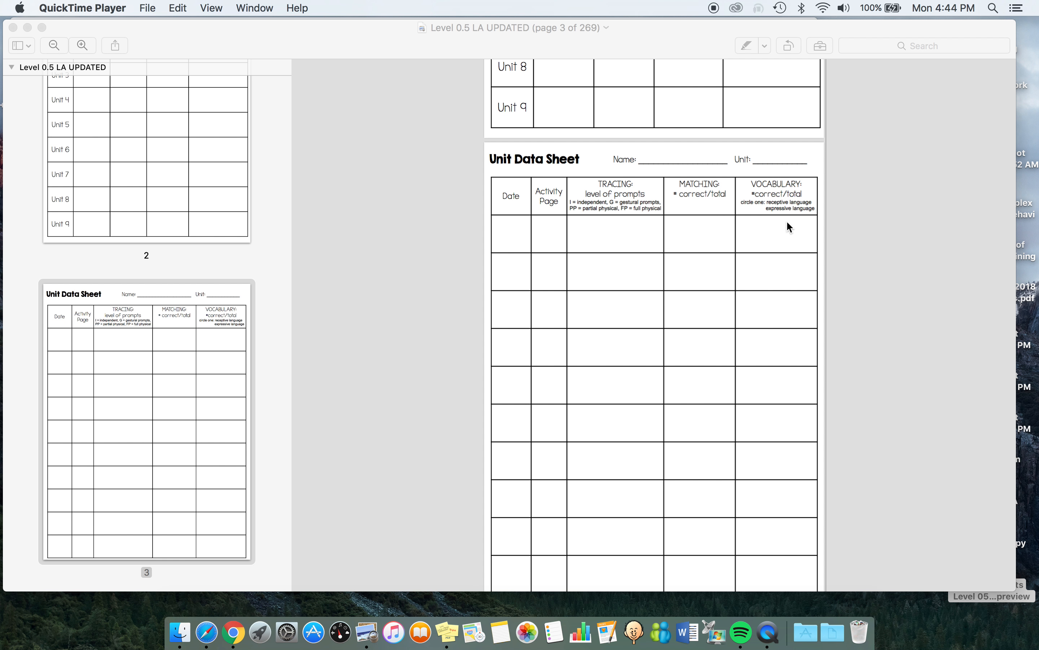
{"action": "mouse_move", "coordinate": [797, 226]}
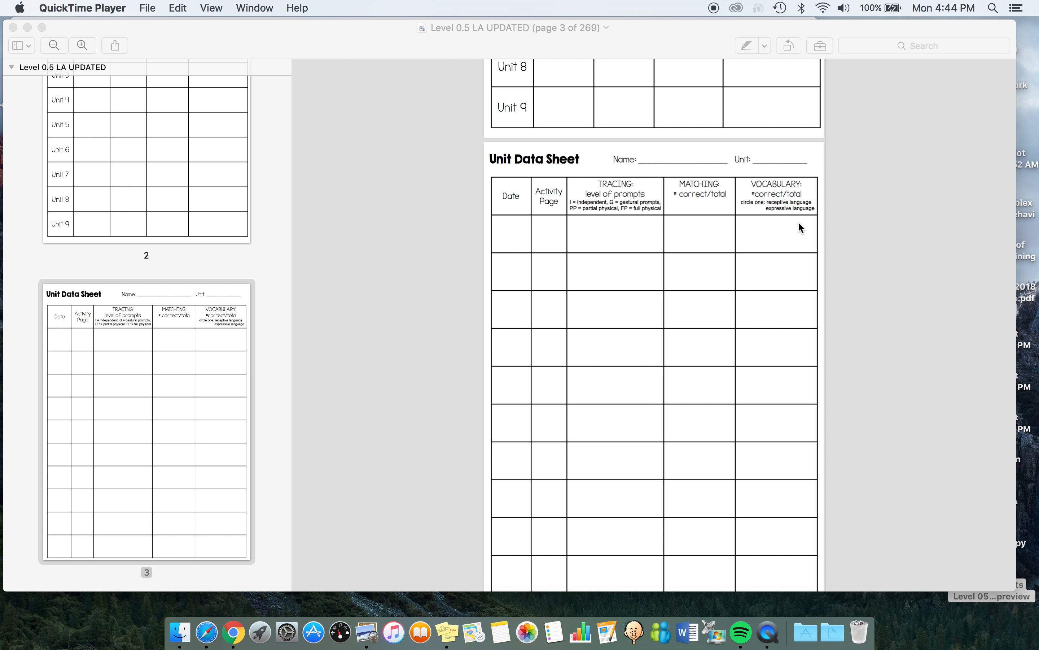
{"action": "mouse_move", "coordinate": [692, 223]}
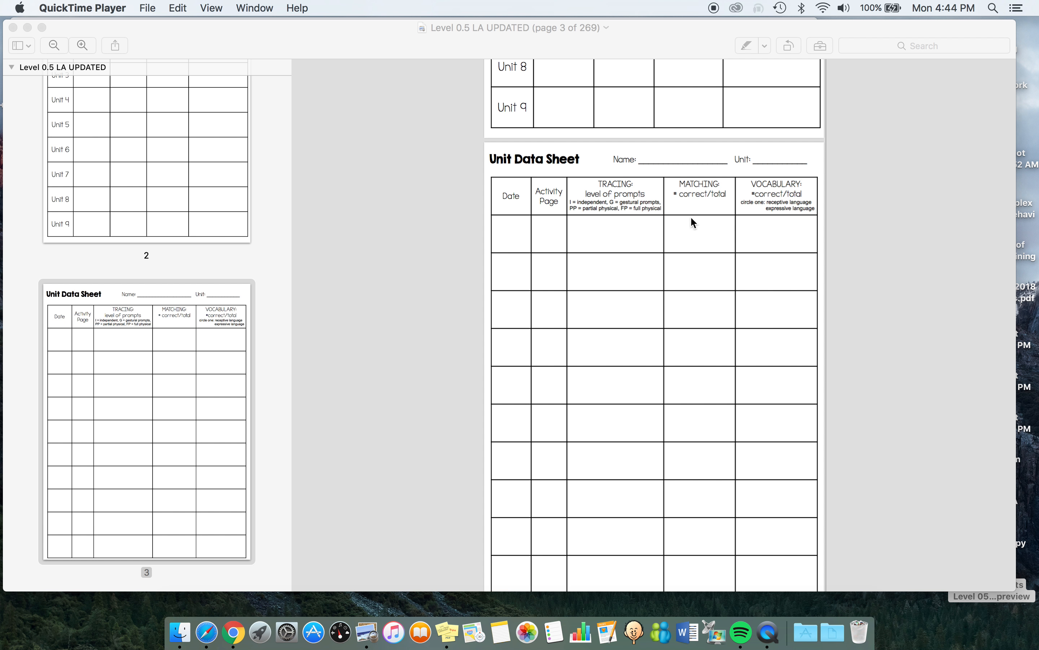
{"action": "mouse_move", "coordinate": [742, 297]}
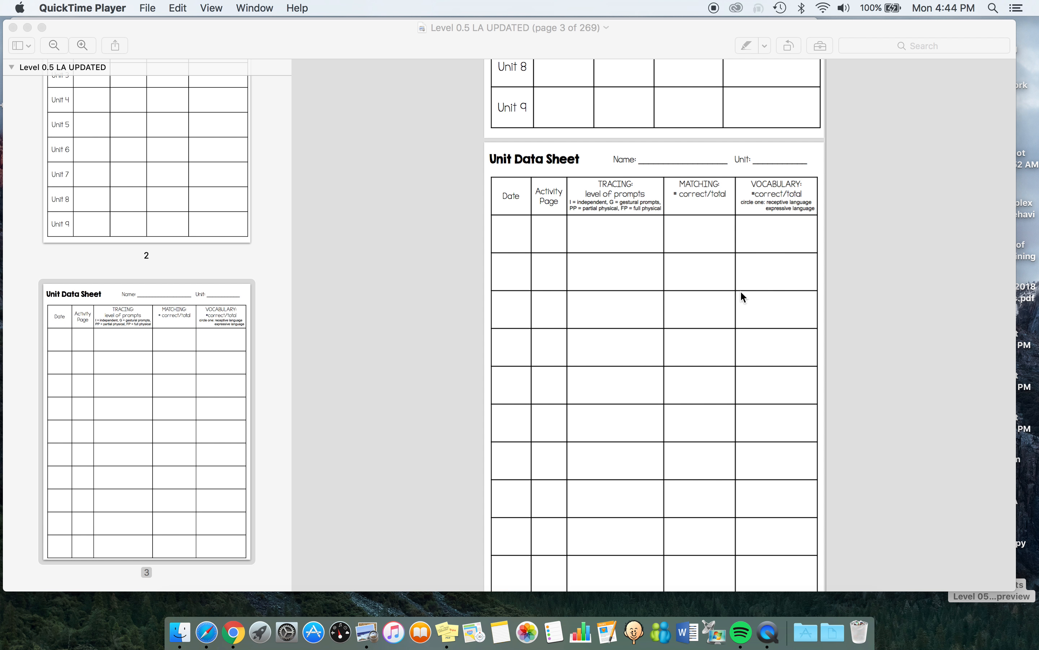
{"action": "mouse_move", "coordinate": [832, 228]}
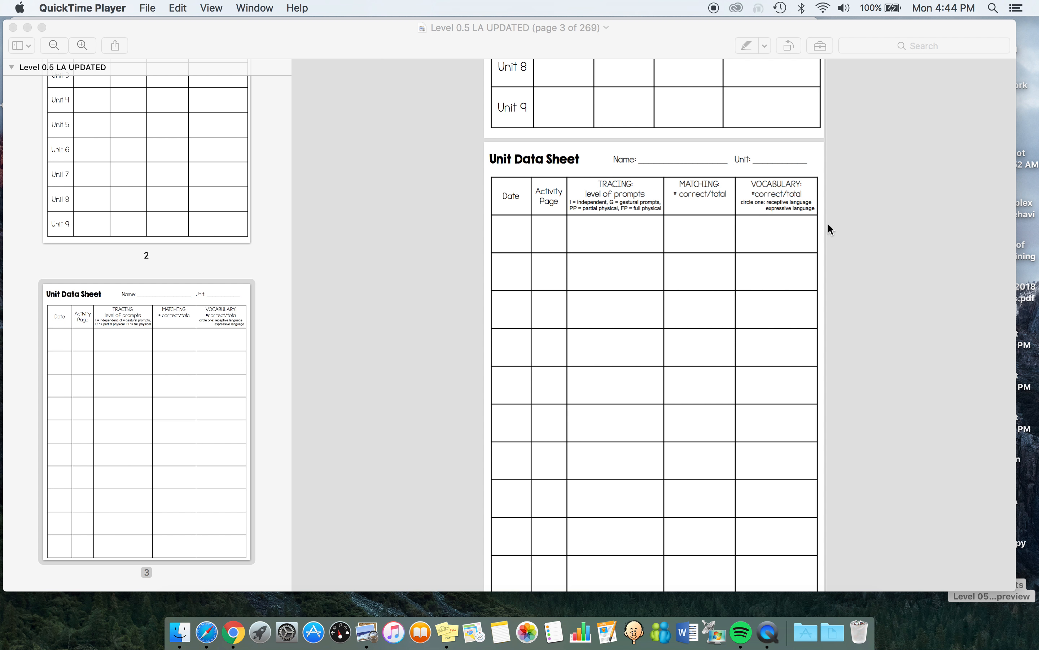
{"action": "mouse_move", "coordinate": [751, 535]}
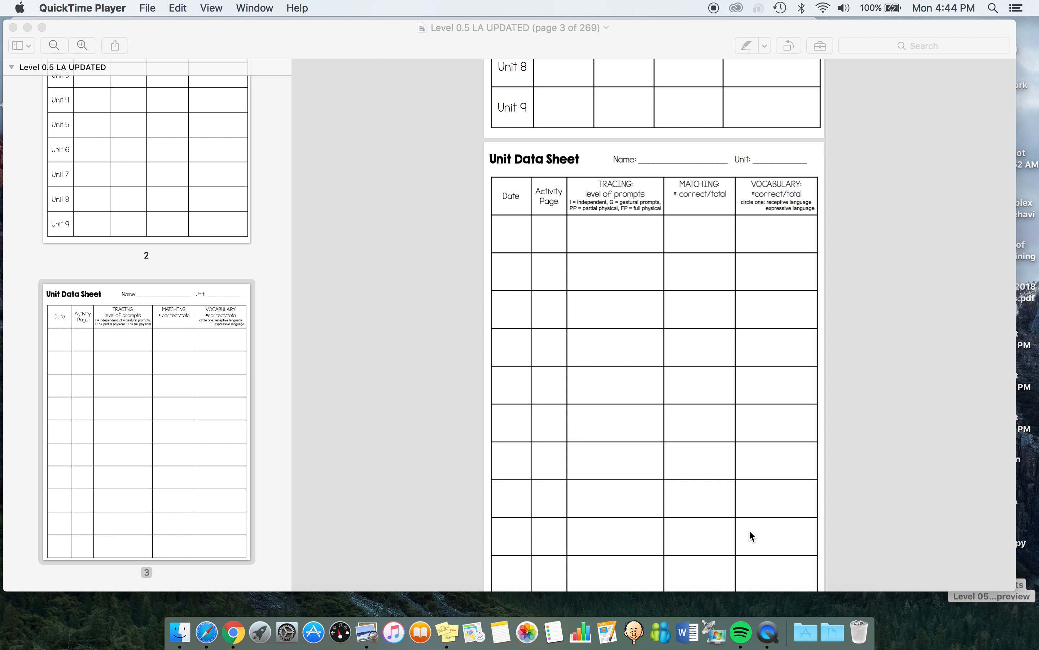
{"action": "scroll", "scroll_direction": "down", "scroll_amount": 3}
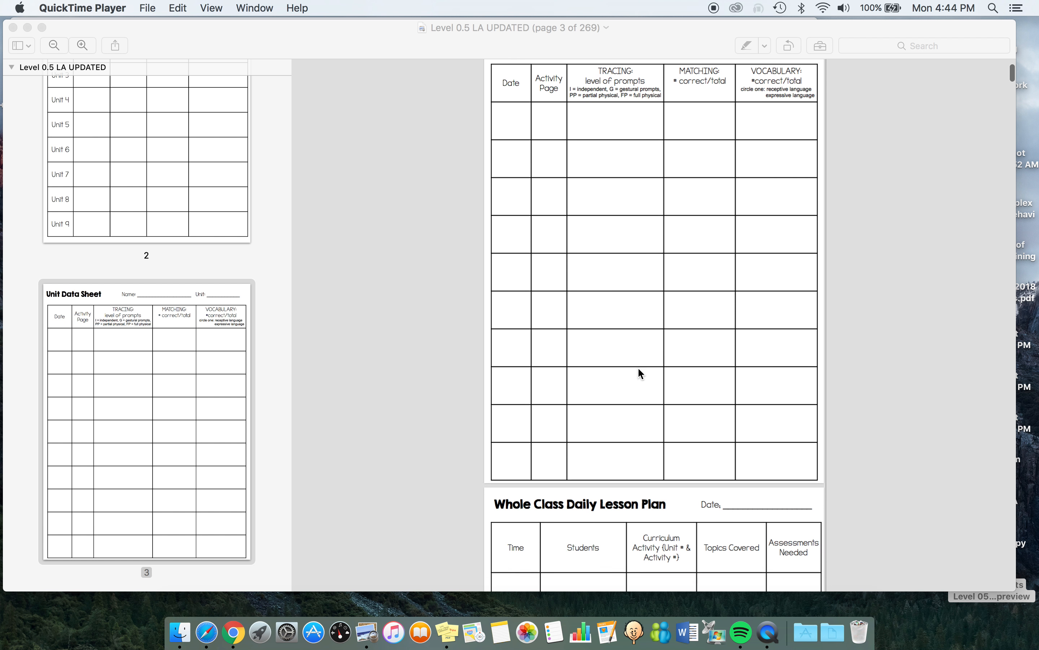
{"action": "scroll", "scroll_direction": "down", "scroll_amount": 3}
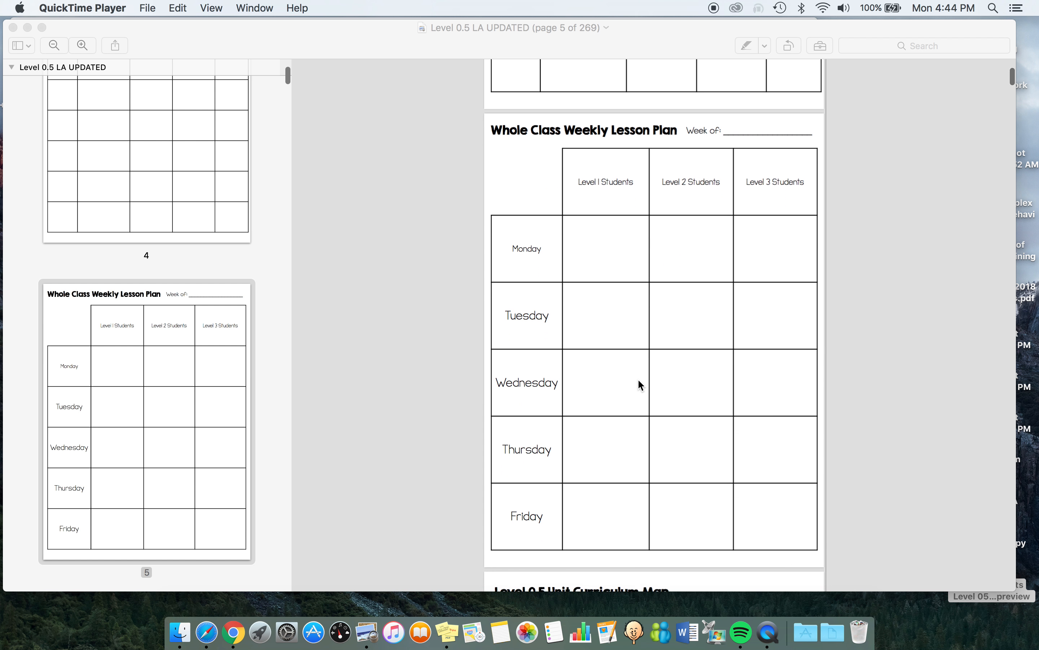
{"action": "scroll", "scroll_direction": "down", "scroll_amount": 3}
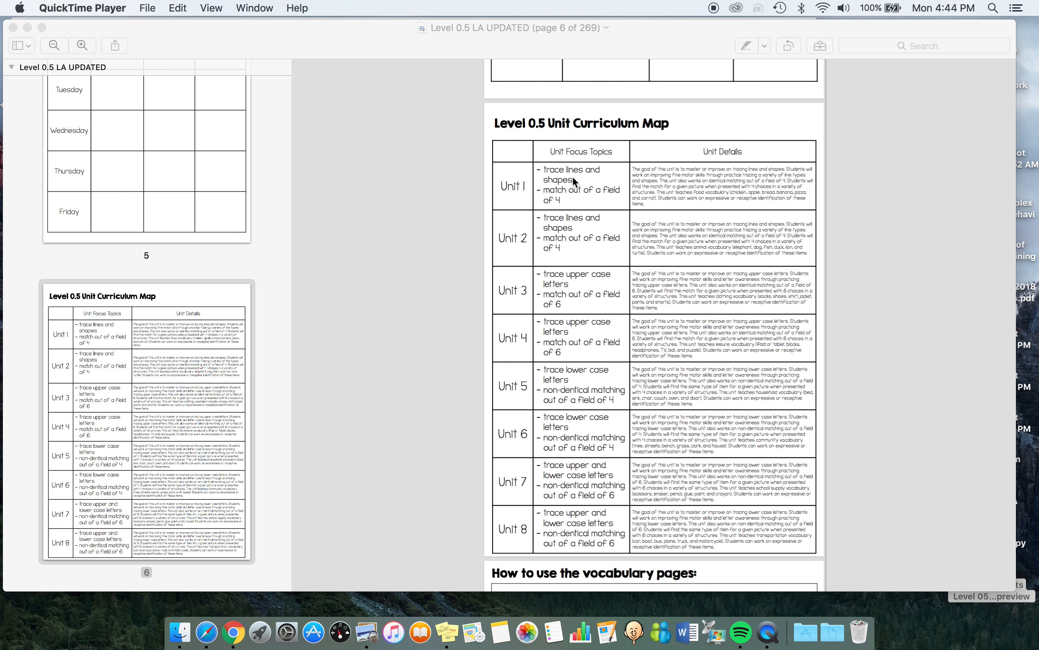
{"action": "mouse_move", "coordinate": [572, 183]}
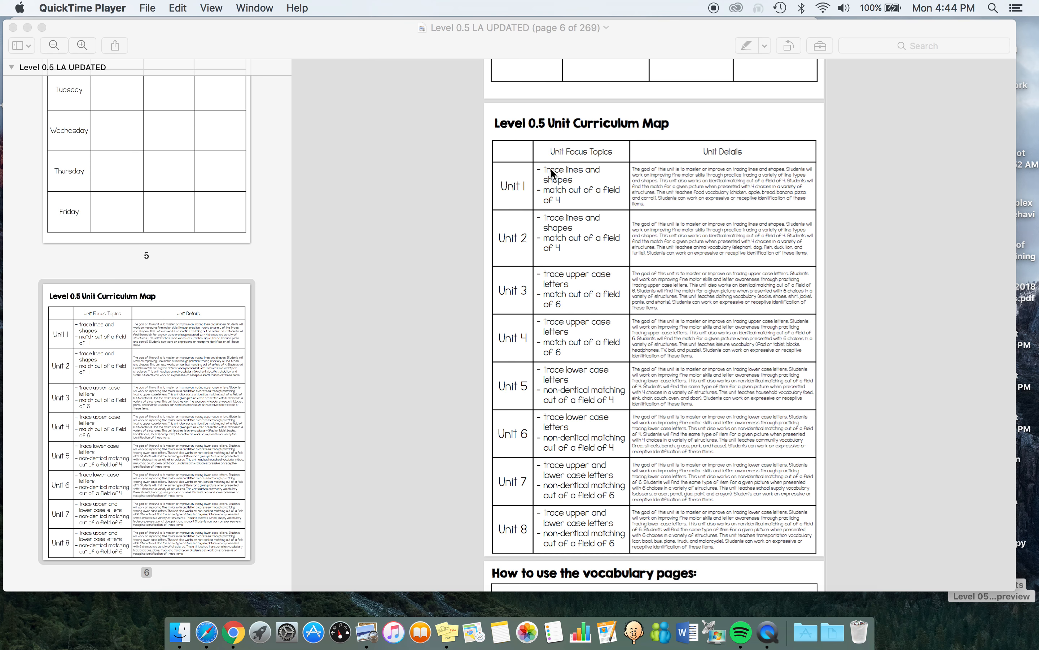
{"action": "mouse_move", "coordinate": [573, 201]}
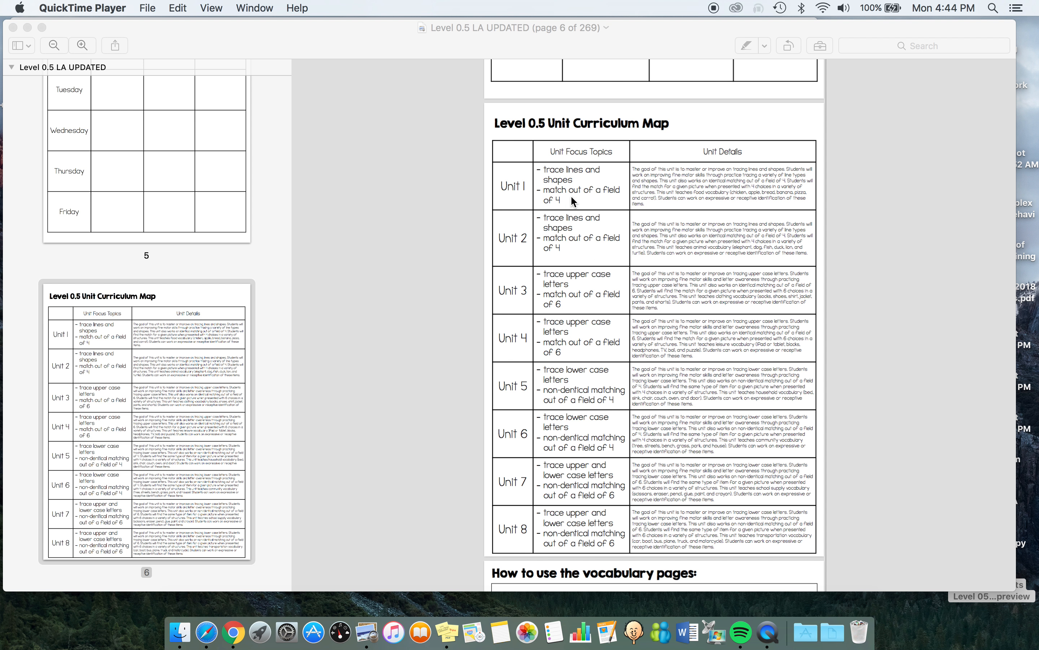
{"action": "mouse_move", "coordinate": [565, 257]}
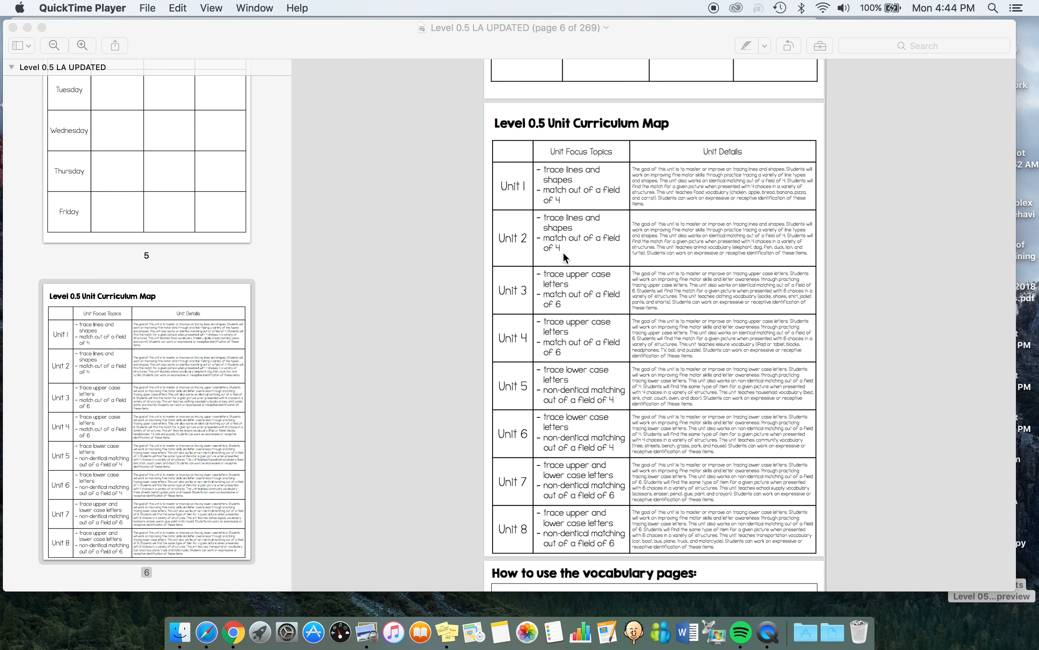
{"action": "mouse_move", "coordinate": [589, 175]}
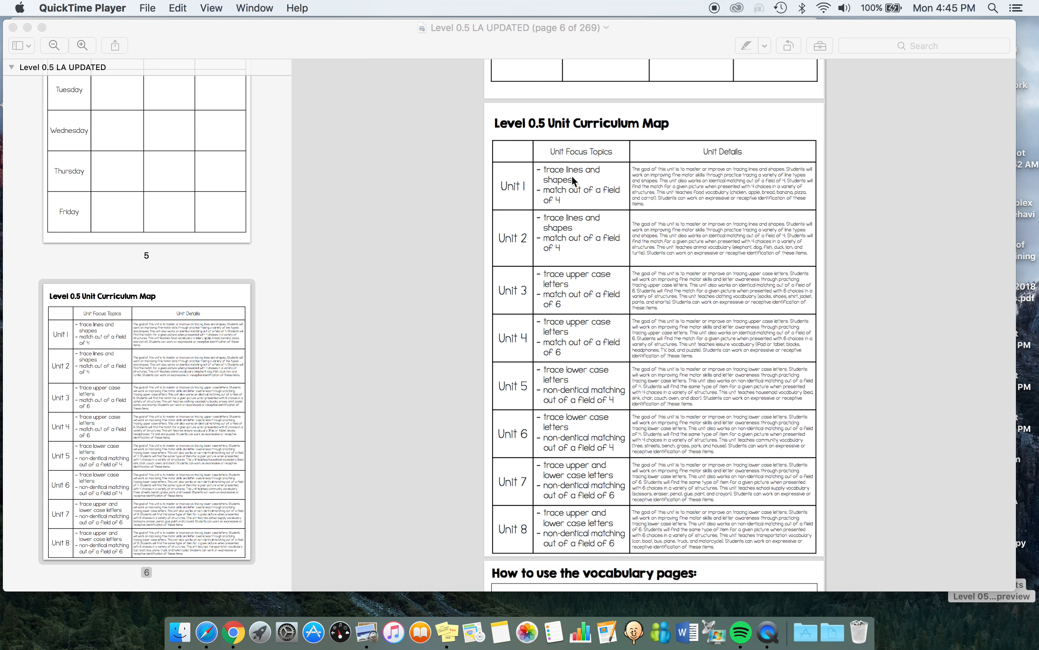
{"action": "mouse_move", "coordinate": [582, 290]}
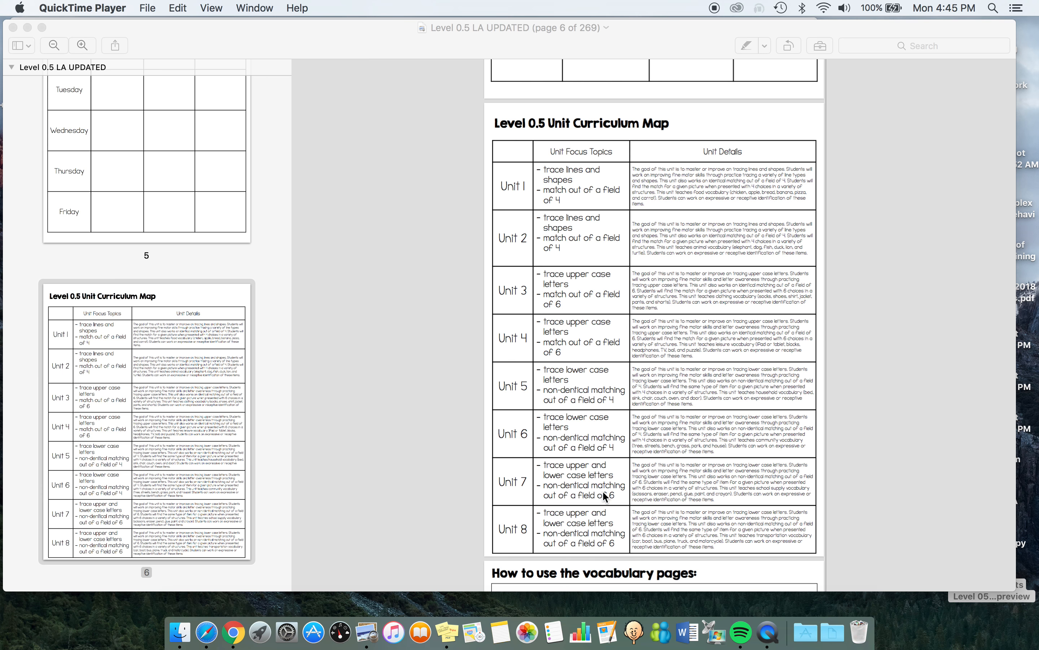
{"action": "mouse_move", "coordinate": [598, 307]}
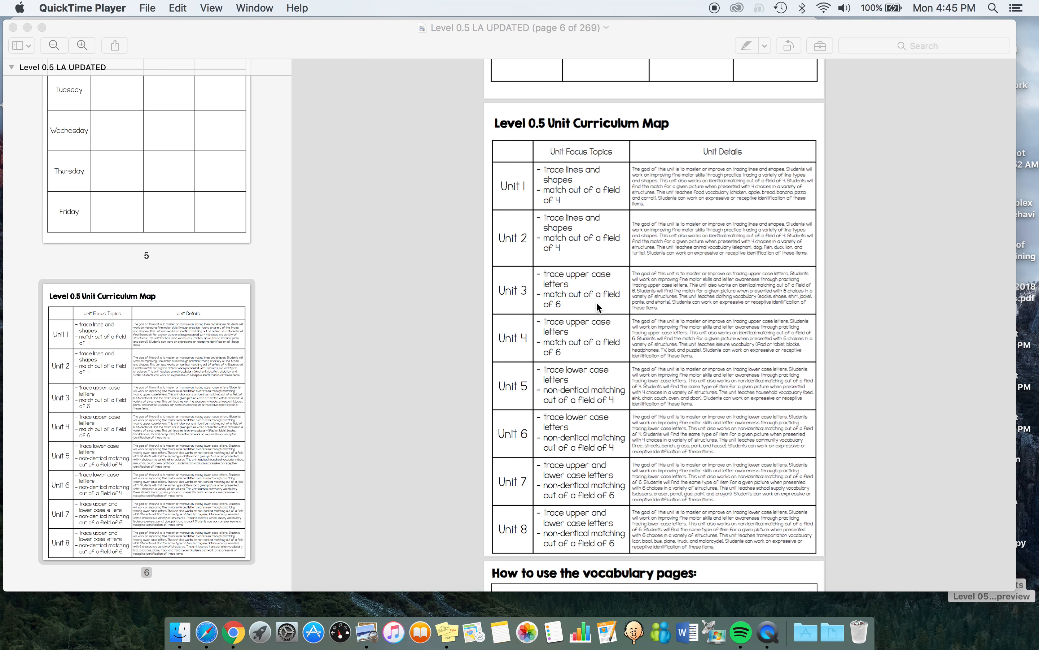
{"action": "mouse_move", "coordinate": [604, 251]}
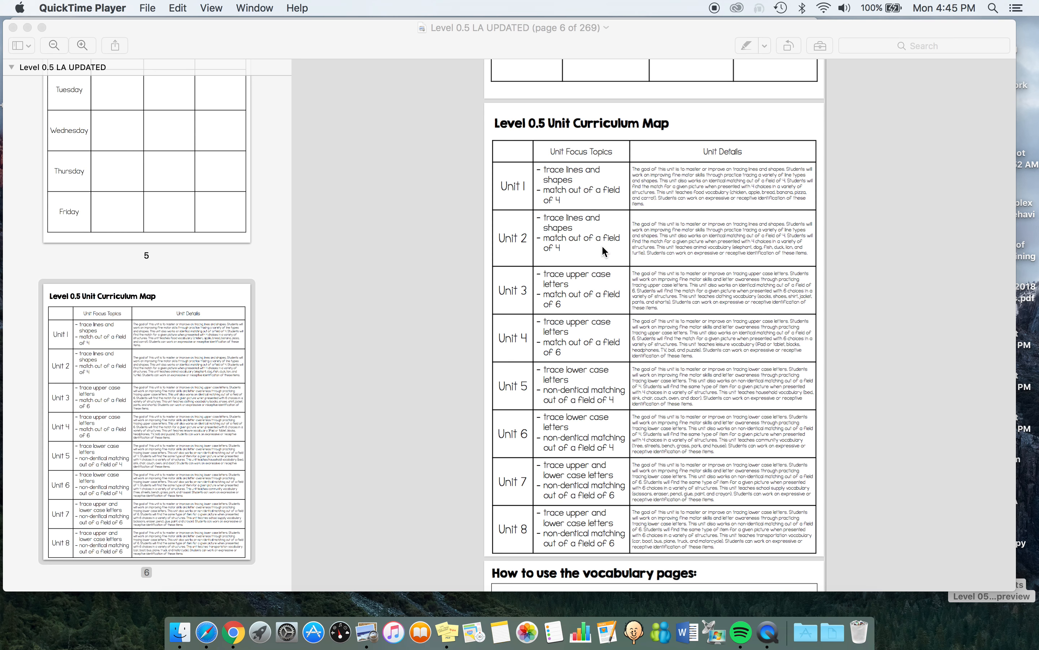
{"action": "mouse_move", "coordinate": [598, 356]}
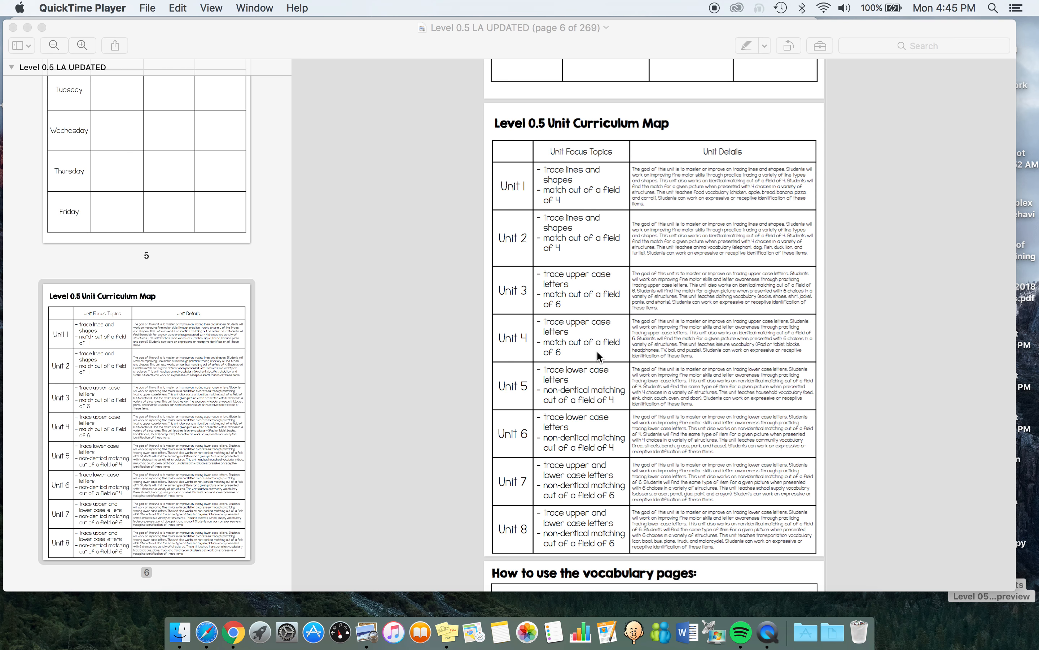
{"action": "mouse_move", "coordinate": [586, 384]}
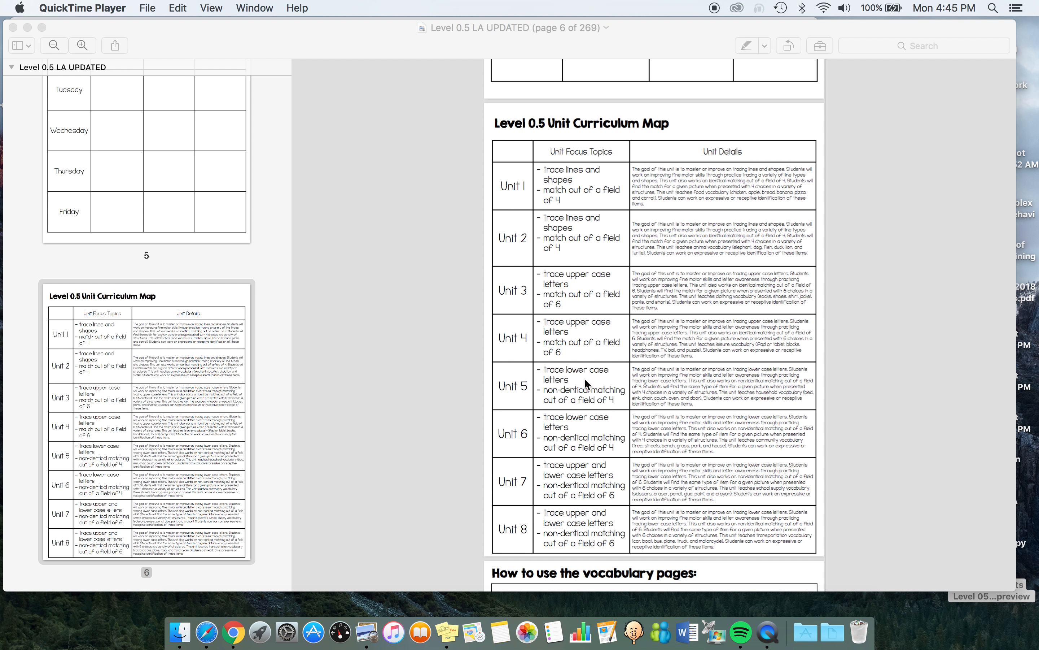
{"action": "scroll", "scroll_direction": "down", "scroll_amount": 3}
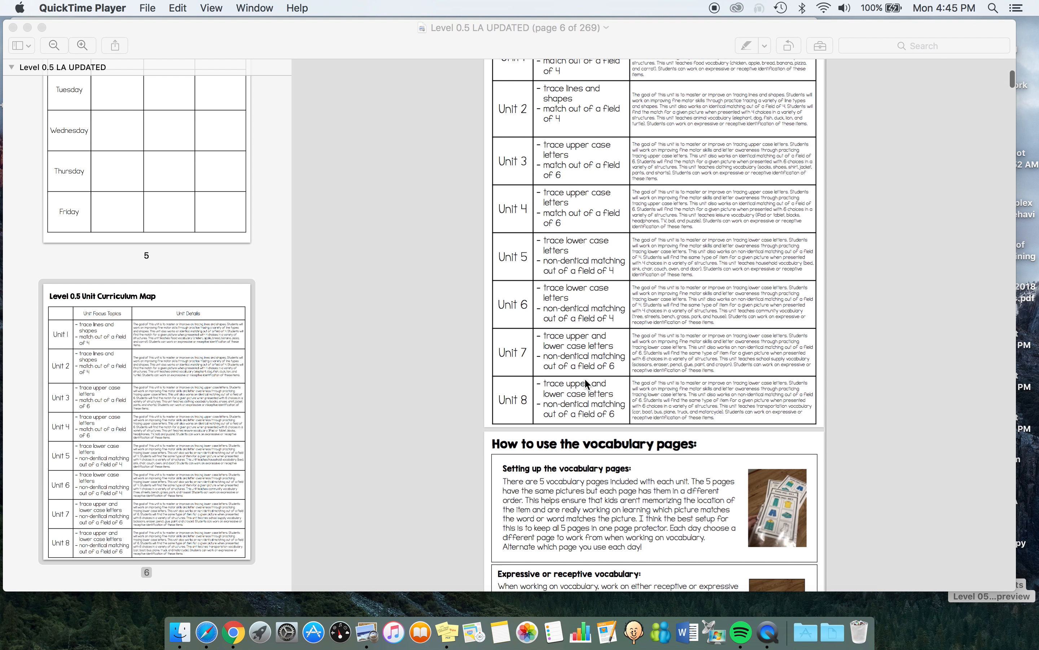
{"action": "scroll", "scroll_direction": "down", "scroll_amount": 3}
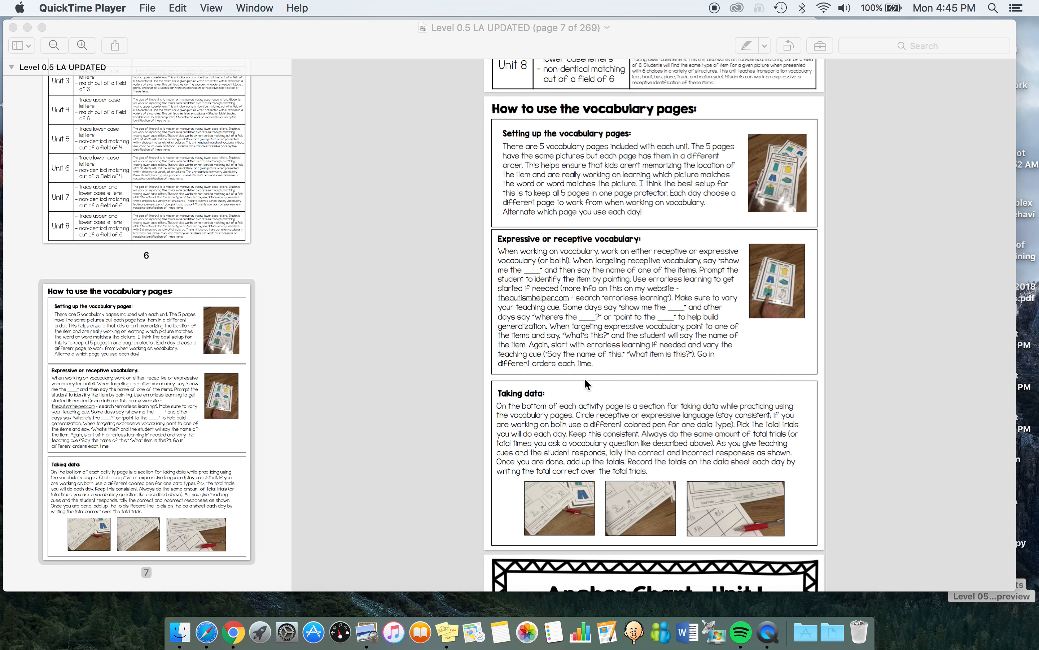
{"action": "mouse_move", "coordinate": [606, 340]}
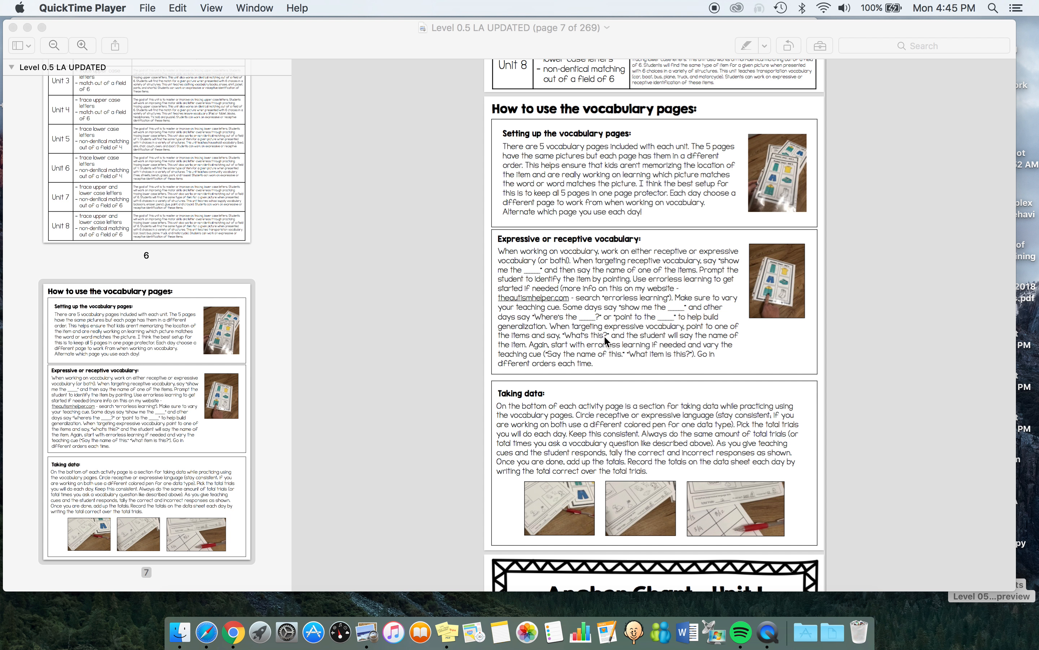
{"action": "mouse_move", "coordinate": [613, 372]}
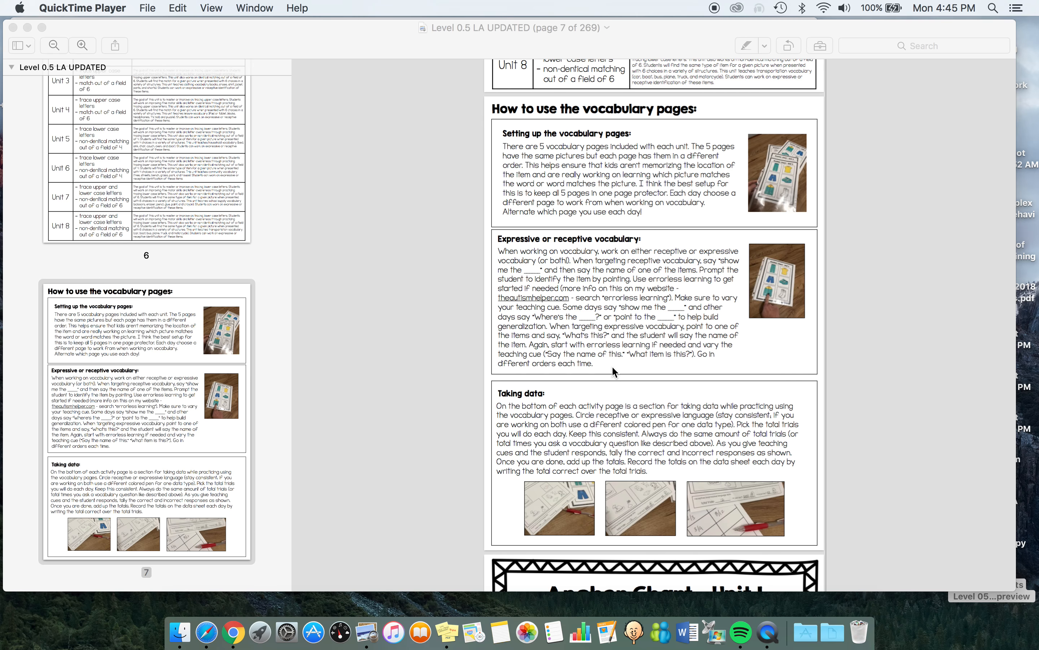
{"action": "scroll", "scroll_direction": "down", "scroll_amount": 3}
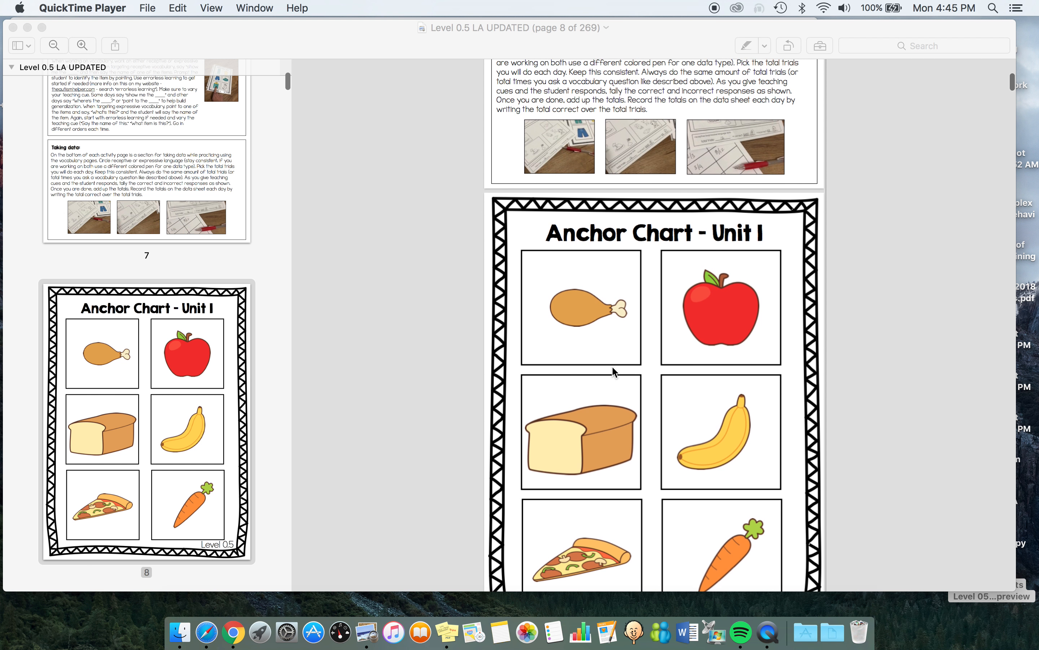
{"action": "scroll", "scroll_direction": "down", "scroll_amount": 3}
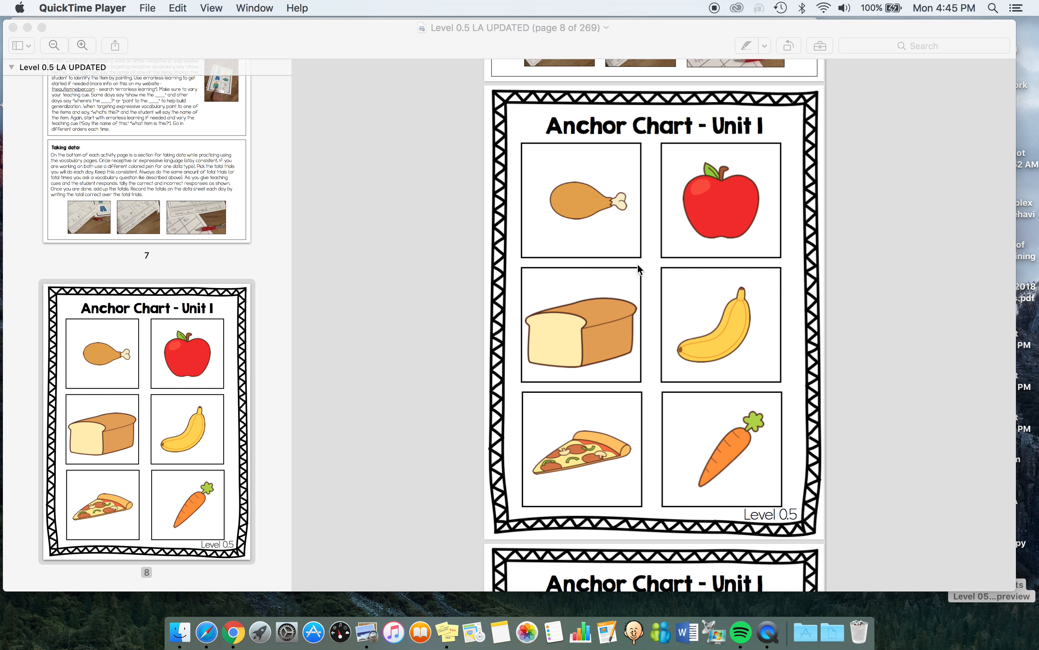
{"action": "mouse_move", "coordinate": [721, 190]}
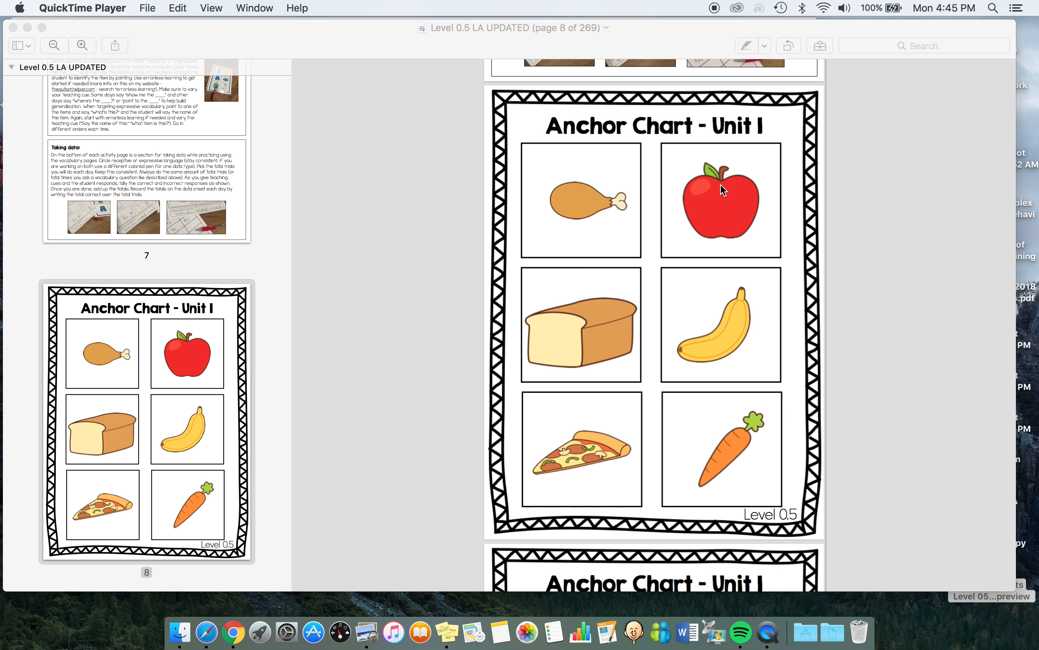
{"action": "mouse_move", "coordinate": [729, 189]}
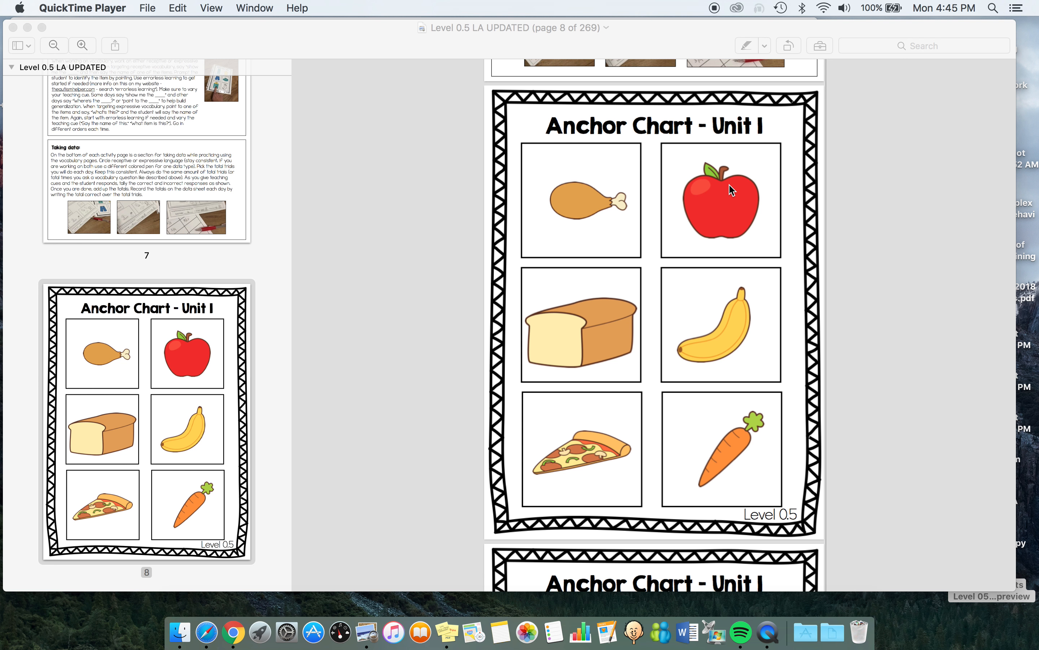
{"action": "mouse_move", "coordinate": [701, 225]}
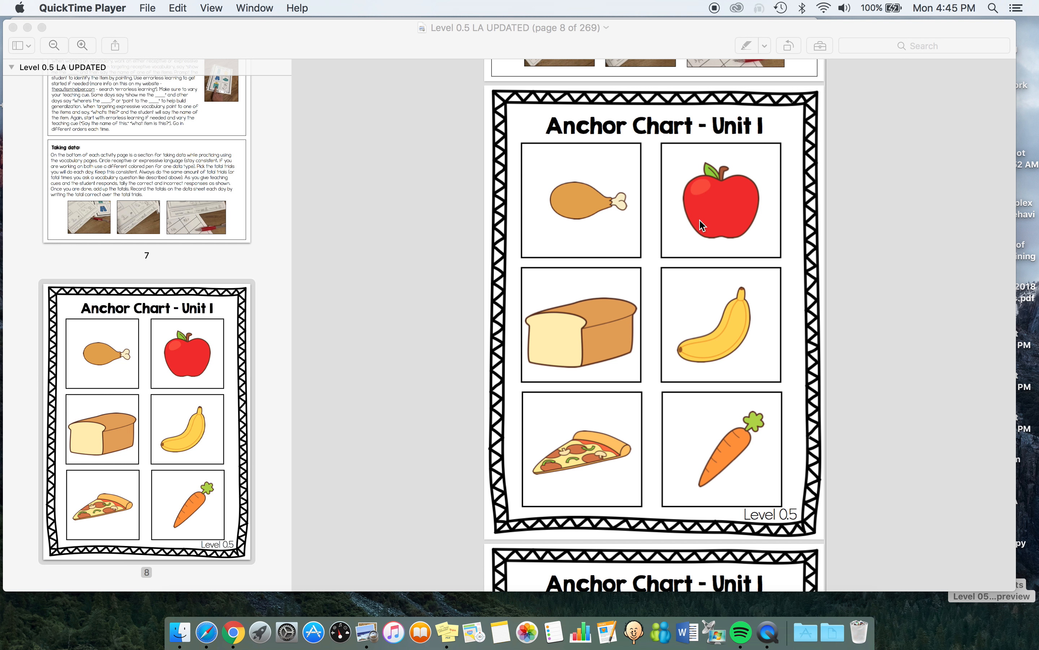
{"action": "scroll", "scroll_direction": "down", "scroll_amount": 3}
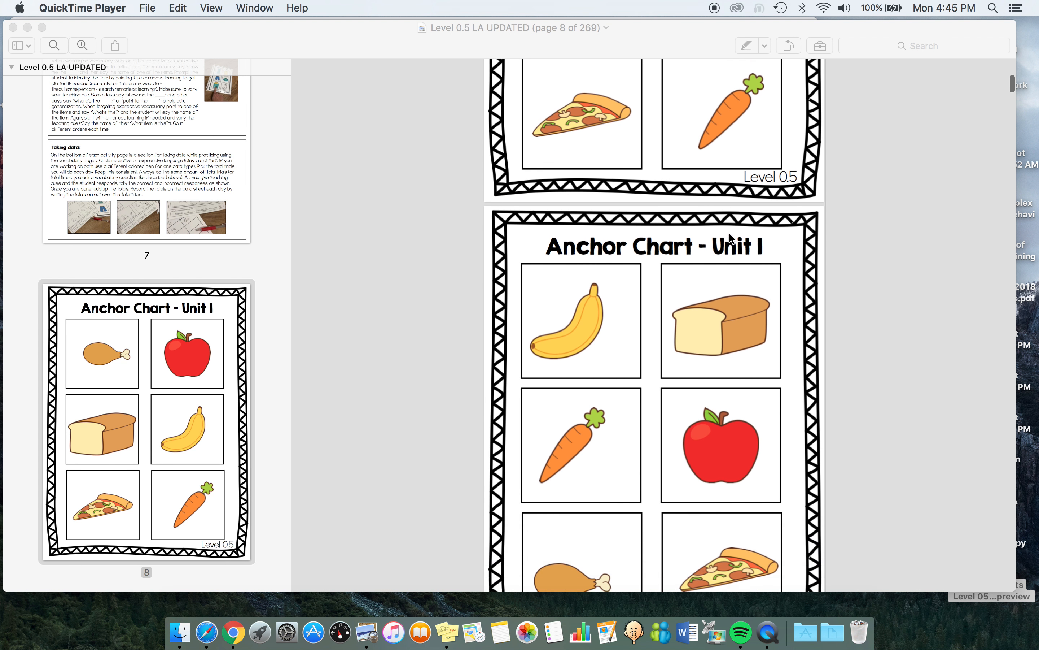
{"action": "scroll", "scroll_direction": "up", "scroll_amount": 3}
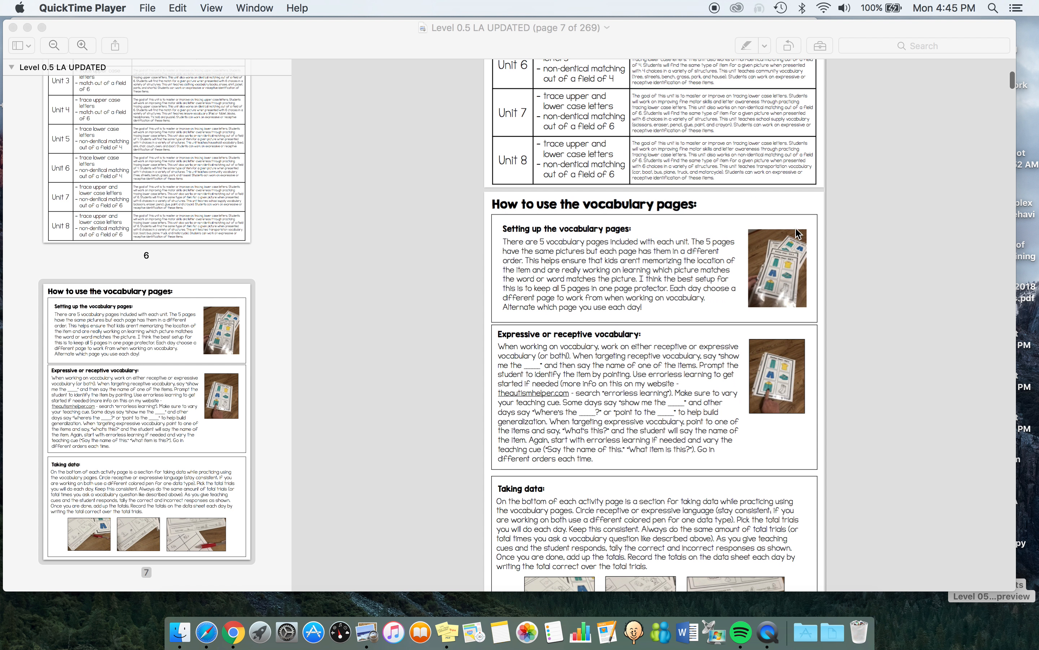
{"action": "mouse_move", "coordinate": [602, 301]}
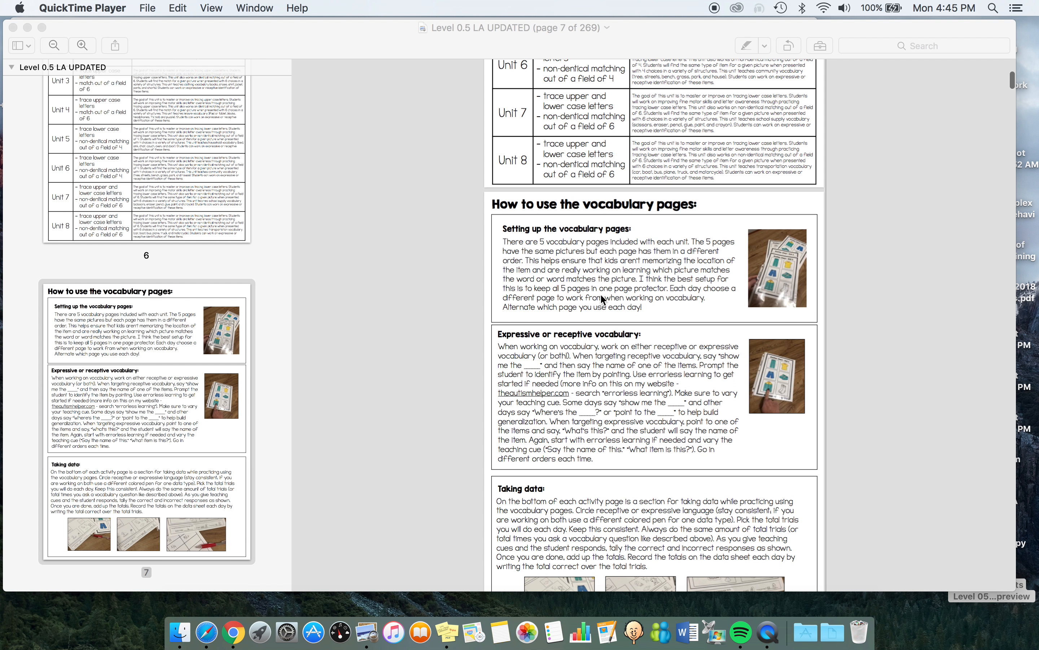
{"action": "scroll", "scroll_direction": "down", "scroll_amount": 3}
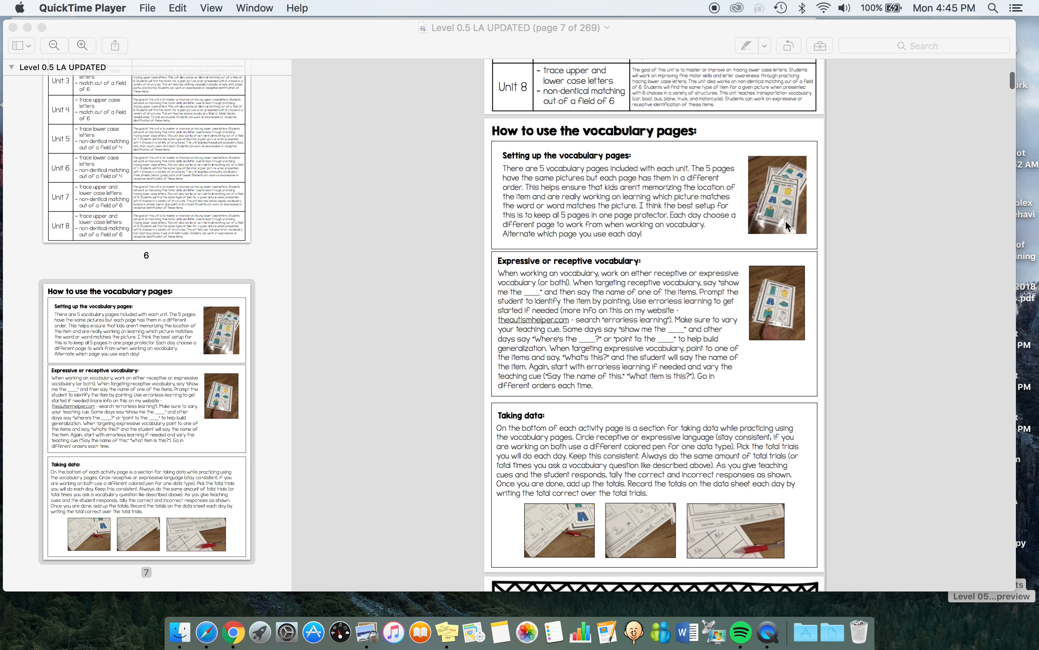
{"action": "mouse_move", "coordinate": [731, 420]}
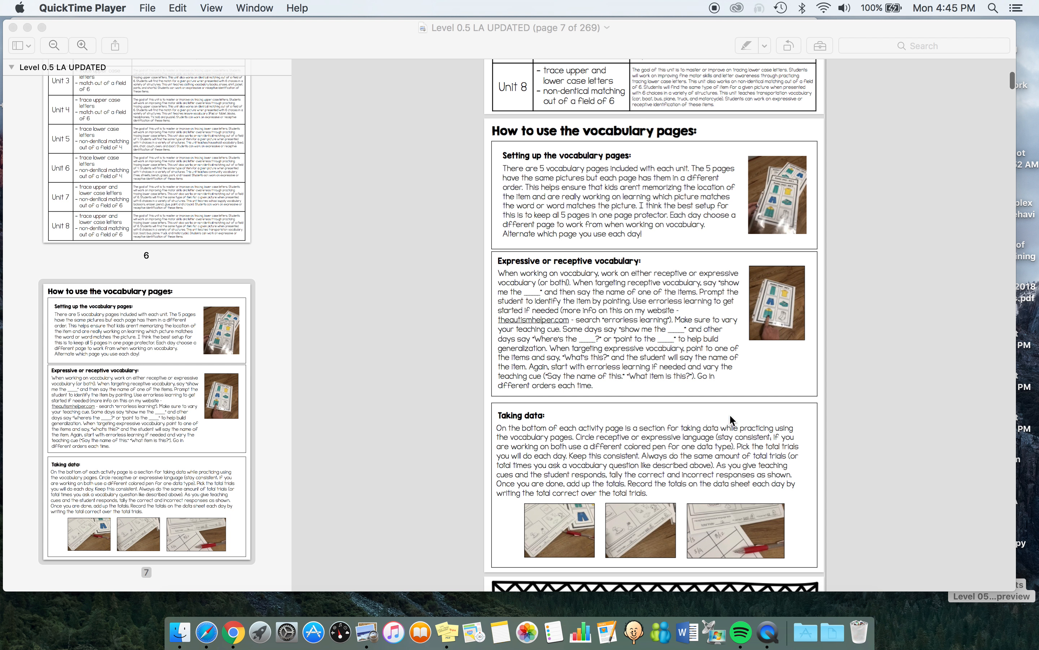
{"action": "mouse_move", "coordinate": [639, 353]}
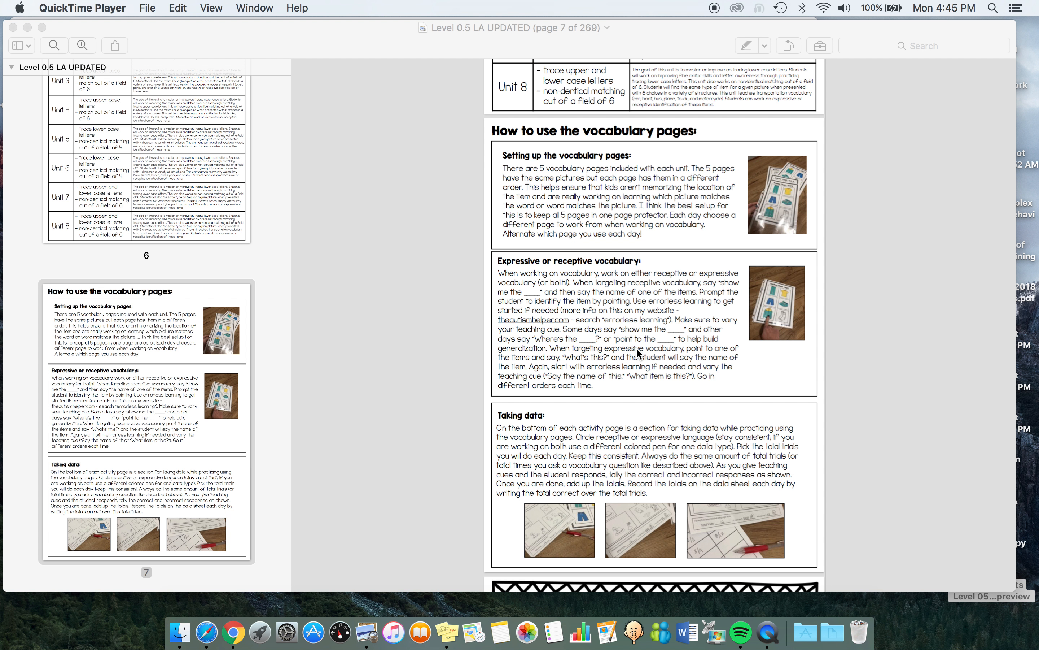
{"action": "scroll", "scroll_direction": "down", "scroll_amount": 3}
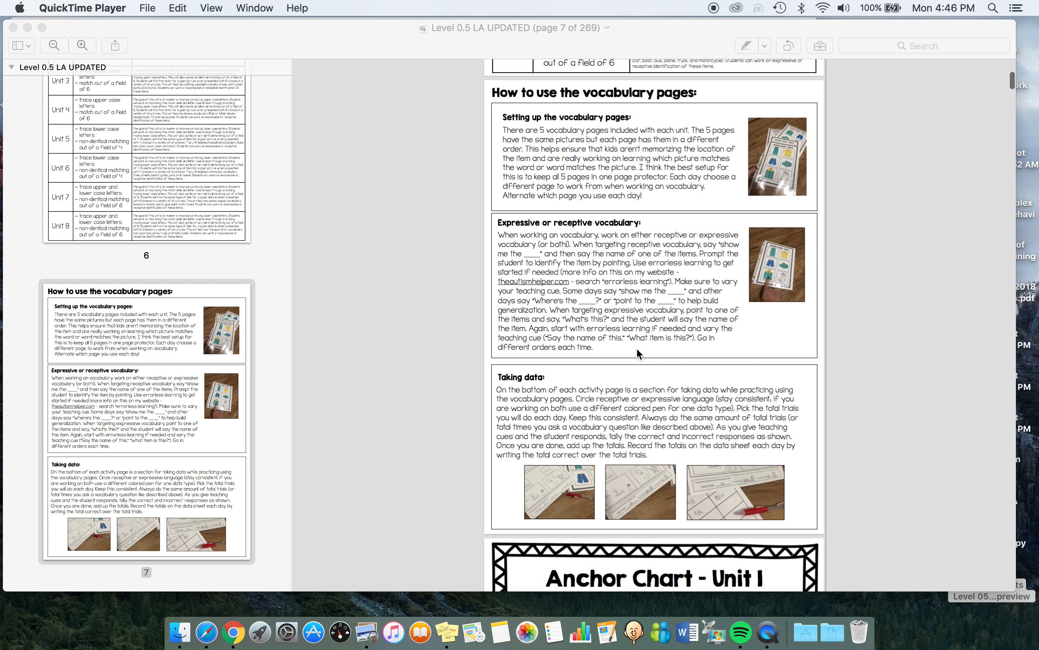
{"action": "scroll", "scroll_direction": "down", "scroll_amount": 3}
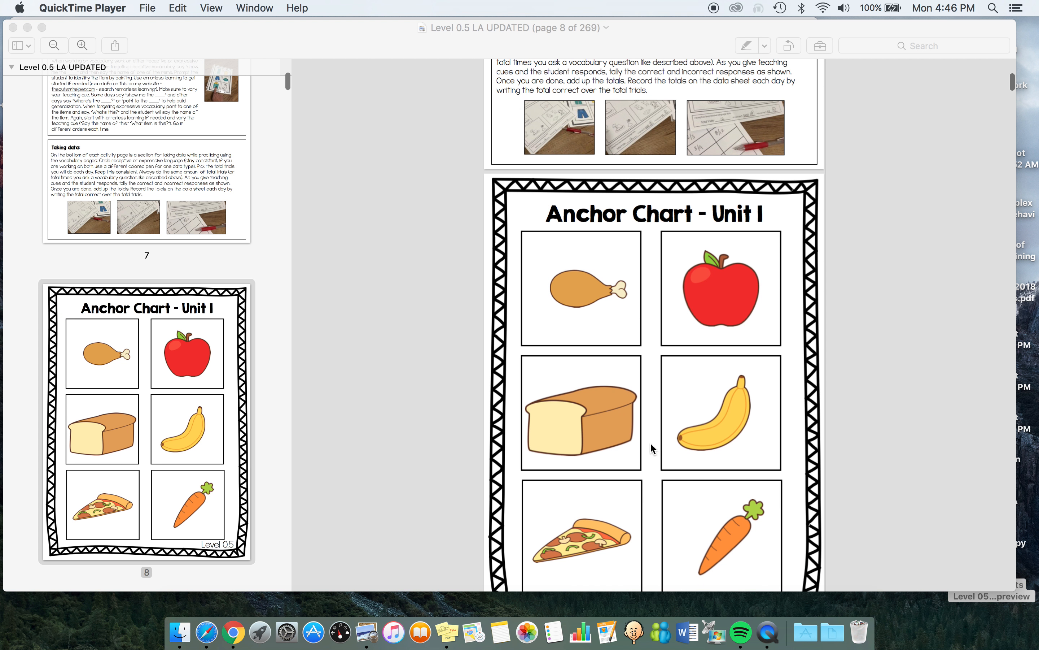
{"action": "scroll", "scroll_direction": "down", "scroll_amount": 3}
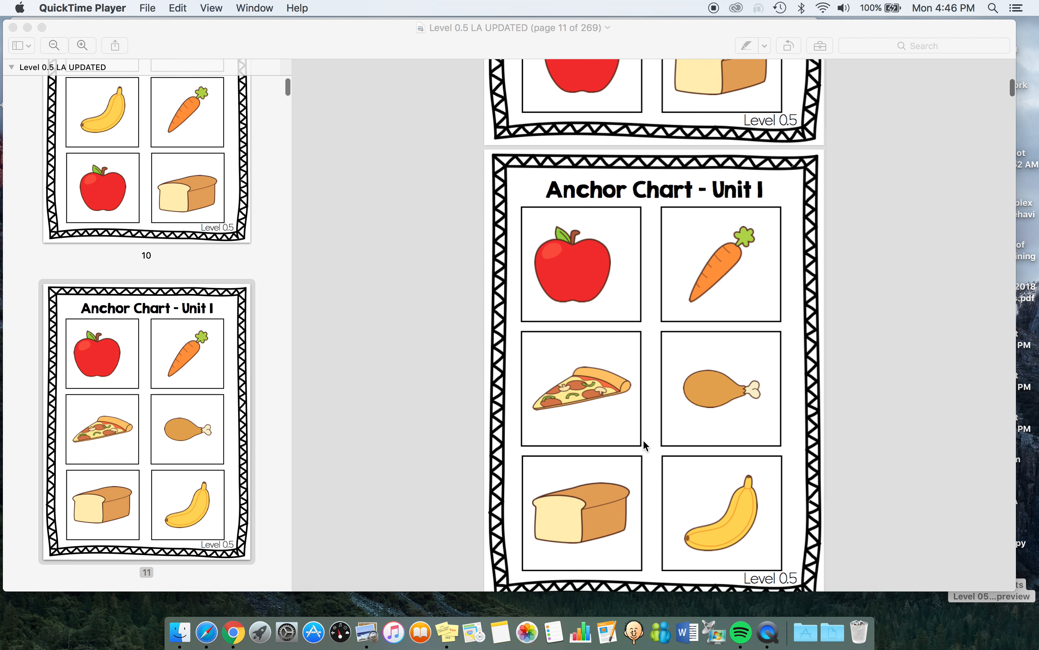
{"action": "scroll", "scroll_direction": "down", "scroll_amount": 3}
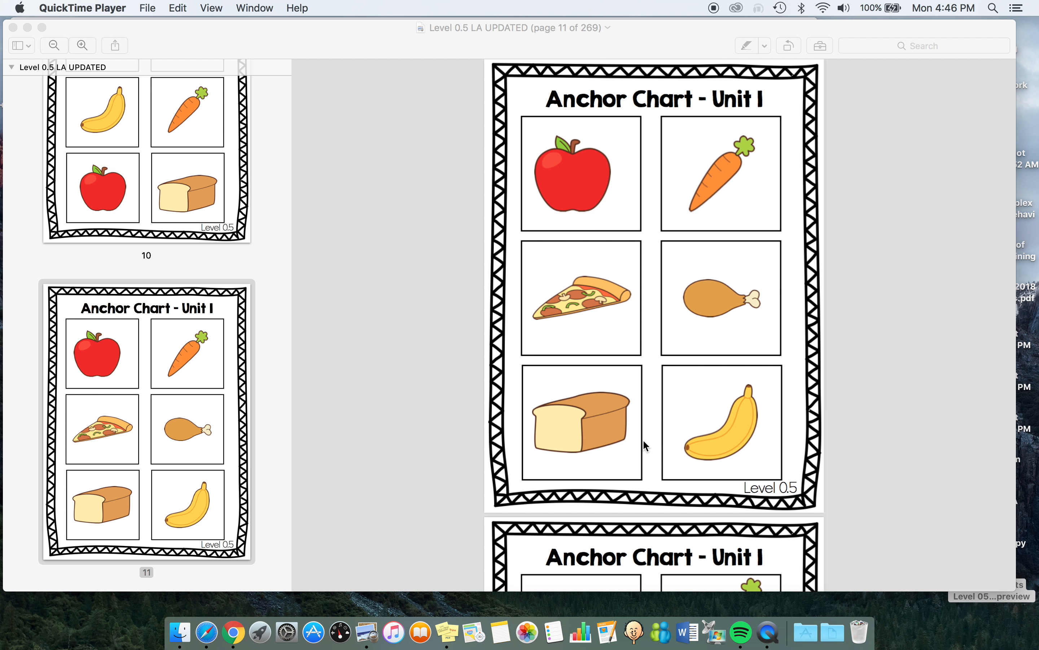
{"action": "mouse_move", "coordinate": [693, 401]}
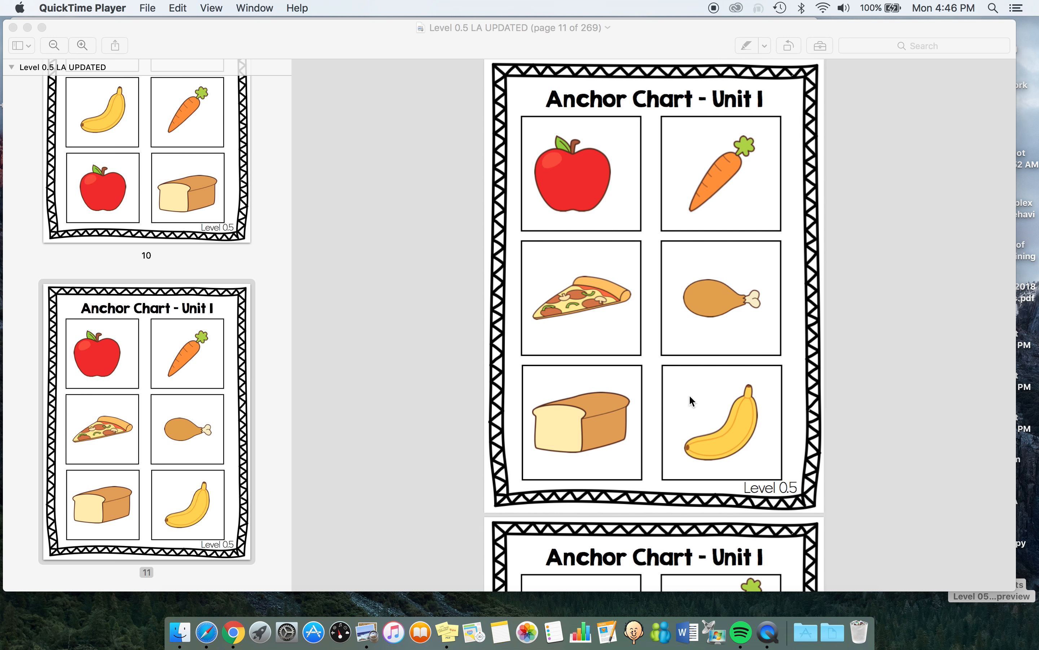
{"action": "scroll", "scroll_direction": "down", "scroll_amount": 3}
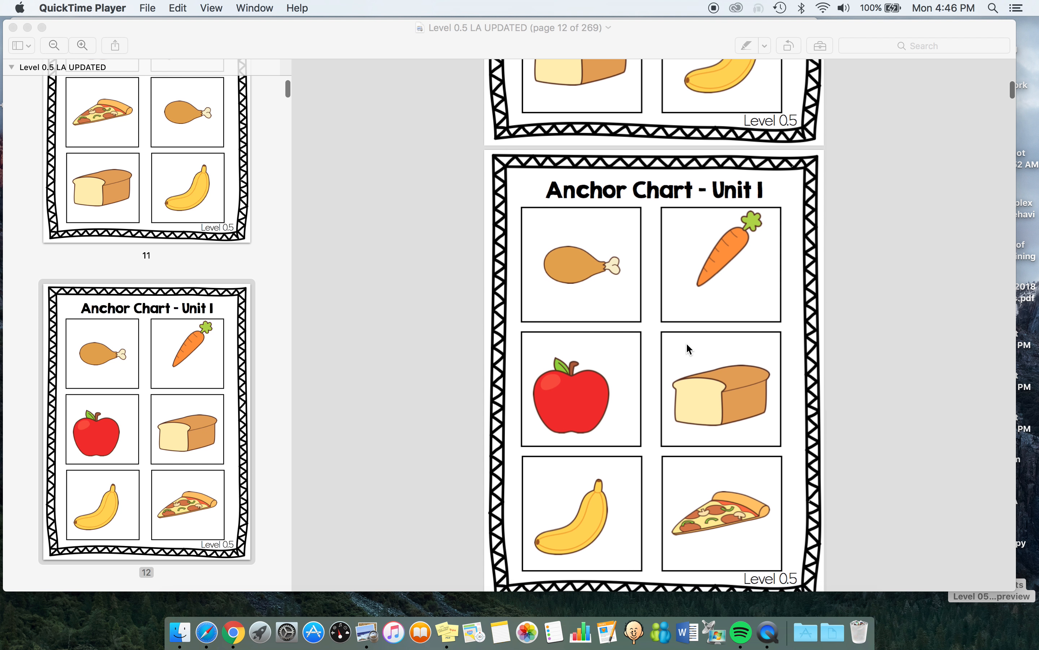
{"action": "scroll", "scroll_direction": "down", "scroll_amount": 3}
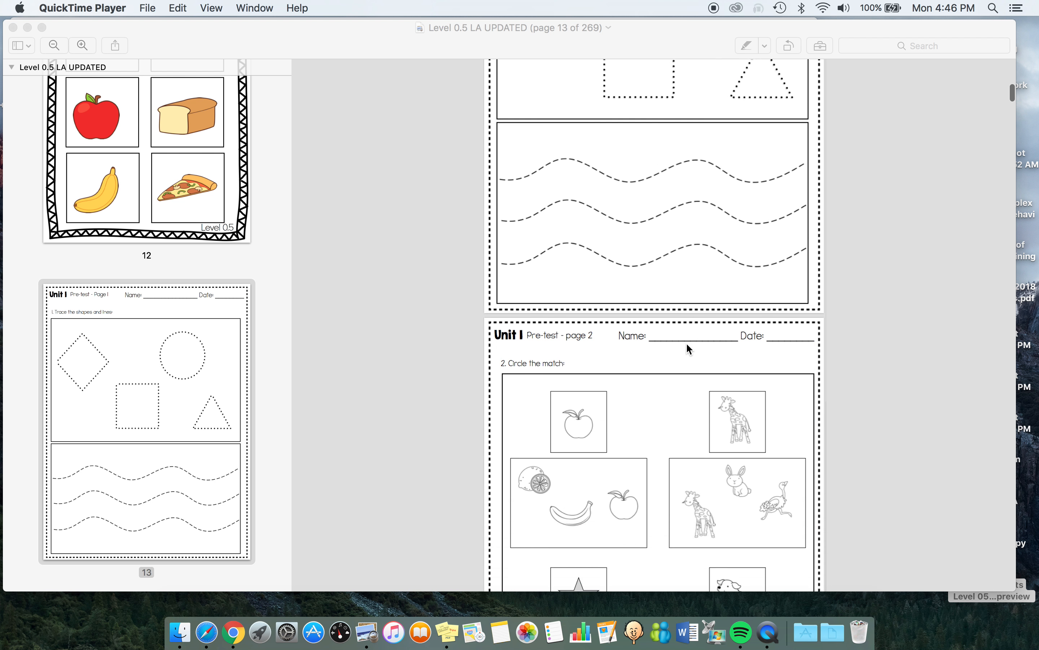
{"action": "scroll", "scroll_direction": "down", "scroll_amount": 3}
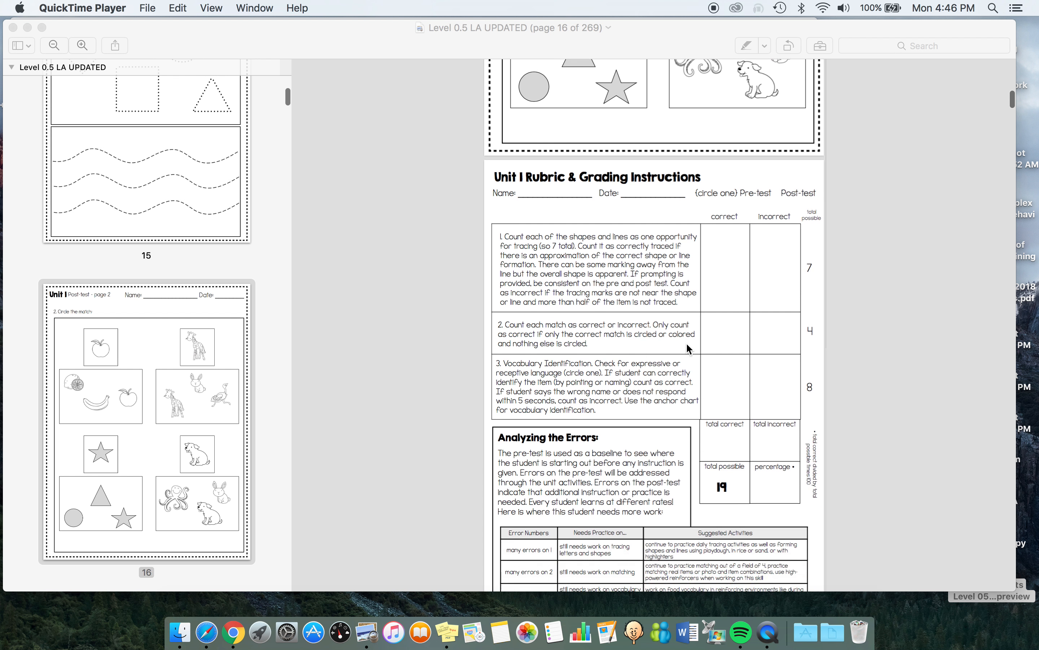
{"action": "scroll", "scroll_direction": "down", "scroll_amount": 3}
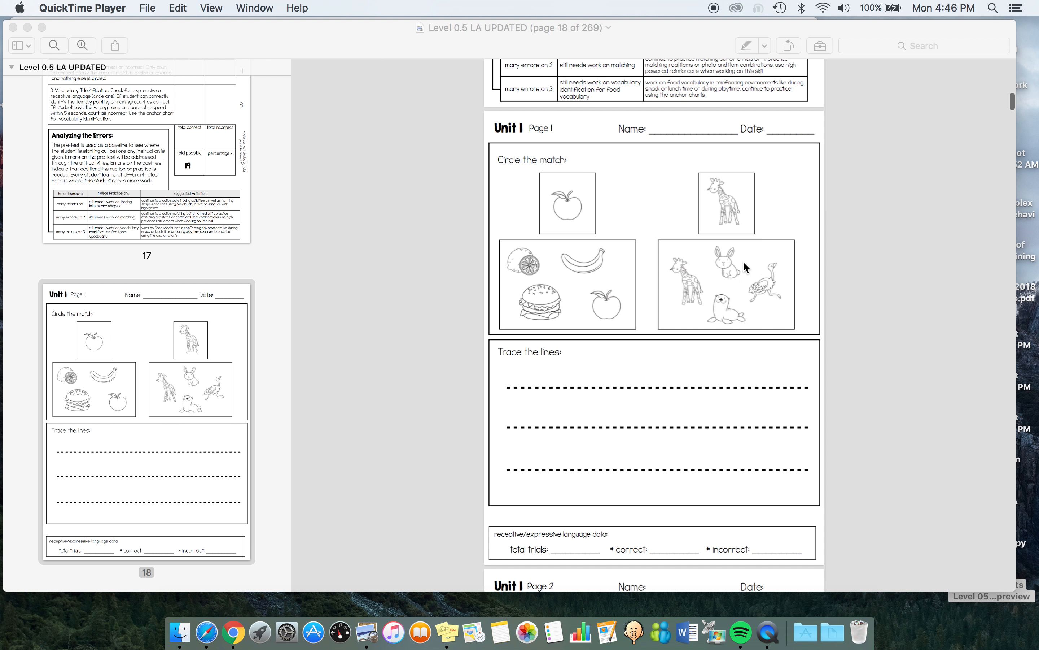
{"action": "mouse_move", "coordinate": [524, 543]}
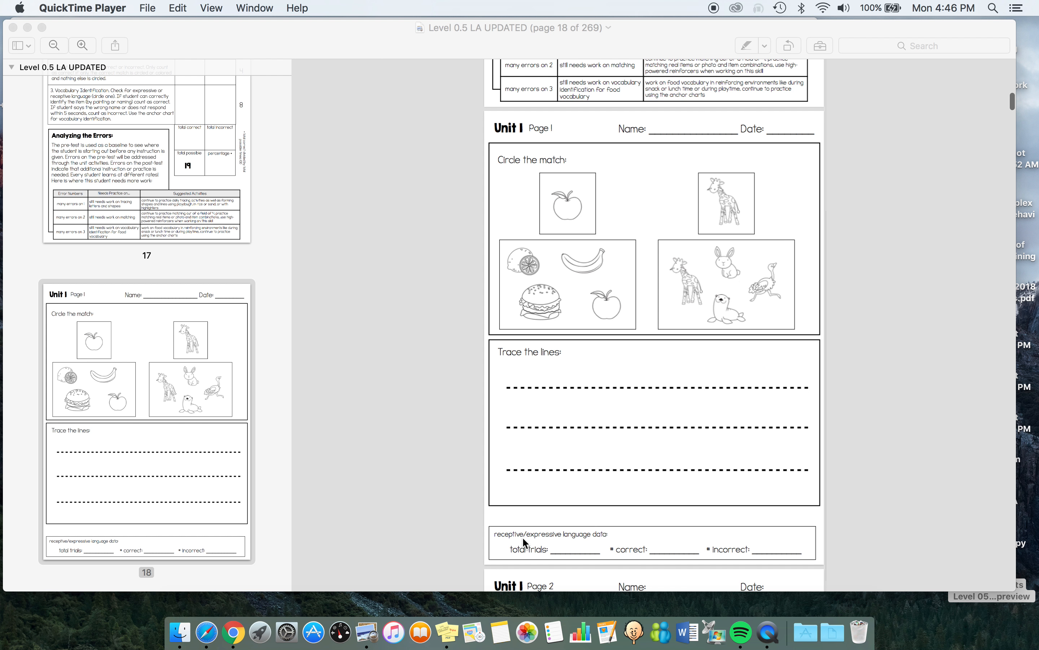
{"action": "mouse_move", "coordinate": [572, 553]}
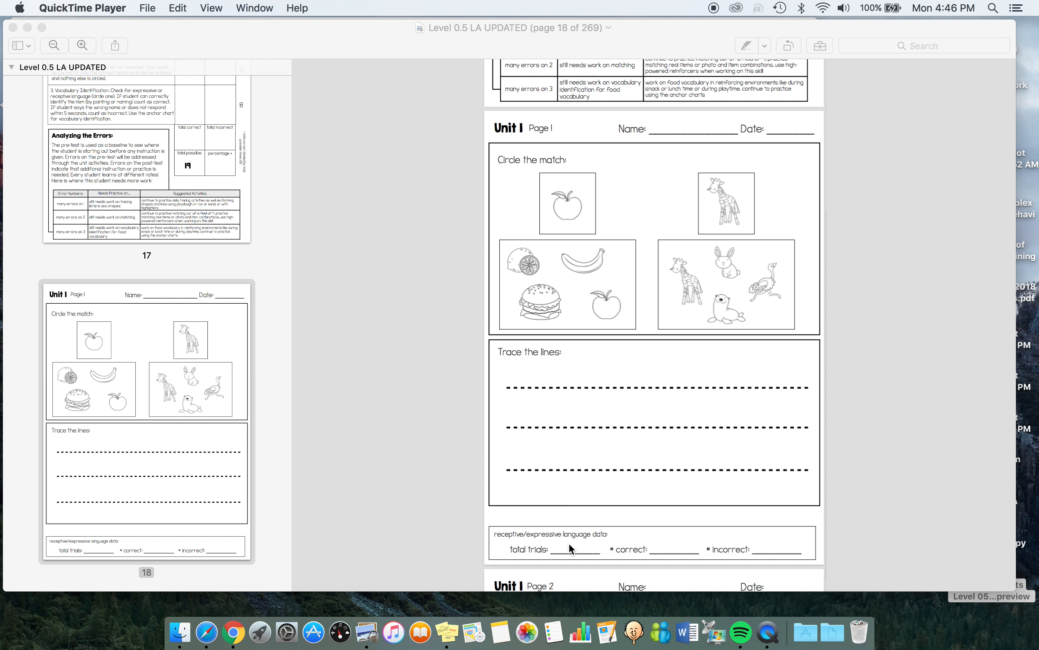
{"action": "mouse_move", "coordinate": [579, 547]}
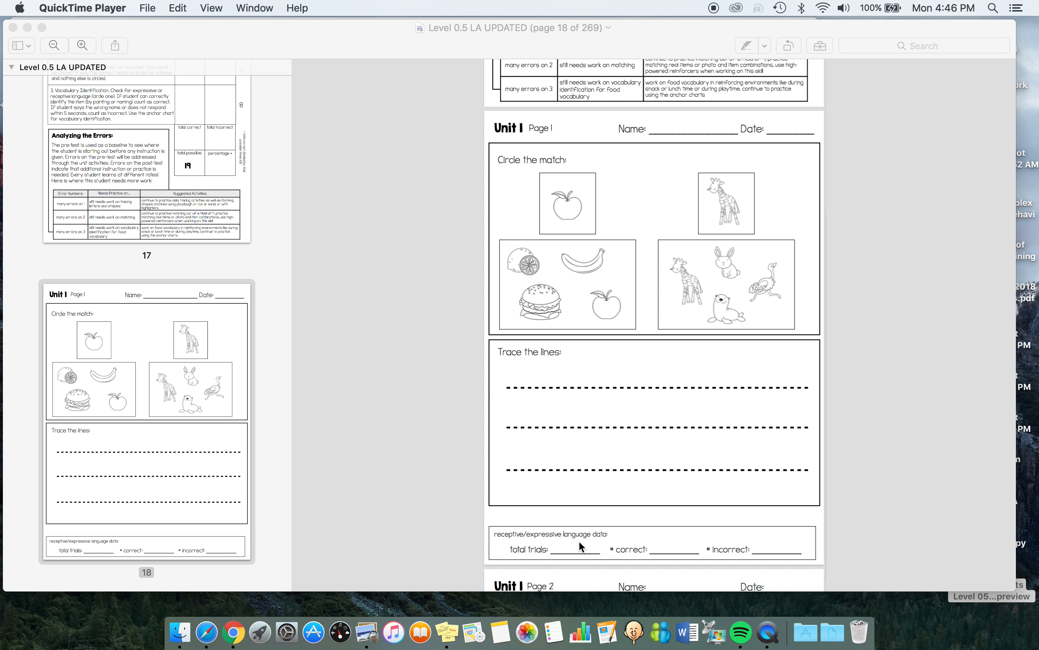
{"action": "mouse_move", "coordinate": [784, 533]}
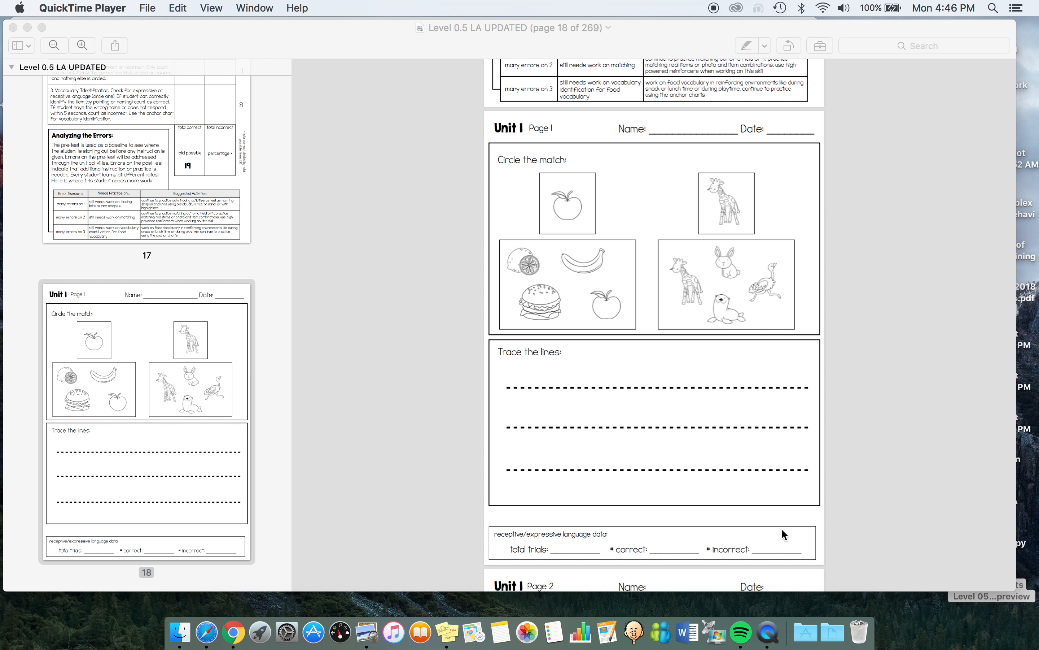
{"action": "mouse_move", "coordinate": [589, 545]}
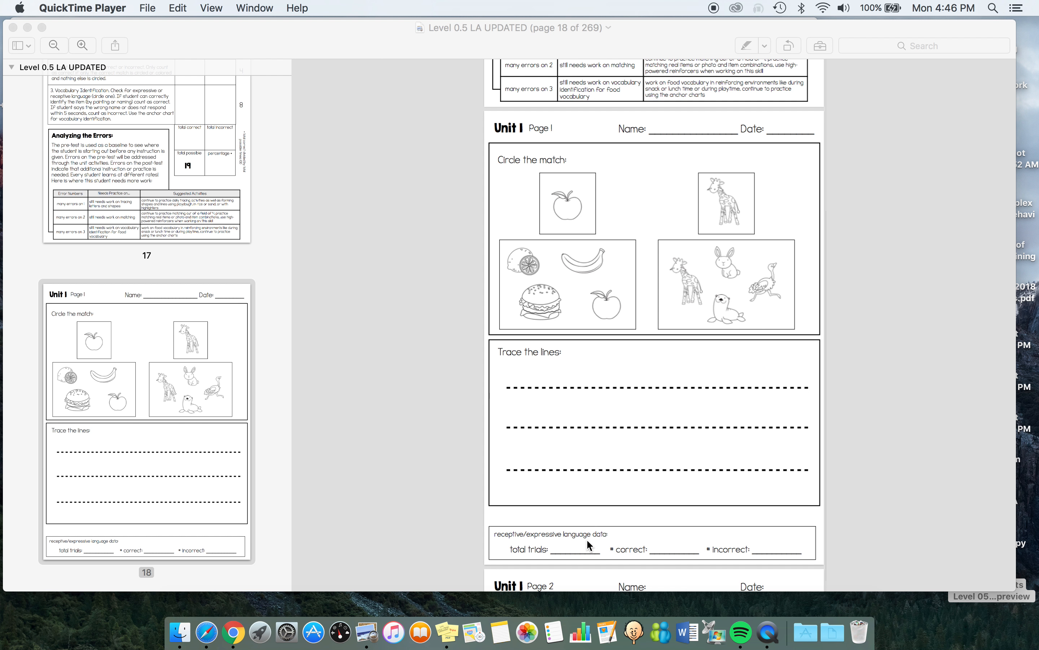
{"action": "mouse_move", "coordinate": [604, 528]}
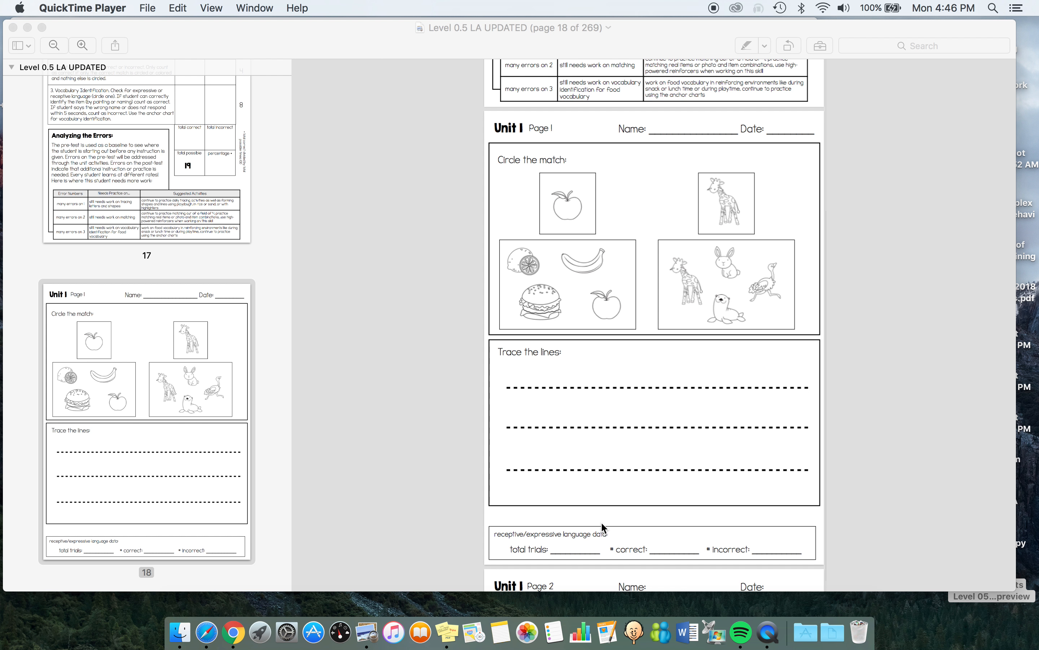
{"action": "mouse_move", "coordinate": [727, 431]}
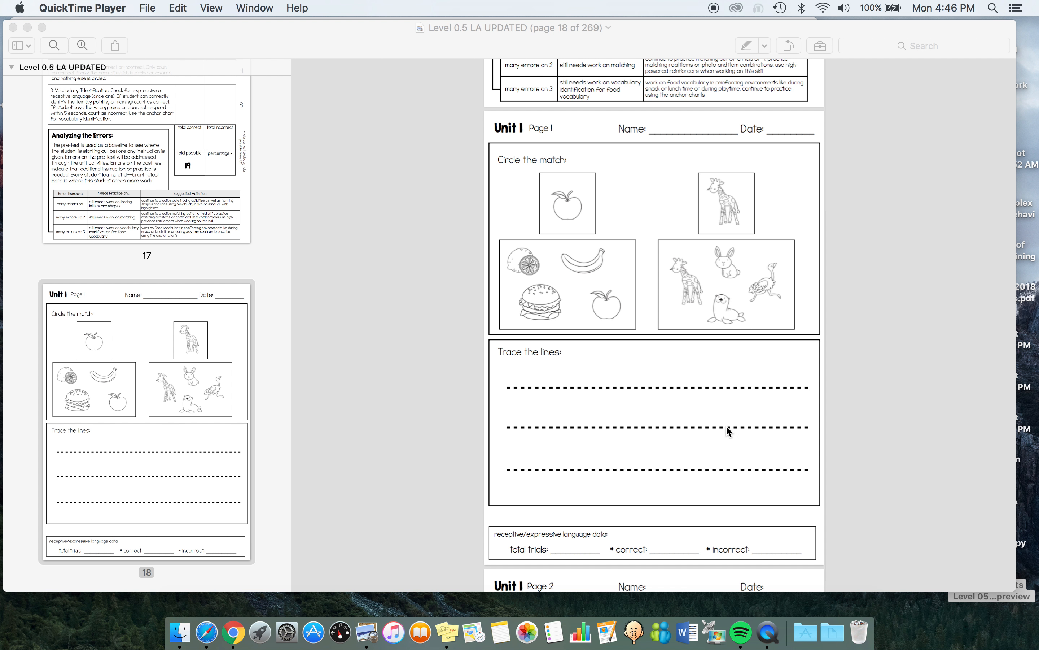
{"action": "mouse_move", "coordinate": [563, 545]}
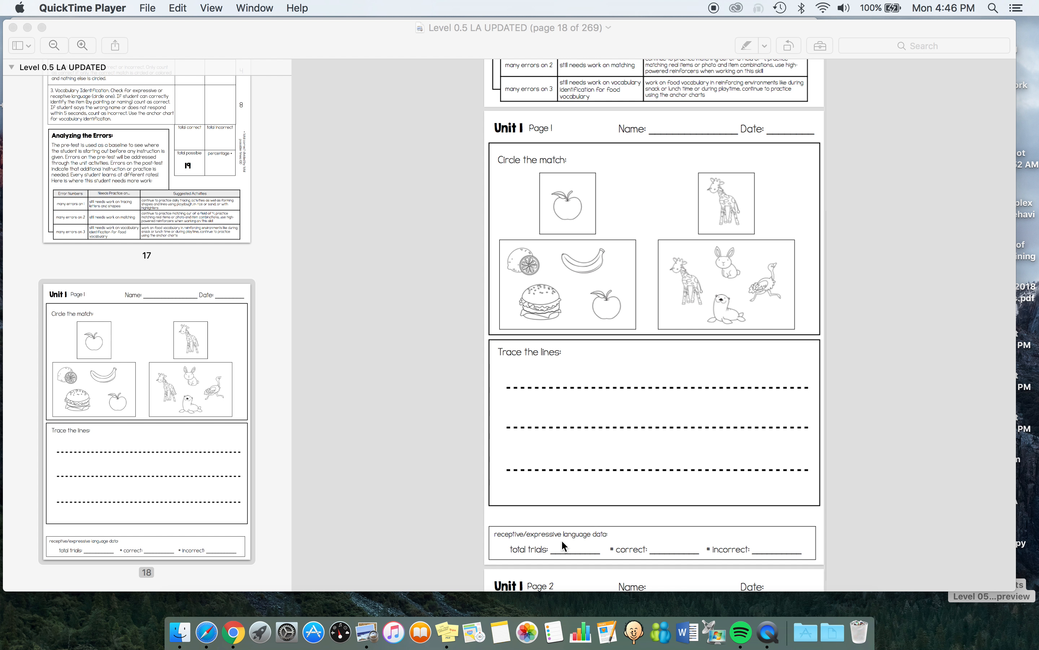
{"action": "mouse_move", "coordinate": [718, 536]}
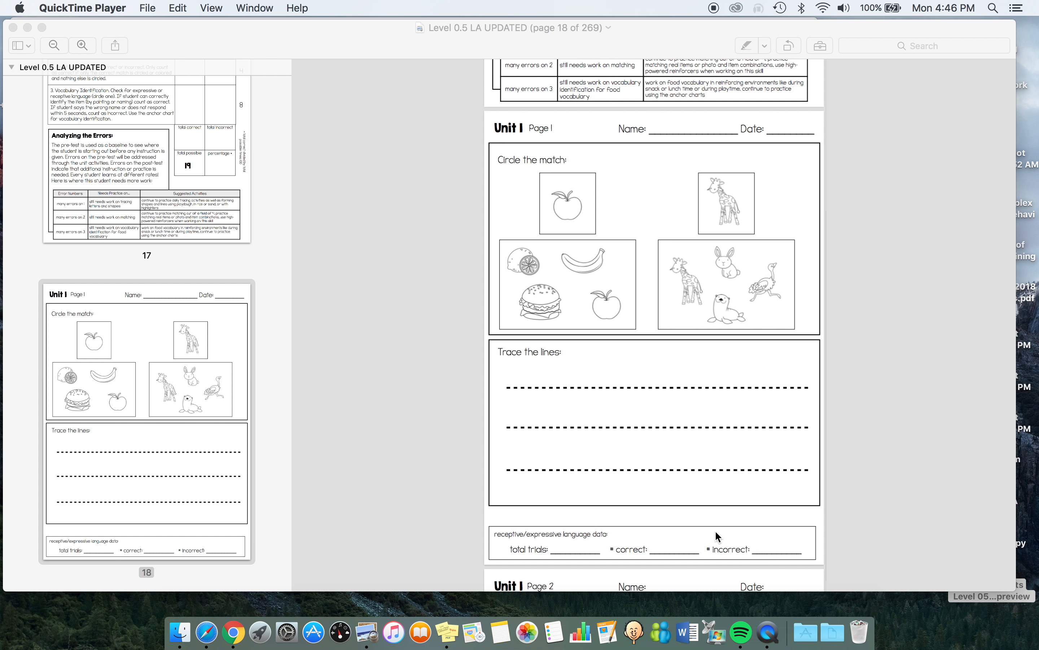
{"action": "scroll", "scroll_direction": "down", "scroll_amount": 3}
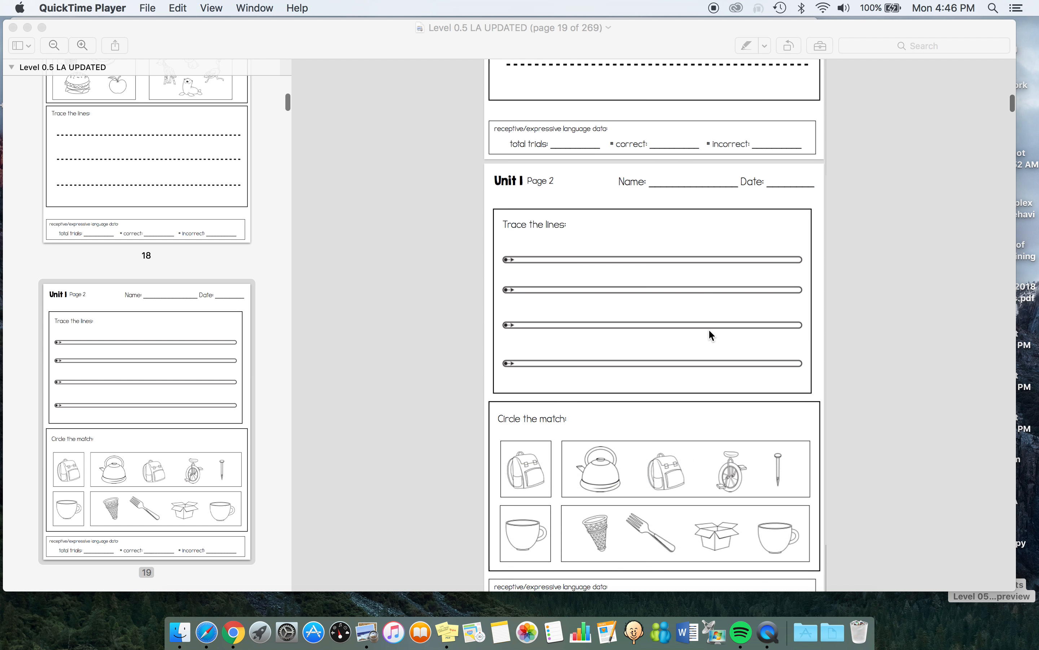
{"action": "scroll", "scroll_direction": "down", "scroll_amount": 3}
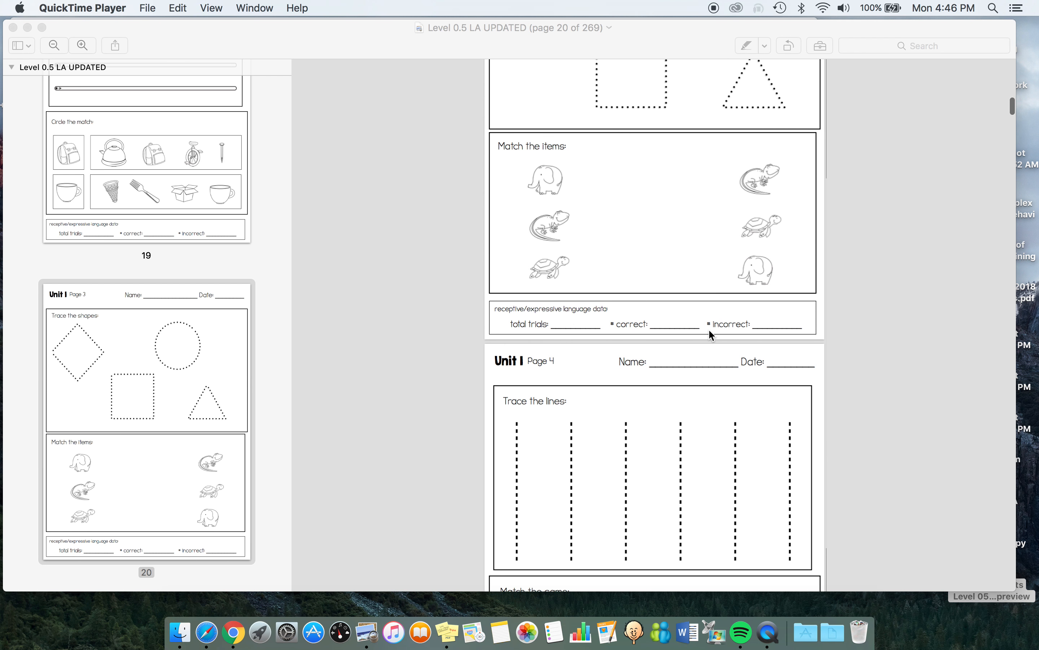
{"action": "scroll", "scroll_direction": "down", "scroll_amount": 3}
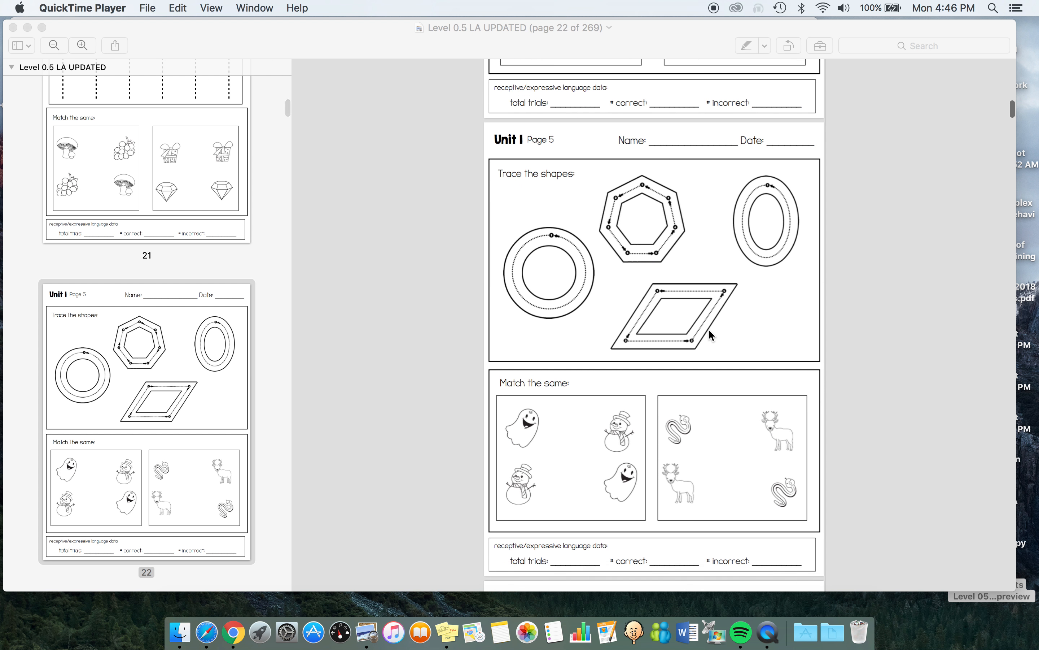
{"action": "scroll", "scroll_direction": "down", "scroll_amount": 3}
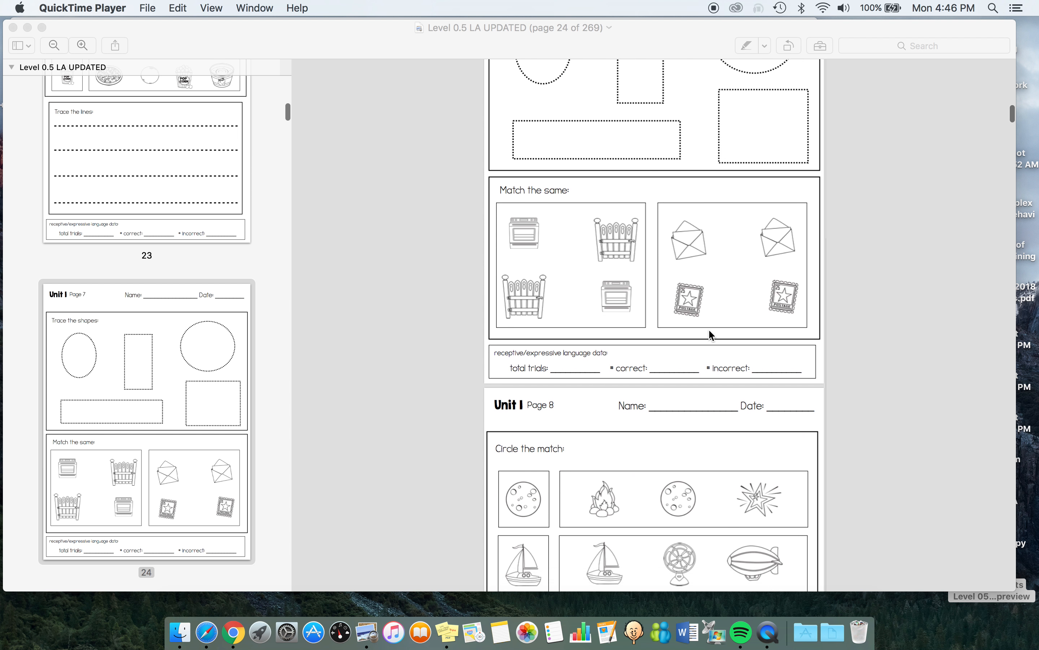
{"action": "scroll", "scroll_direction": "down", "scroll_amount": 3}
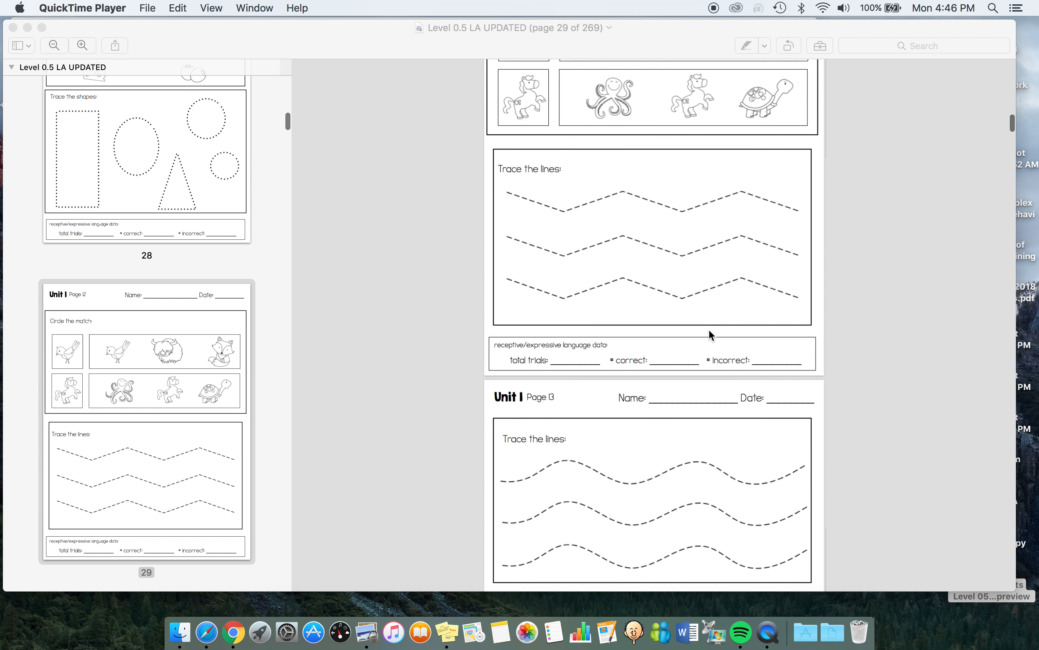
{"action": "scroll", "scroll_direction": "down", "scroll_amount": 3}
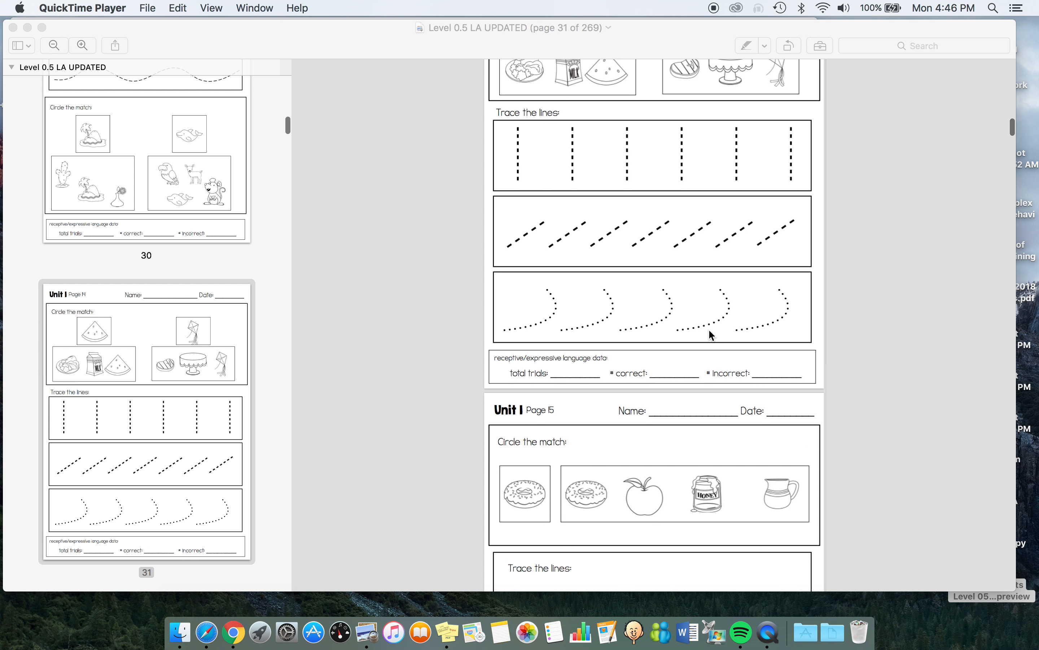
{"action": "scroll", "scroll_direction": "down", "scroll_amount": 3}
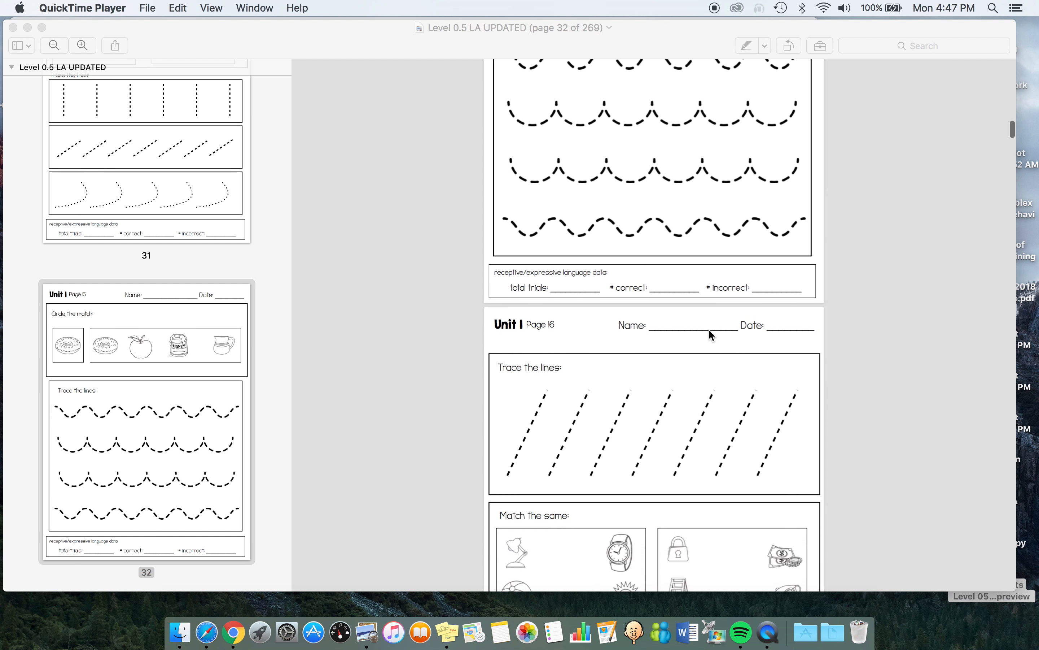
{"action": "scroll", "scroll_direction": "down", "scroll_amount": 3}
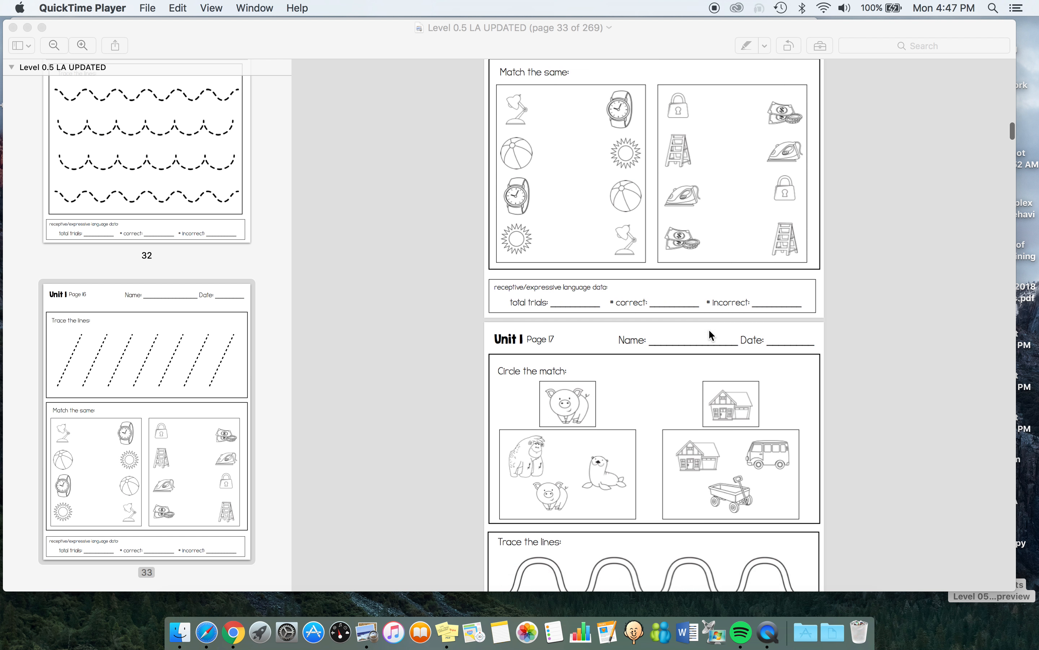
{"action": "scroll", "scroll_direction": "down", "scroll_amount": 3}
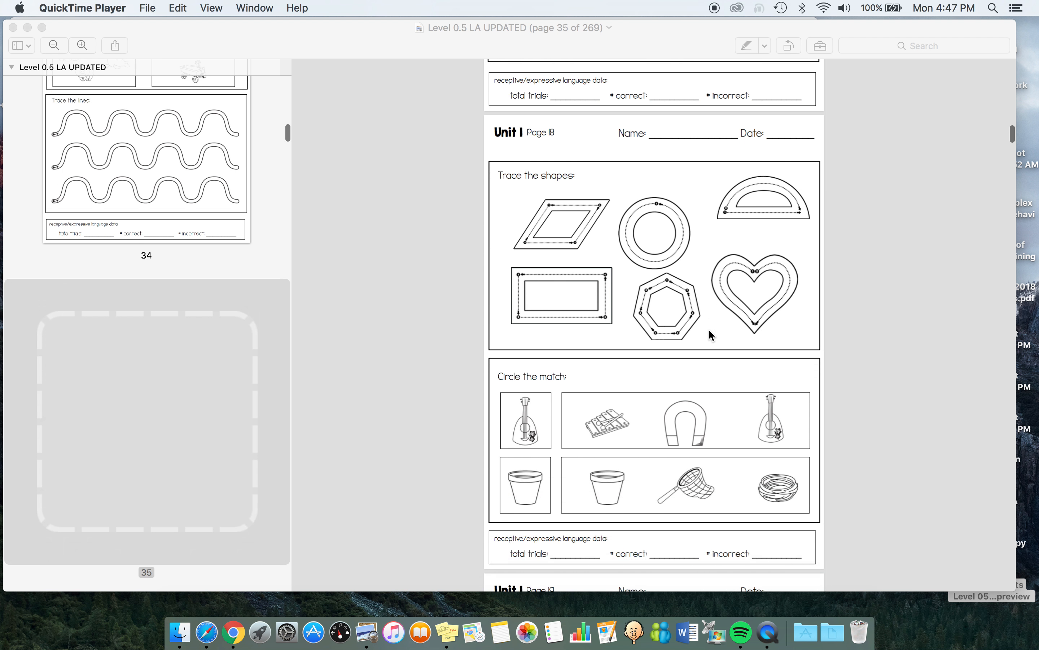
{"action": "scroll", "scroll_direction": "down", "scroll_amount": 3}
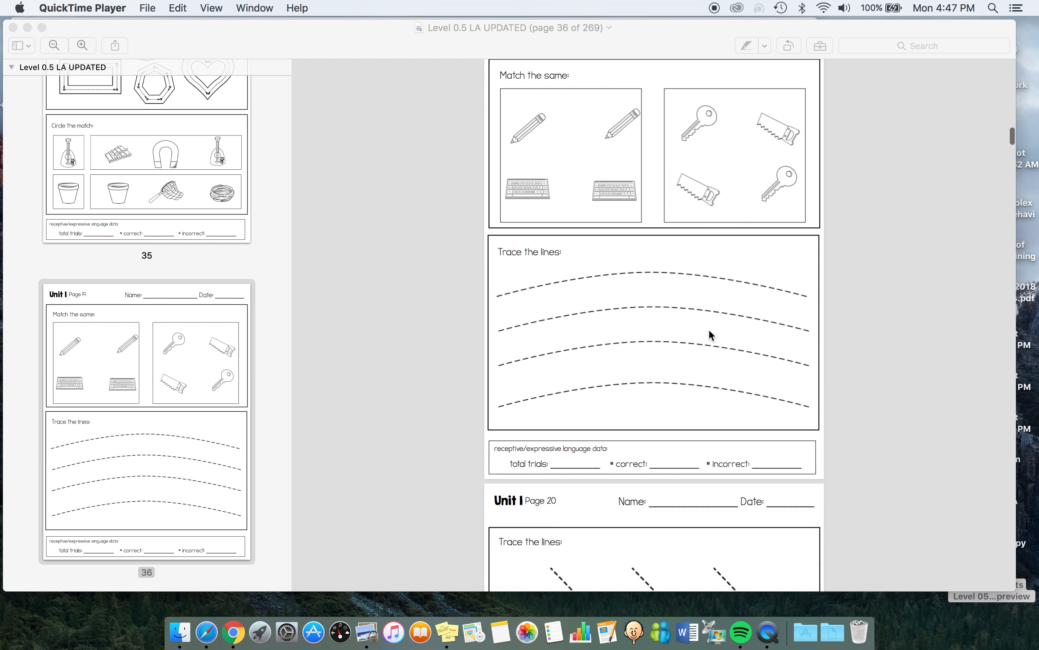
{"action": "scroll", "scroll_direction": "down", "scroll_amount": 3}
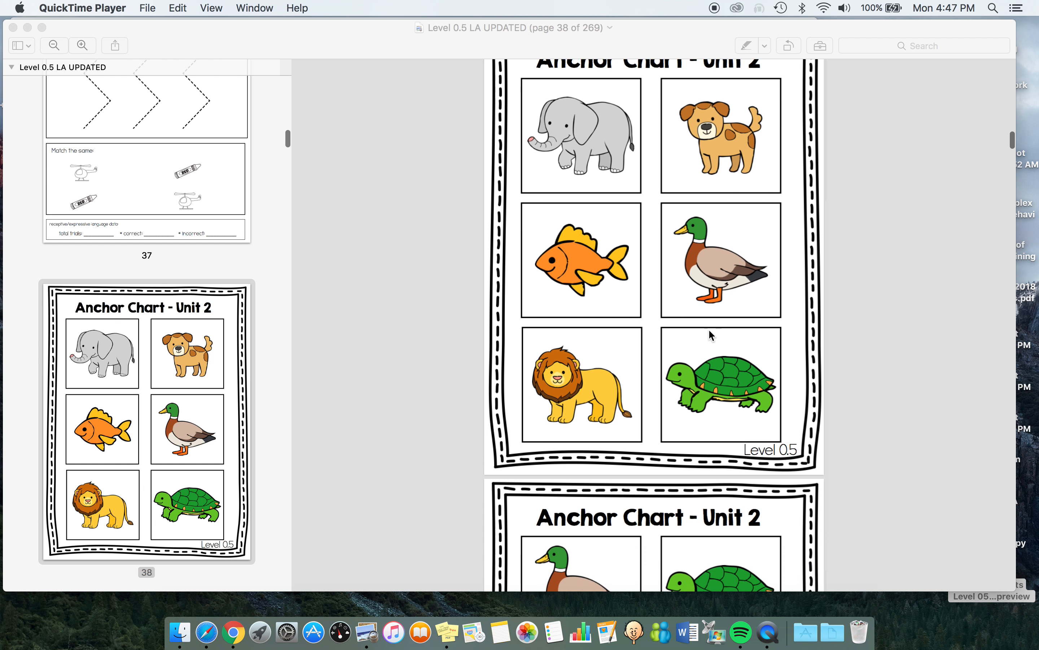
{"action": "scroll", "scroll_direction": "down", "scroll_amount": 3}
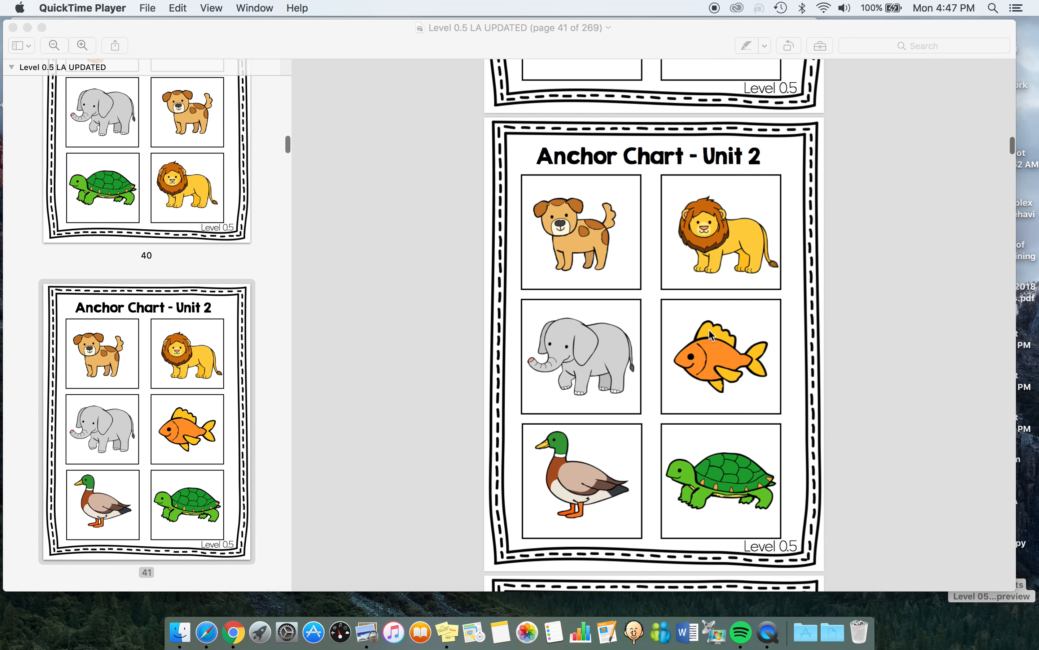
{"action": "scroll", "scroll_direction": "down", "scroll_amount": 3}
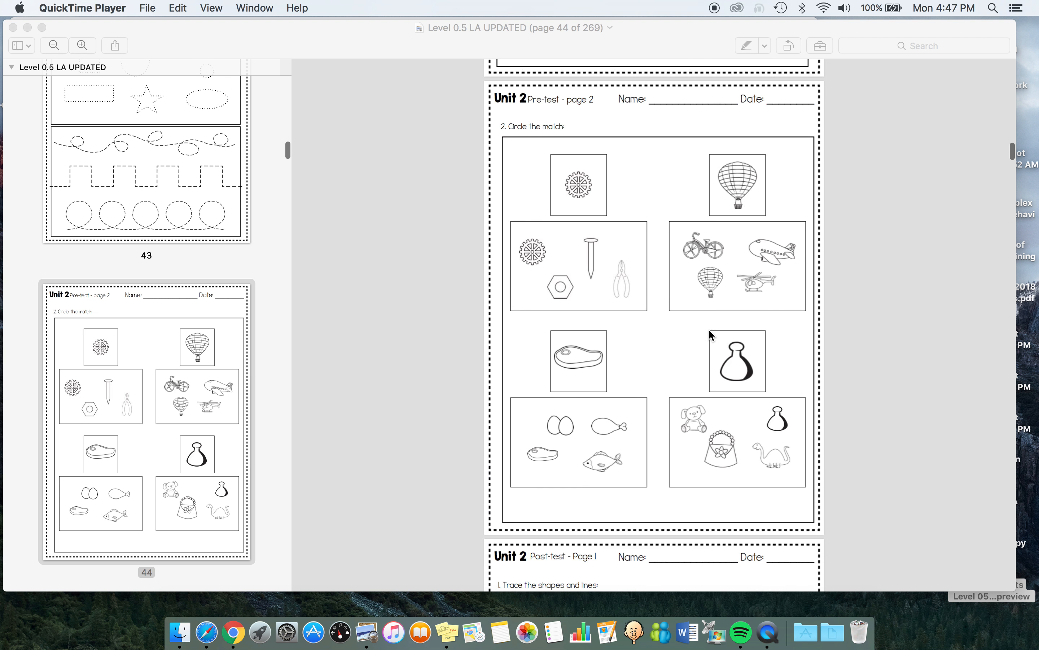
{"action": "scroll", "scroll_direction": "down", "scroll_amount": 3}
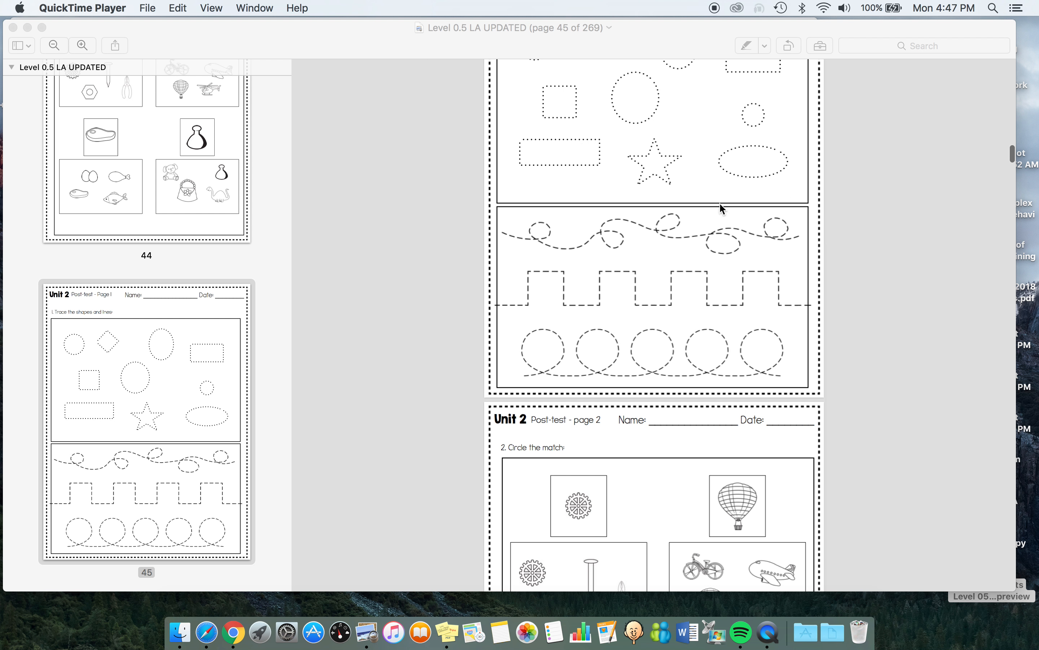
{"action": "scroll", "scroll_direction": "down", "scroll_amount": 3}
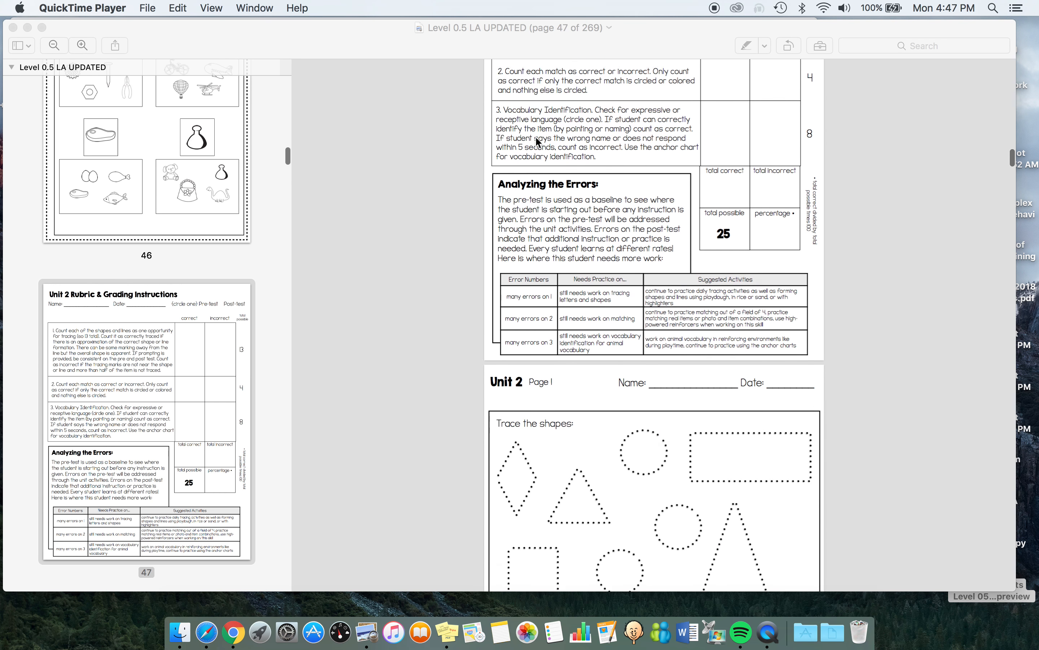
{"action": "scroll", "scroll_direction": "down", "scroll_amount": 3}
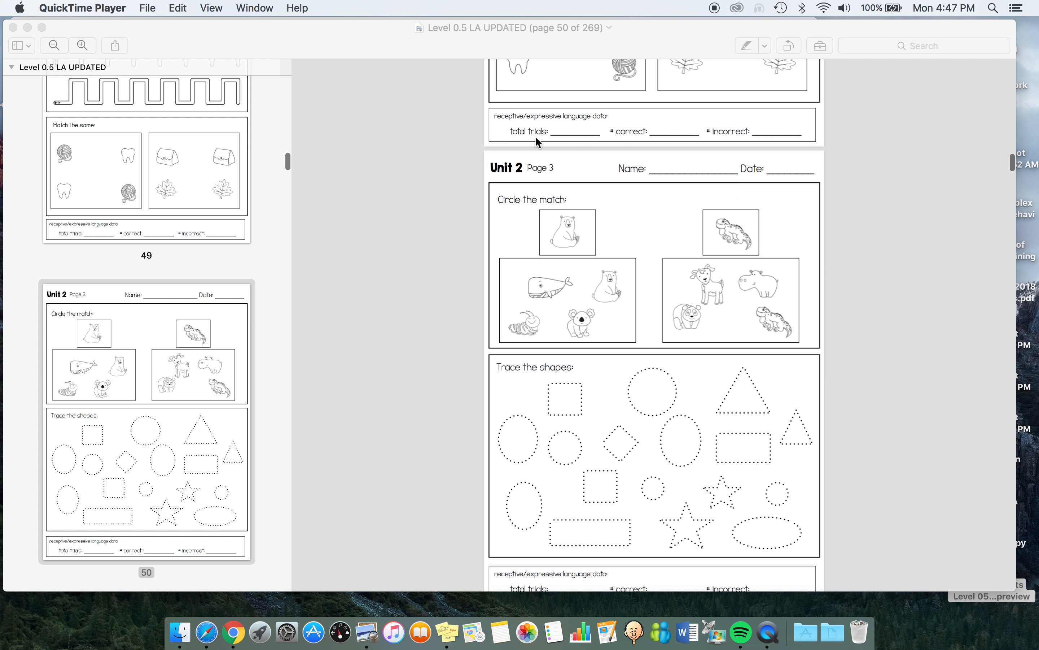
{"action": "scroll", "scroll_direction": "down", "scroll_amount": 3}
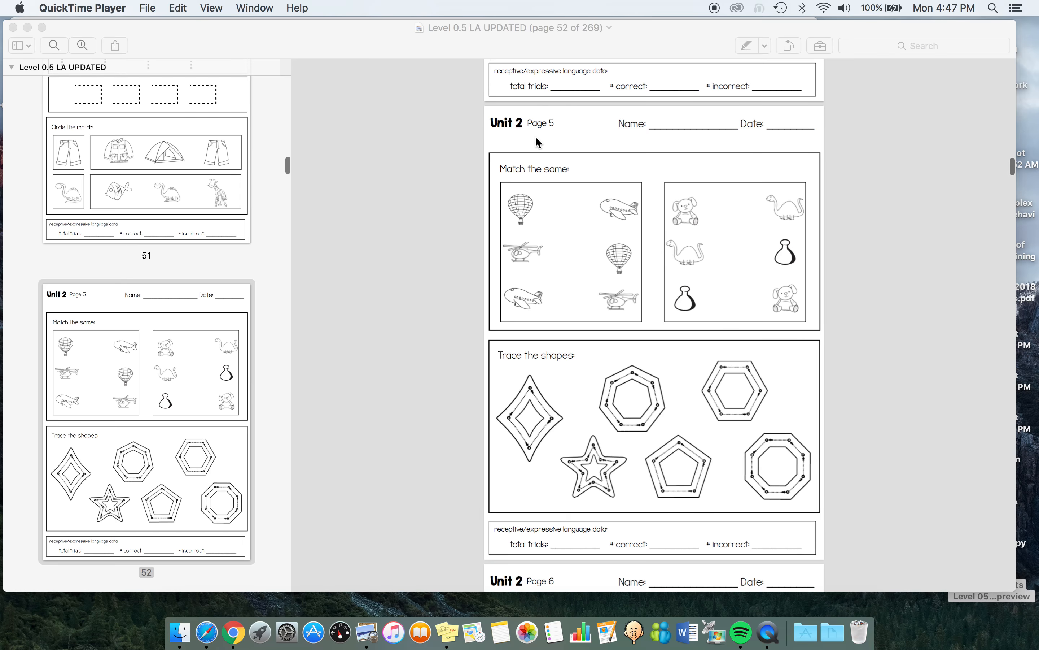
{"action": "scroll", "scroll_direction": "down", "scroll_amount": 3}
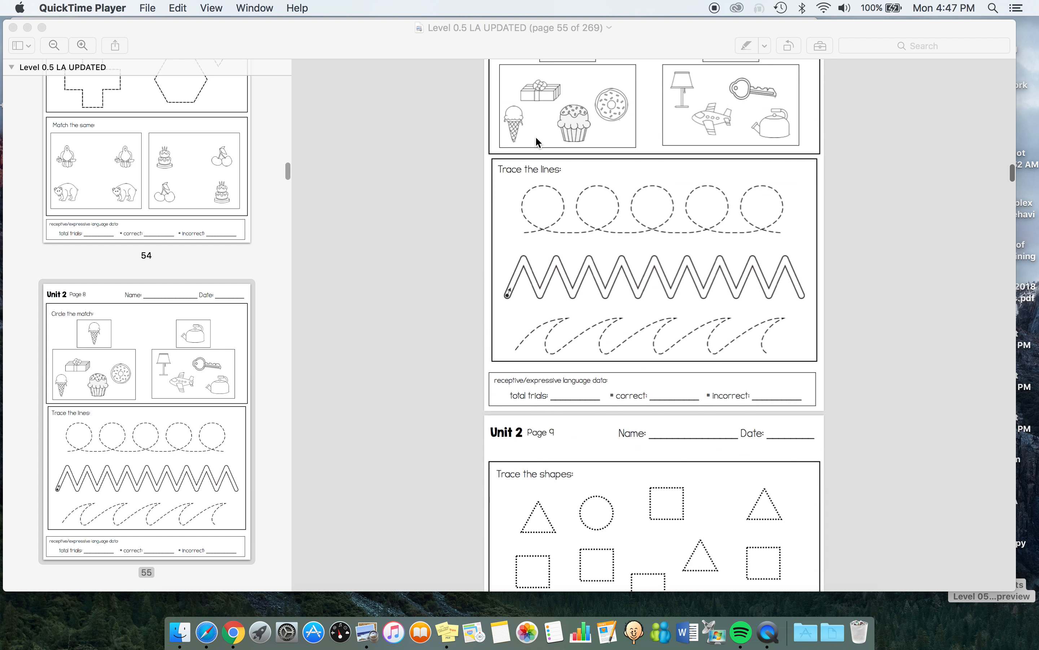
{"action": "scroll", "scroll_direction": "down", "scroll_amount": 3}
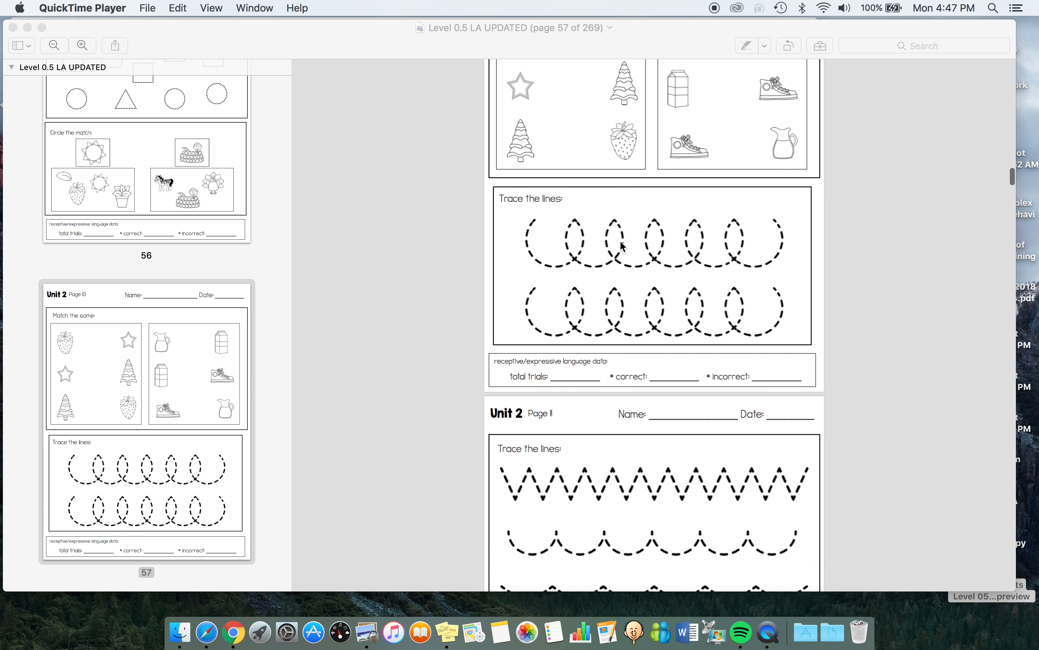
{"action": "scroll", "scroll_direction": "down", "scroll_amount": 3}
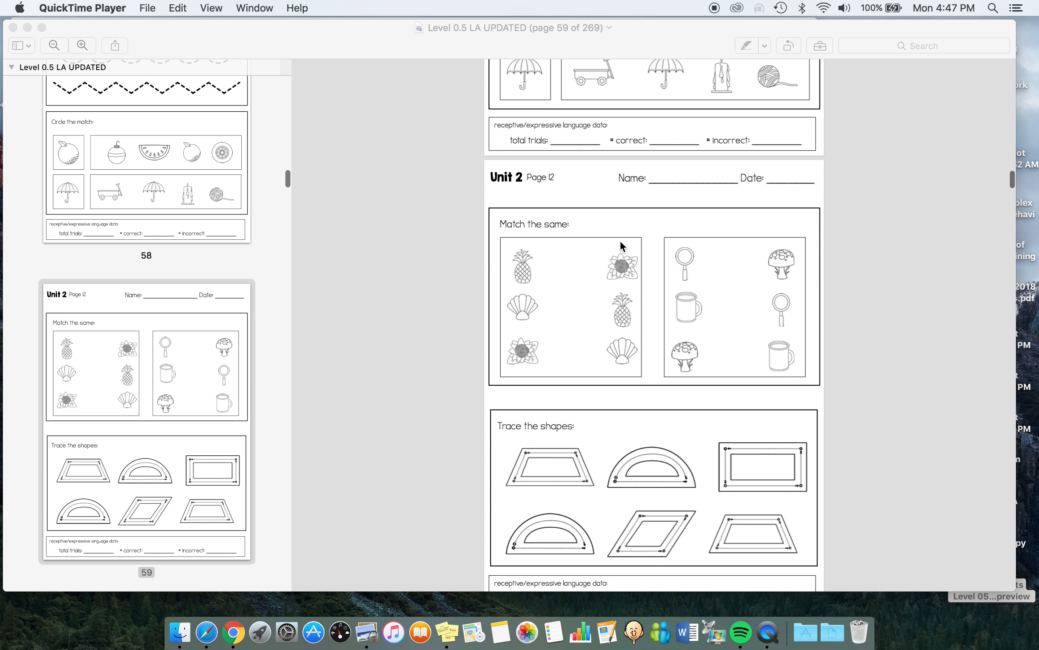
{"action": "scroll", "scroll_direction": "down", "scroll_amount": 3}
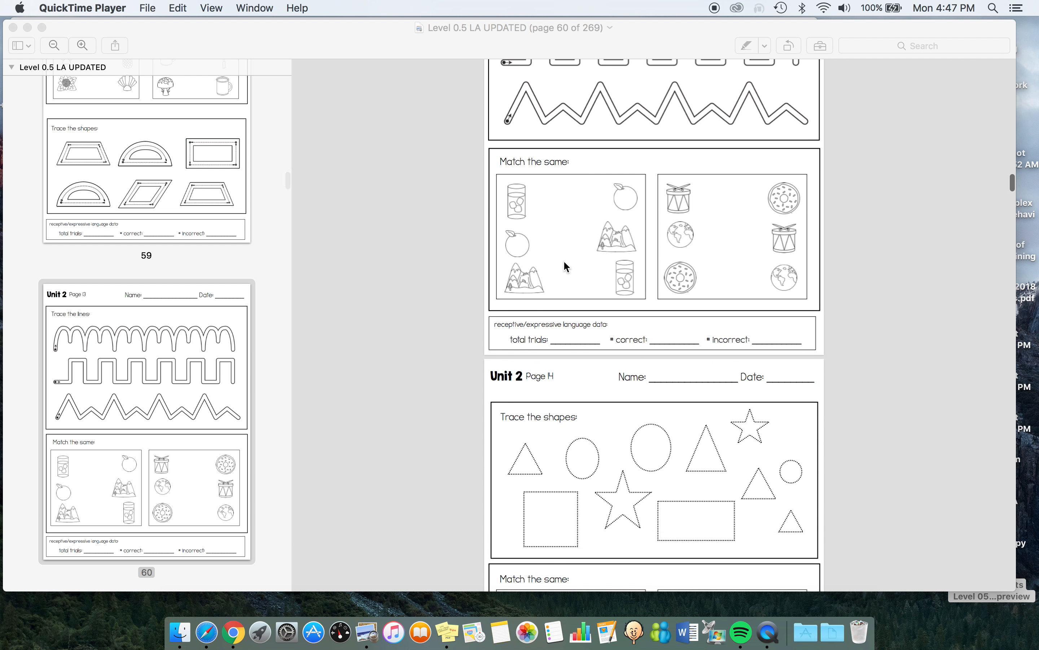
{"action": "scroll", "scroll_direction": "down", "scroll_amount": 3}
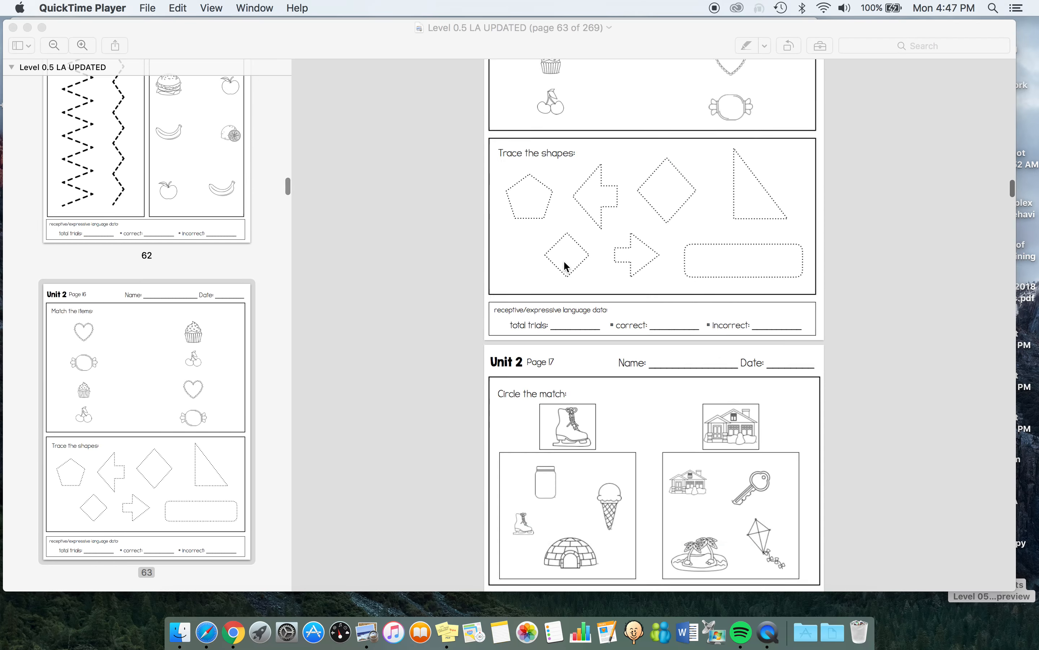
{"action": "scroll", "scroll_direction": "down", "scroll_amount": 3}
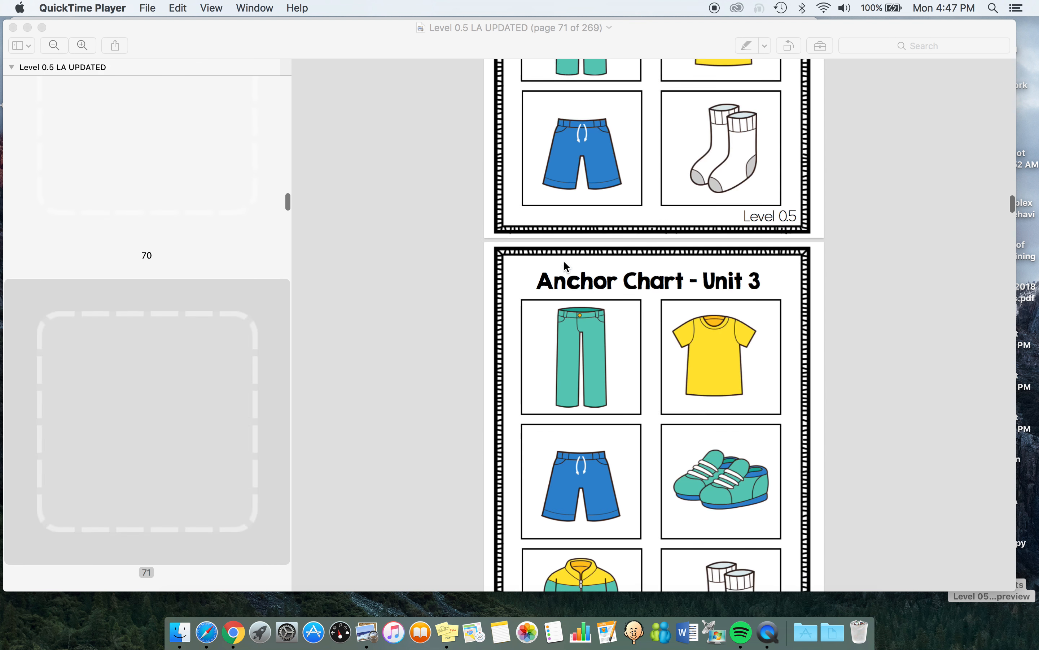
{"action": "scroll", "scroll_direction": "down", "scroll_amount": 3}
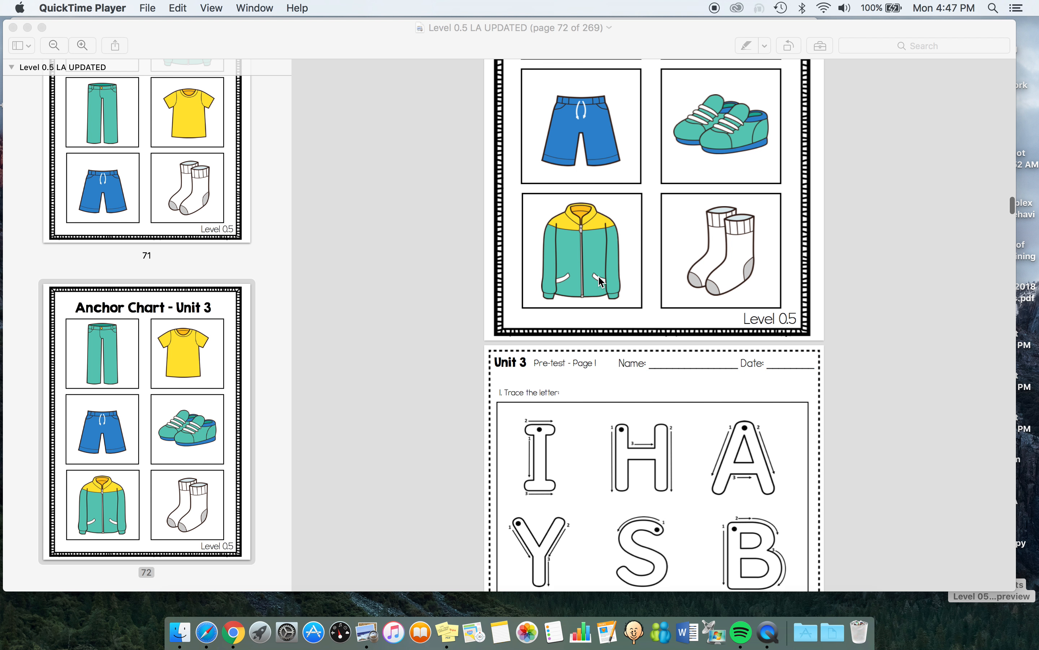
{"action": "scroll", "scroll_direction": "up", "scroll_amount": 3}
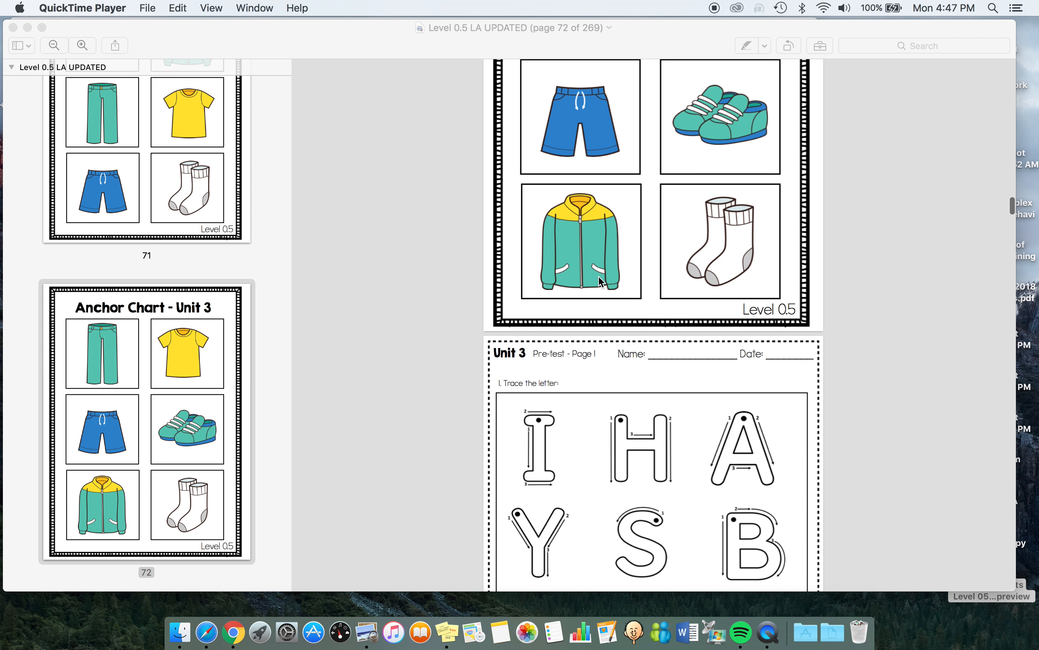
{"action": "scroll", "scroll_direction": "down", "scroll_amount": 3}
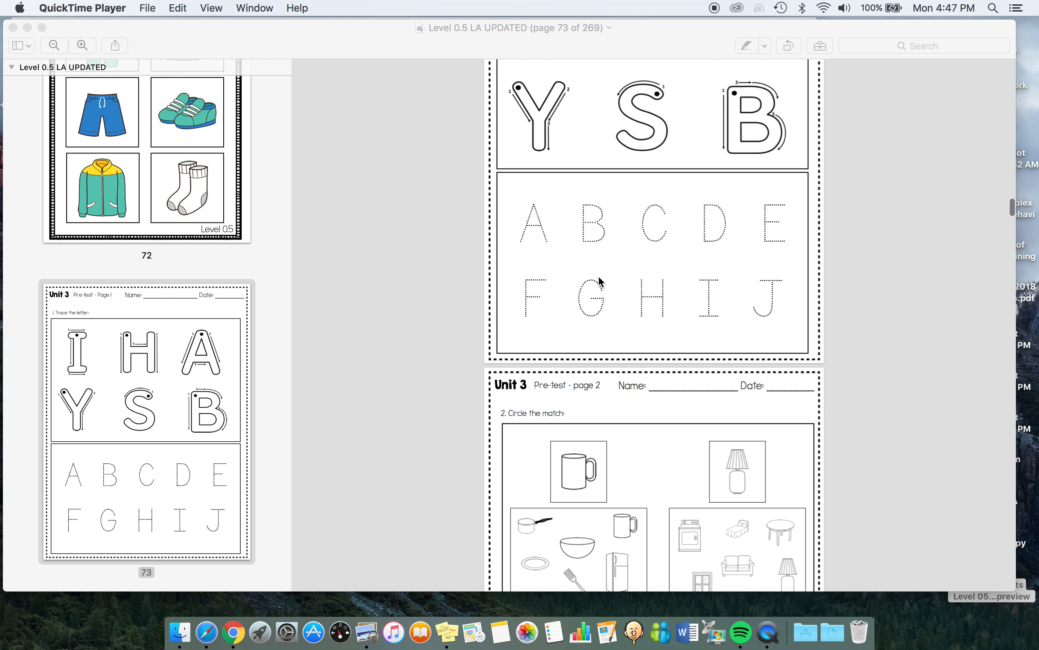
{"action": "scroll", "scroll_direction": "down", "scroll_amount": 3}
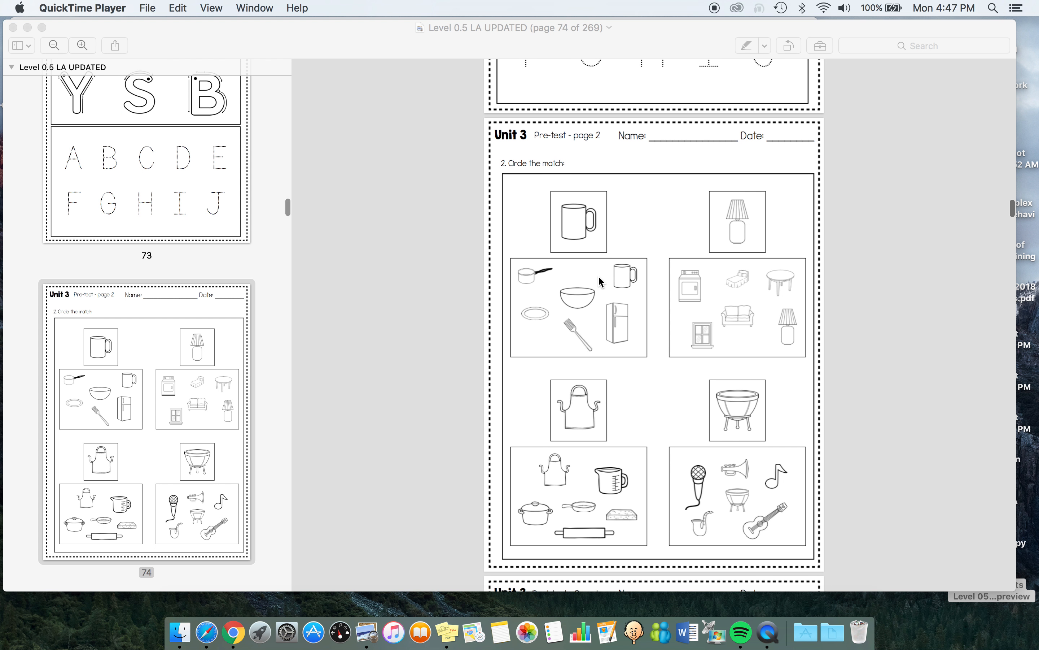
{"action": "scroll", "scroll_direction": "down", "scroll_amount": 3}
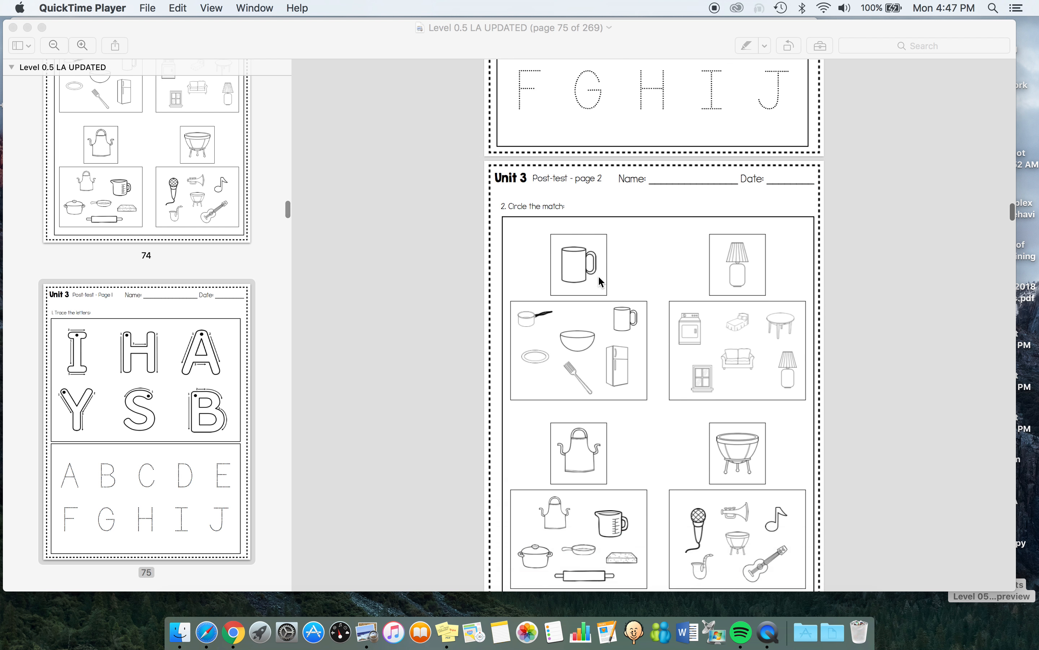
{"action": "scroll", "scroll_direction": "down", "scroll_amount": 3}
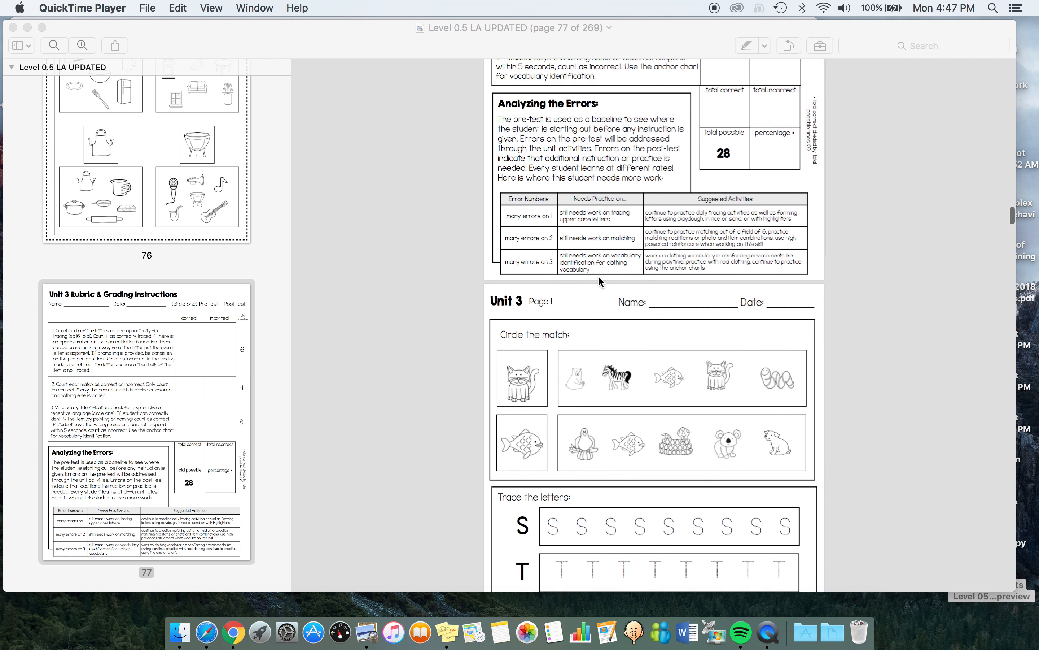
{"action": "scroll", "scroll_direction": "down", "scroll_amount": 3}
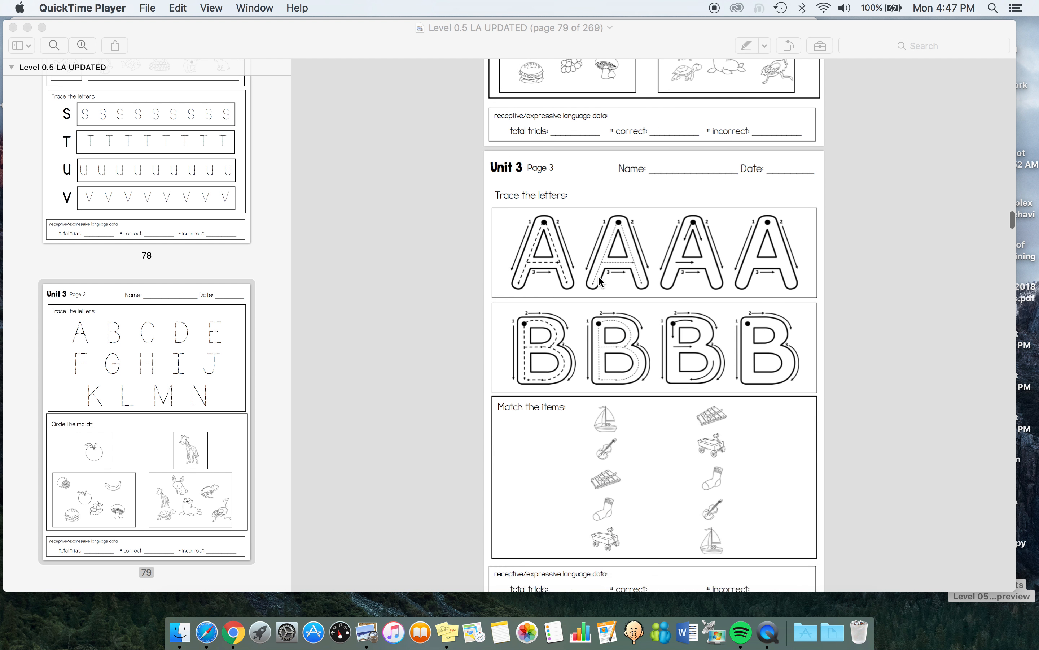
{"action": "scroll", "scroll_direction": "down", "scroll_amount": 3}
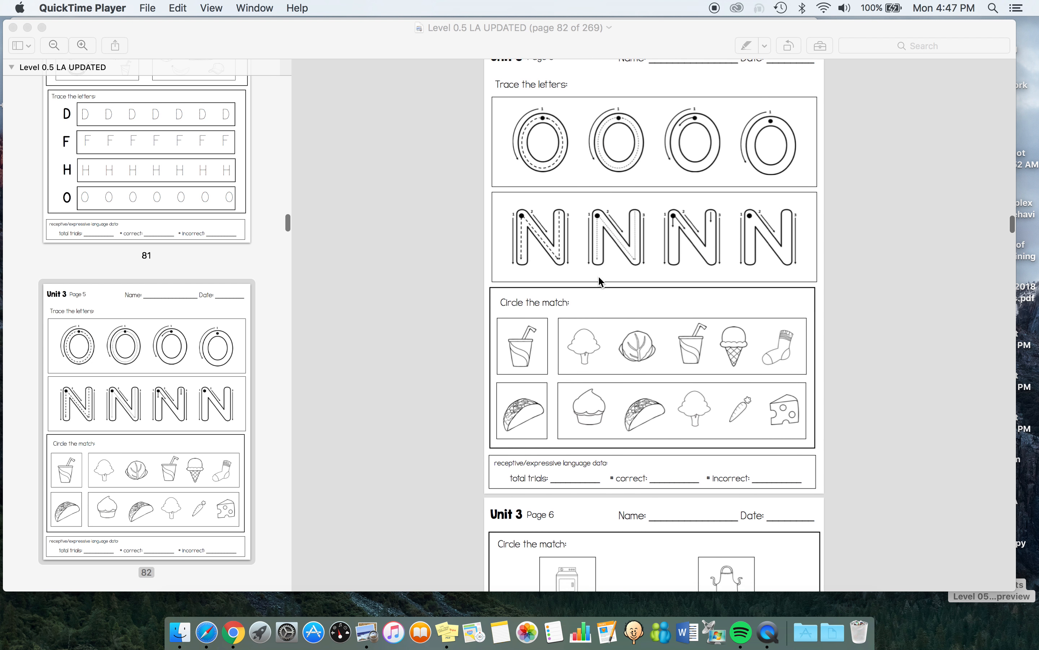
{"action": "scroll", "scroll_direction": "down", "scroll_amount": 3}
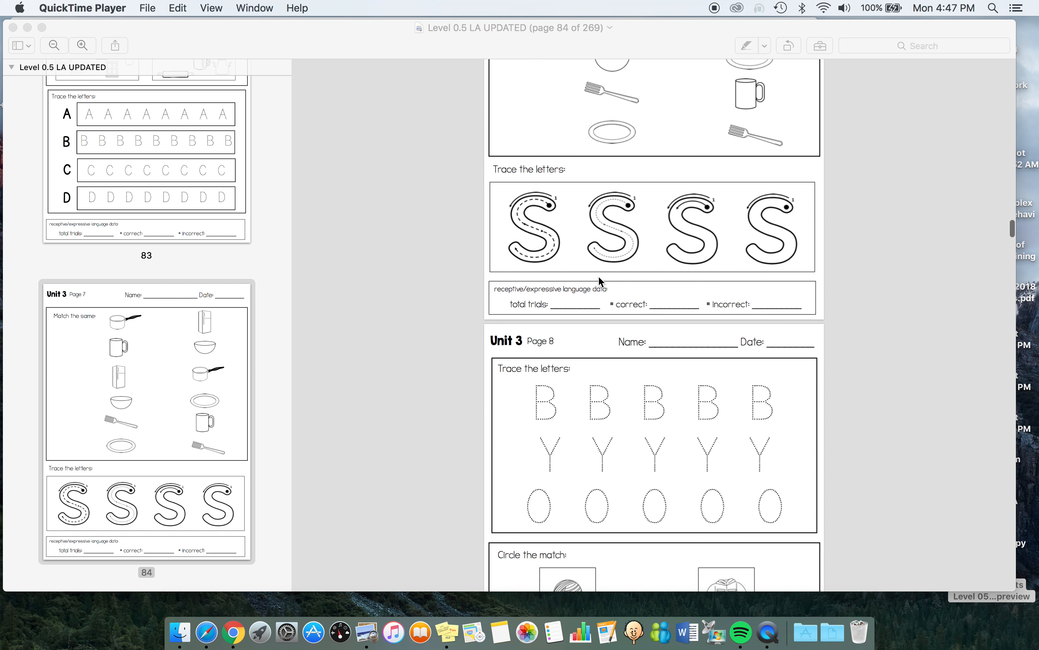
{"action": "scroll", "scroll_direction": "down", "scroll_amount": 3}
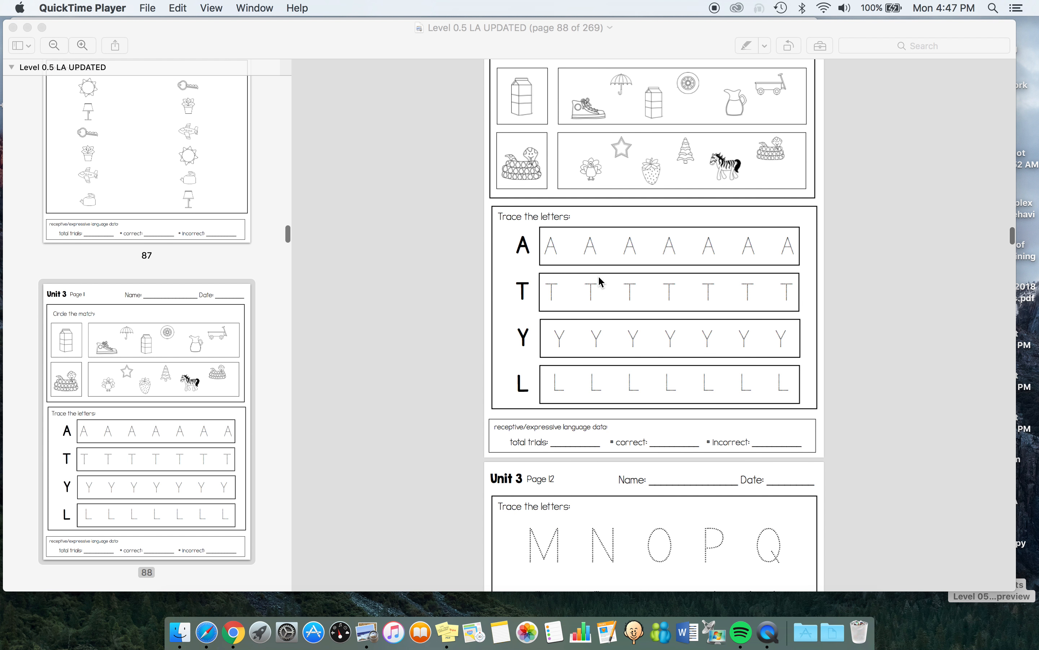
{"action": "scroll", "scroll_direction": "down", "scroll_amount": 3}
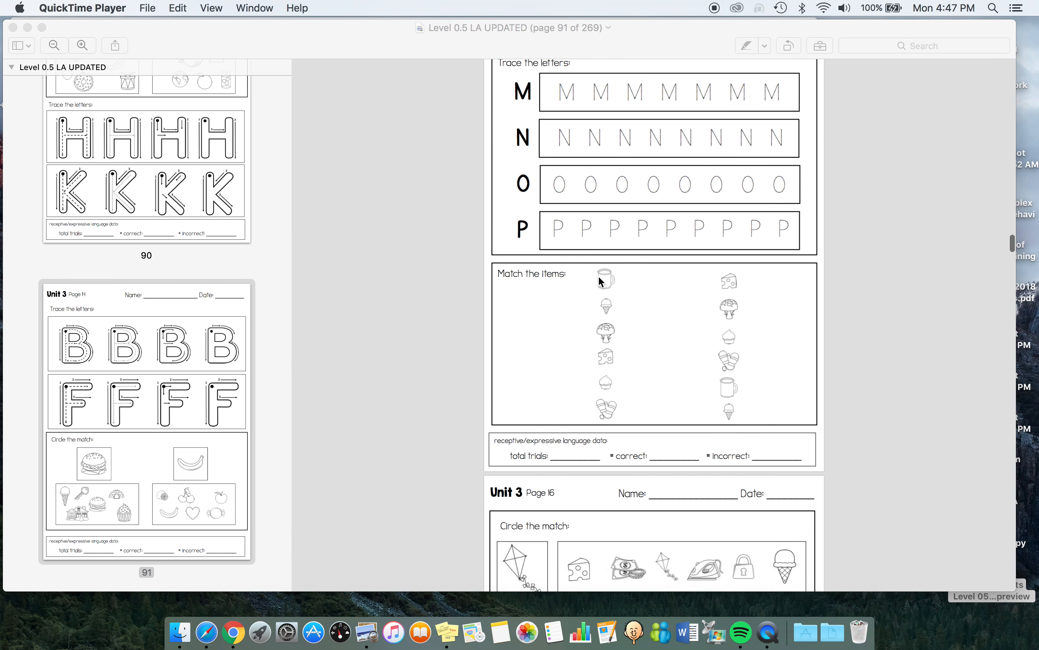
{"action": "scroll", "scroll_direction": "down", "scroll_amount": 3}
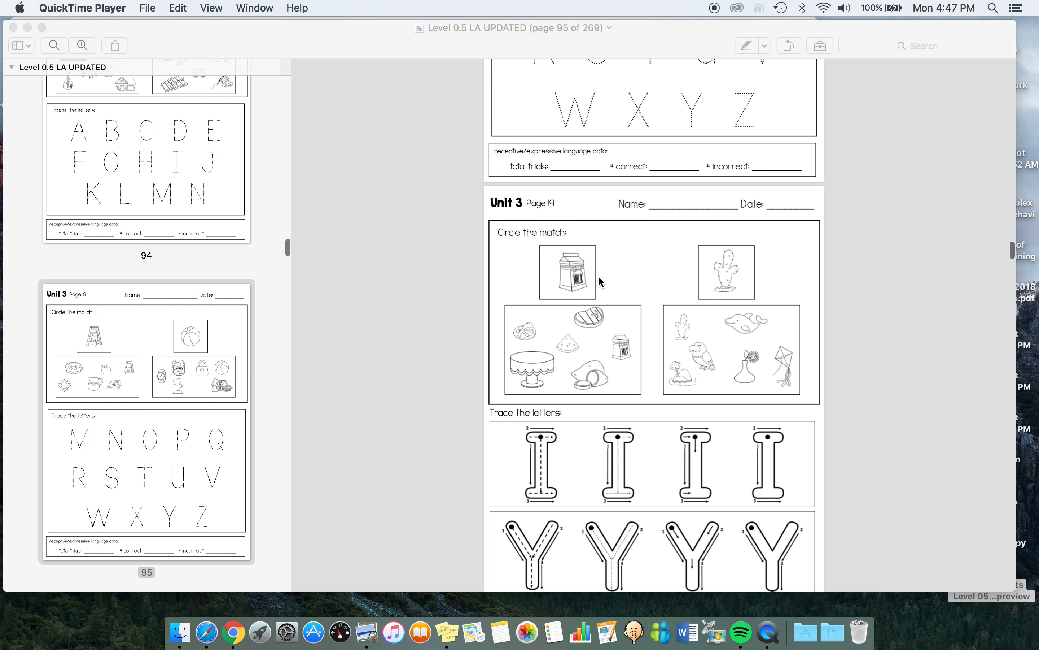
{"action": "scroll", "scroll_direction": "down", "scroll_amount": 3}
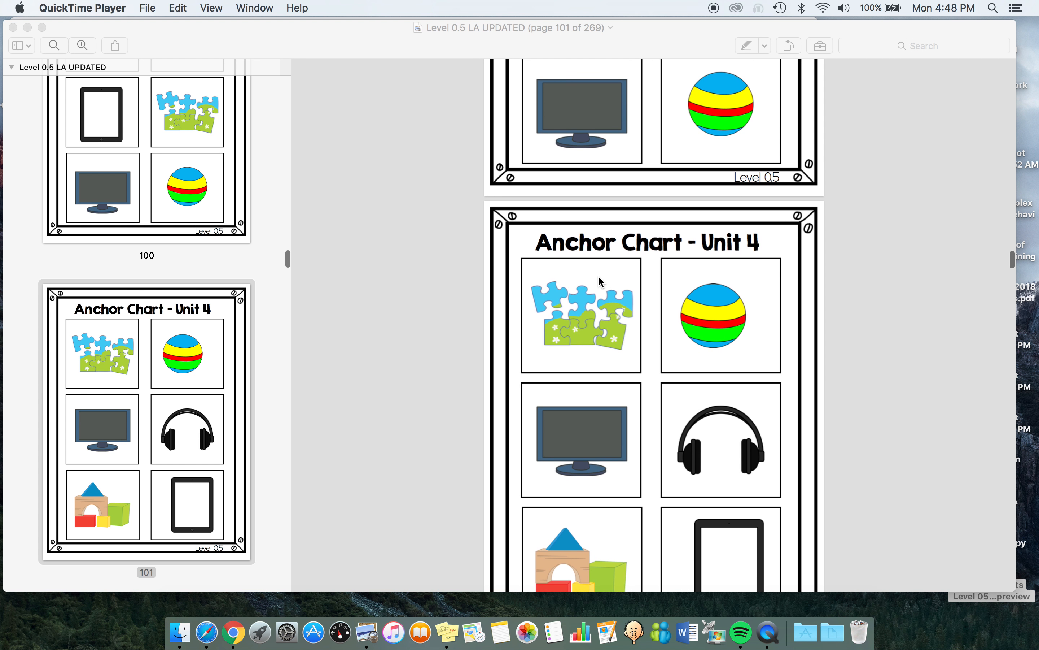
{"action": "scroll", "scroll_direction": "down", "scroll_amount": 3}
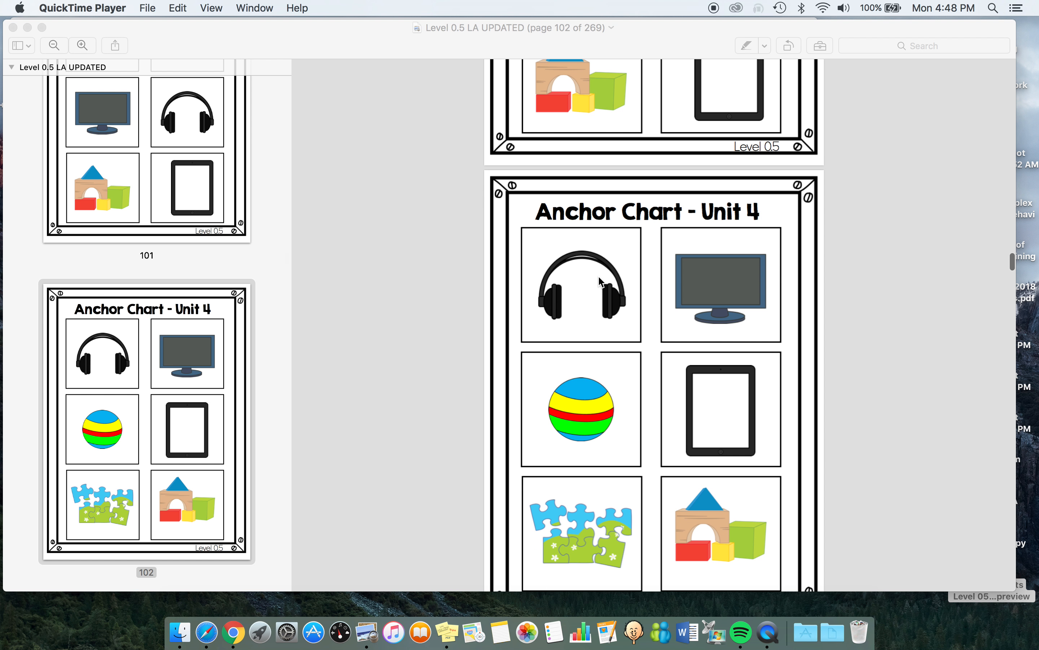
{"action": "mouse_move", "coordinate": [610, 316]}
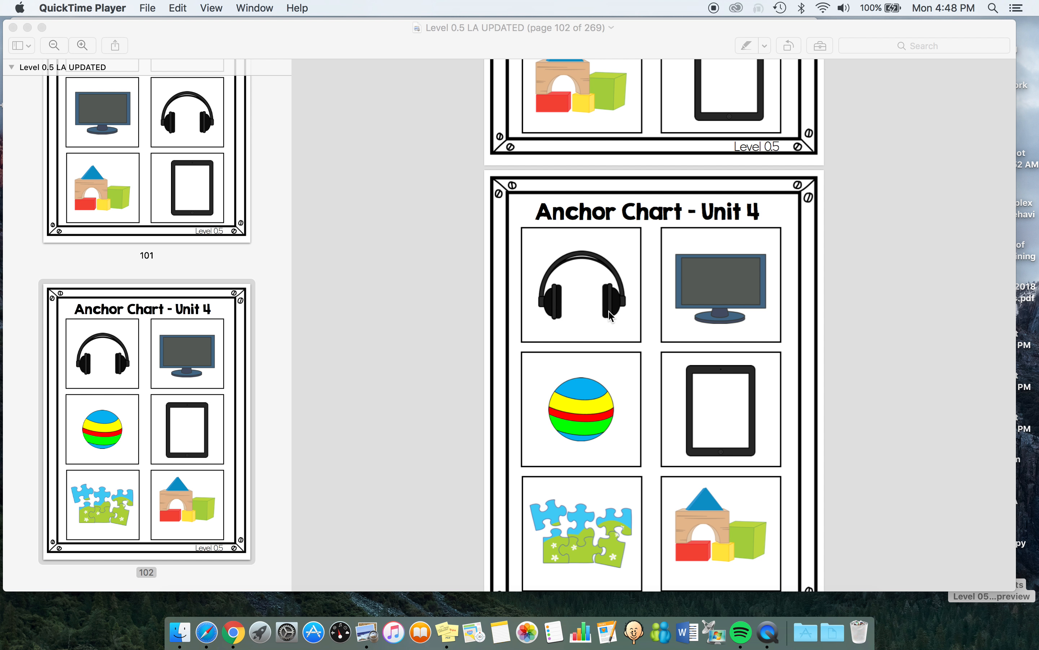
{"action": "scroll", "scroll_direction": "down", "scroll_amount": 3}
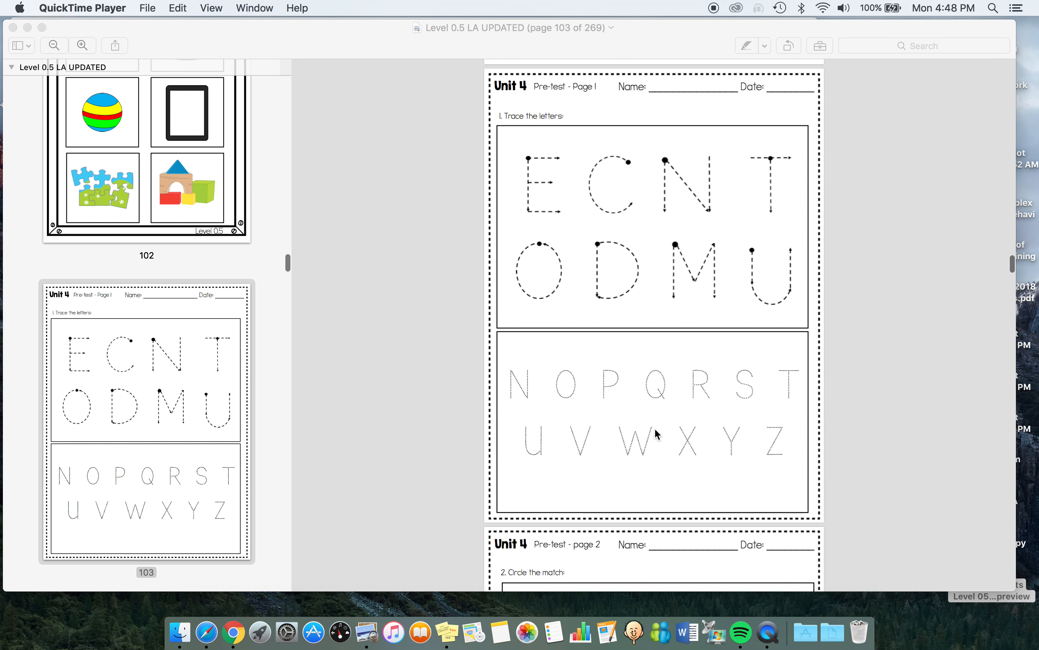
{"action": "scroll", "scroll_direction": "down", "scroll_amount": 3}
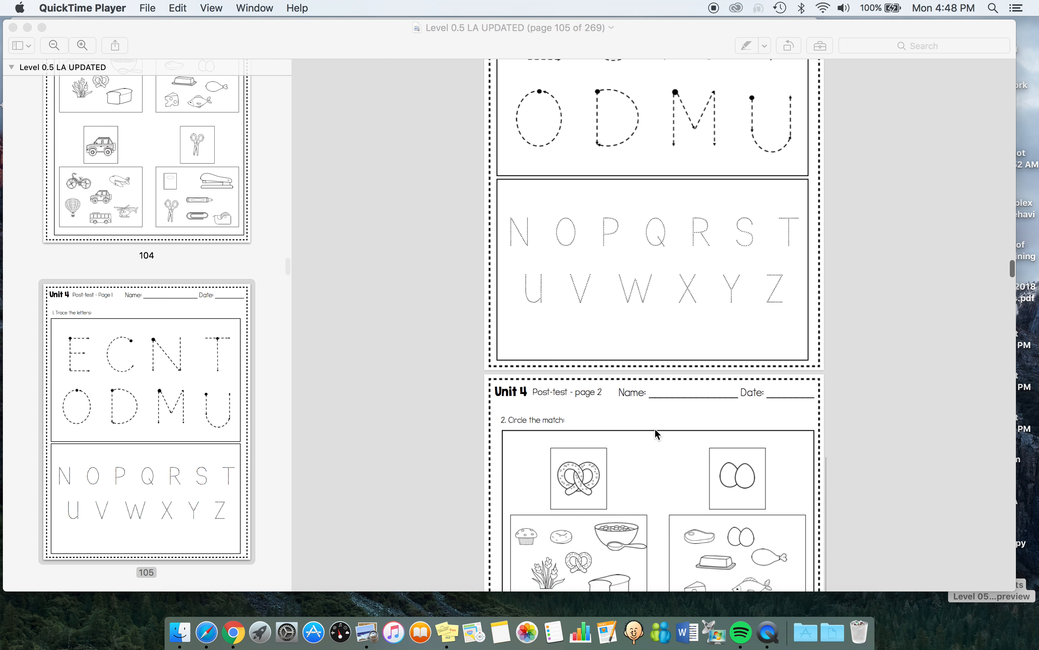
{"action": "scroll", "scroll_direction": "down", "scroll_amount": 3}
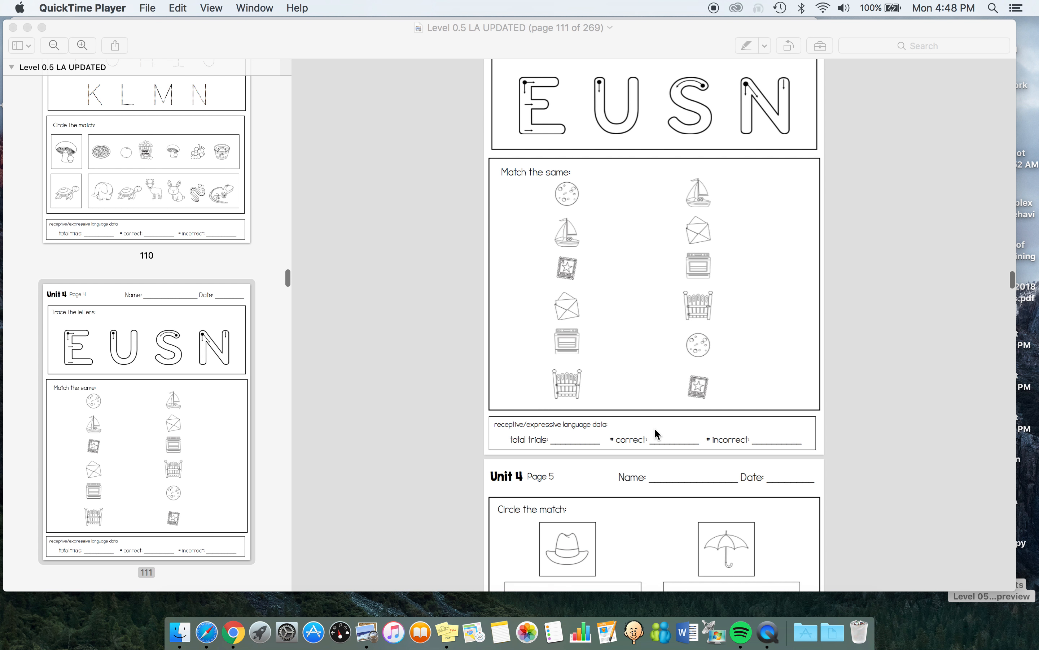
{"action": "scroll", "scroll_direction": "down", "scroll_amount": 3}
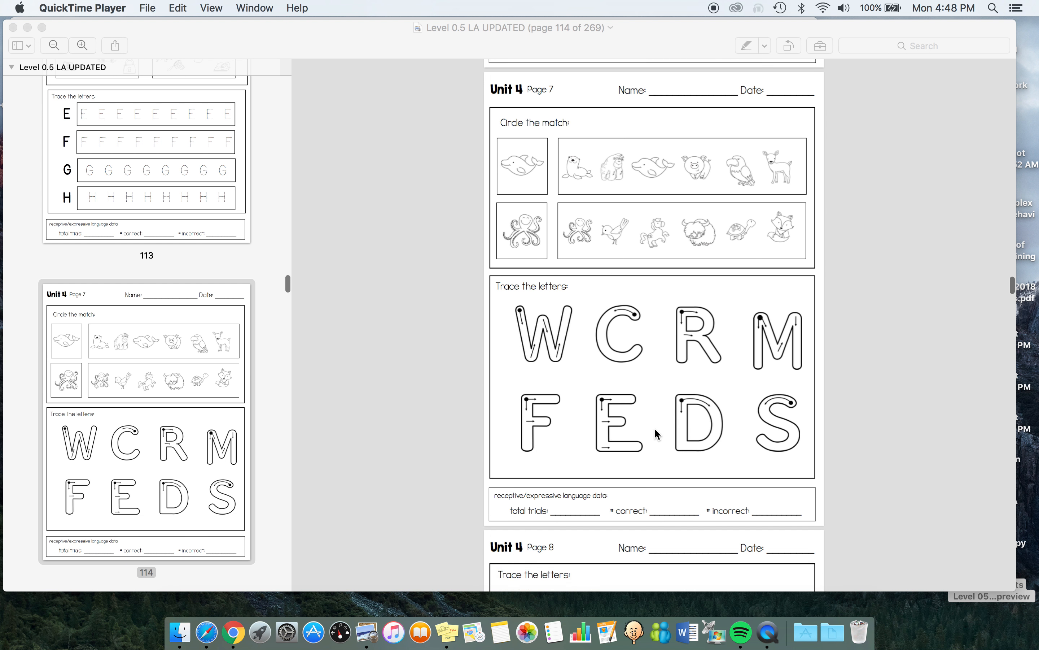
{"action": "scroll", "scroll_direction": "down", "scroll_amount": 3}
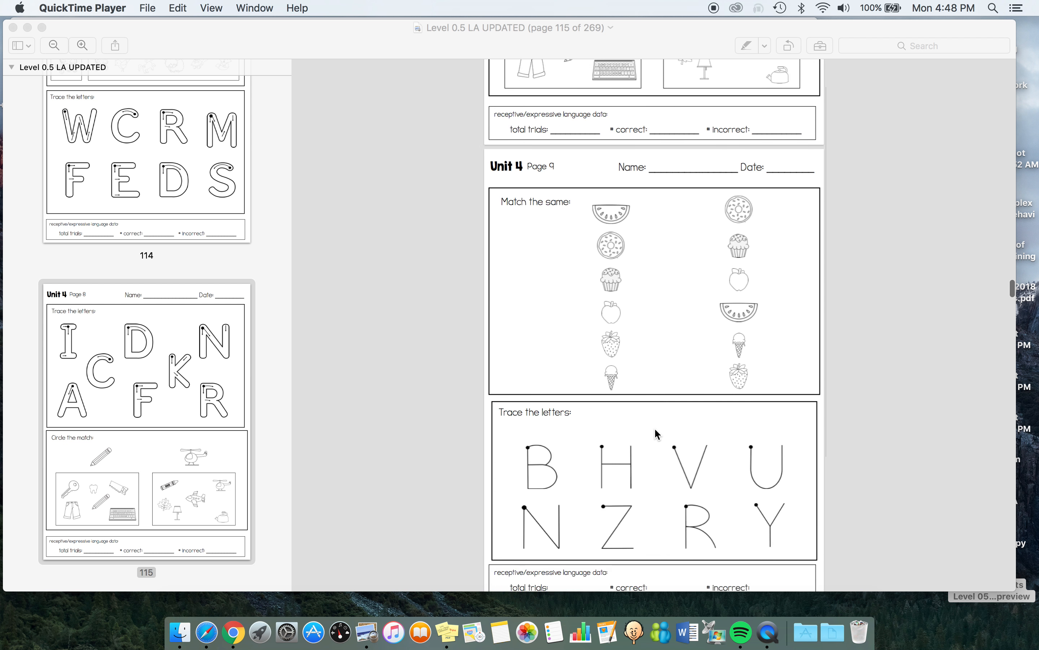
{"action": "scroll", "scroll_direction": "down", "scroll_amount": 3}
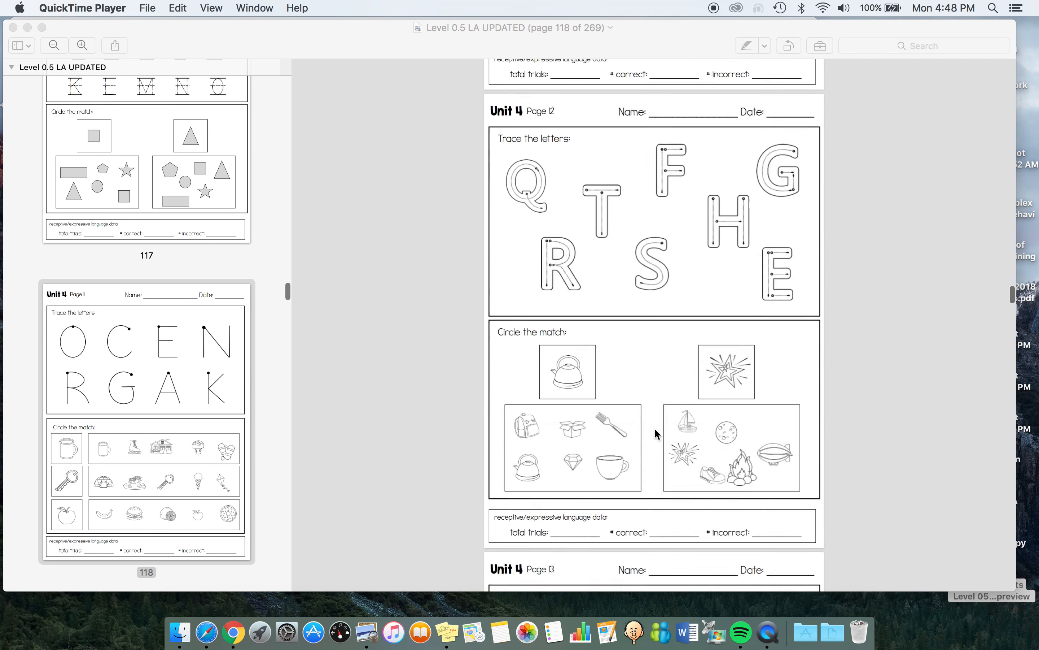
{"action": "scroll", "scroll_direction": "down", "scroll_amount": 3}
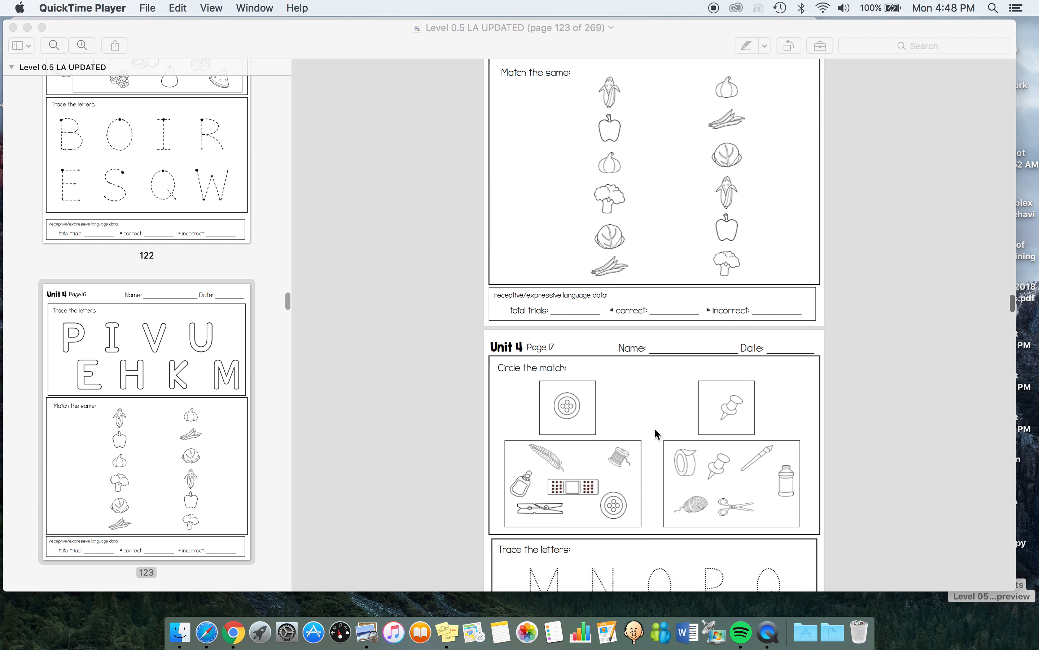
{"action": "scroll", "scroll_direction": "down", "scroll_amount": 3}
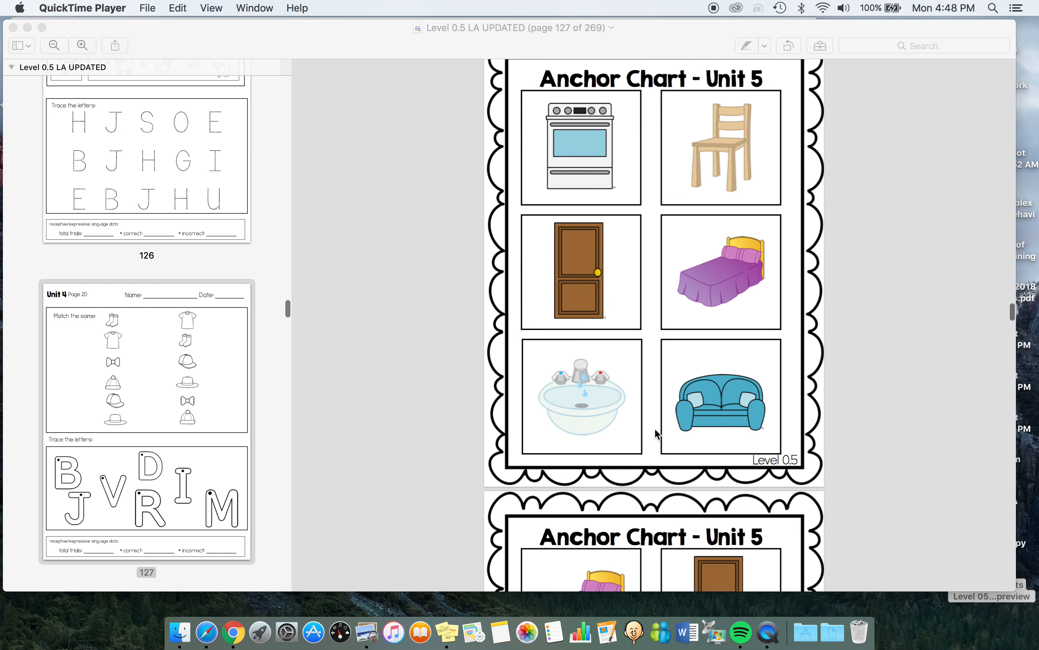
{"action": "scroll", "scroll_direction": "down", "scroll_amount": 3}
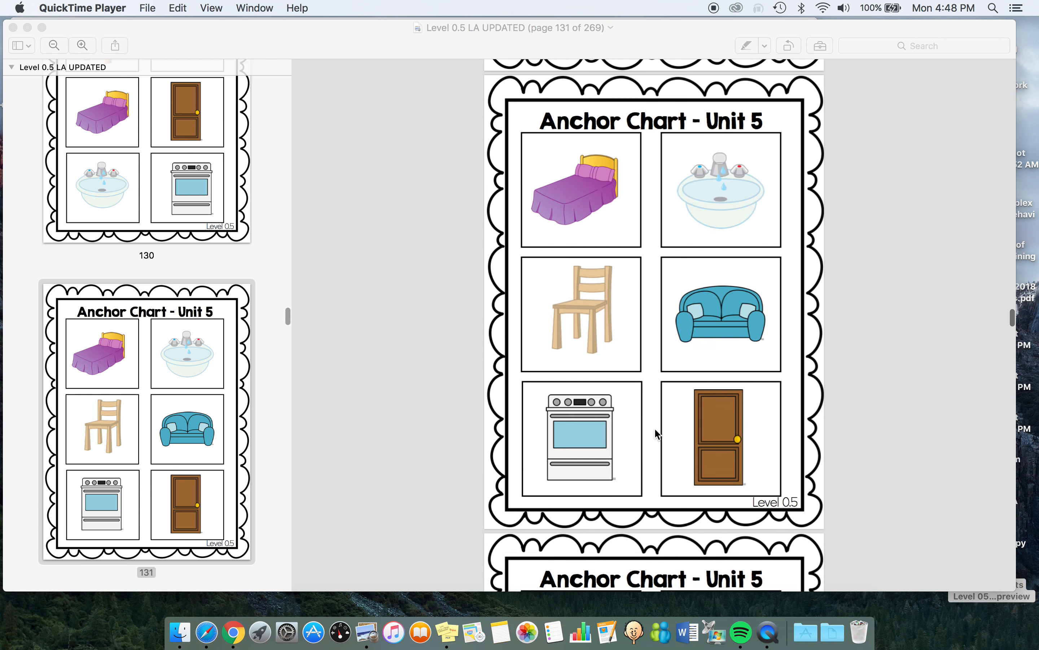
{"action": "scroll", "scroll_direction": "down", "scroll_amount": 3}
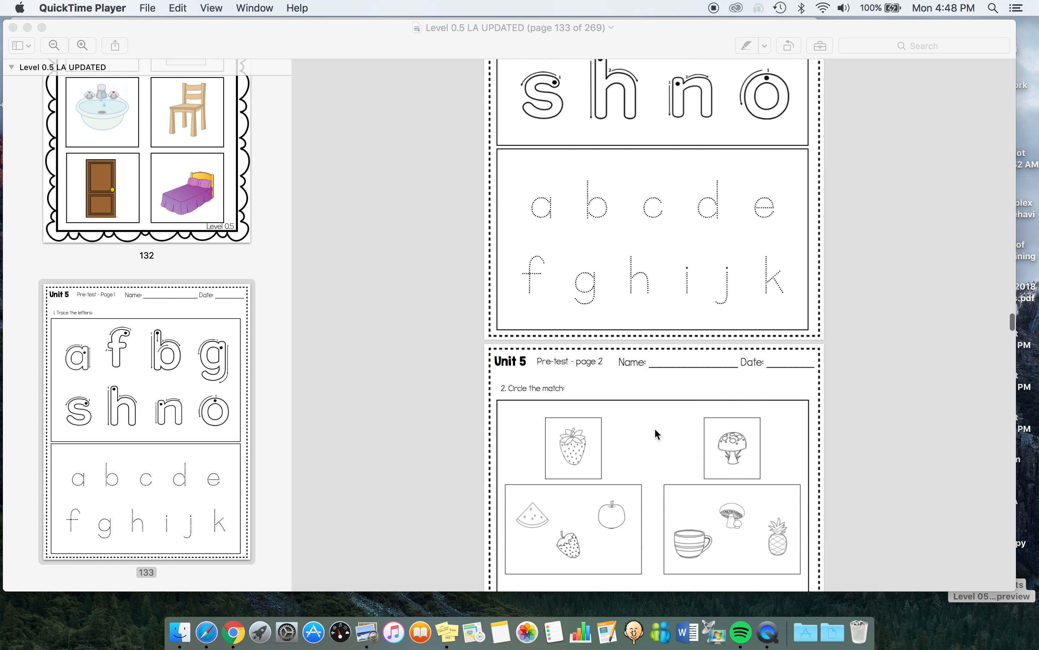
{"action": "scroll", "scroll_direction": "down", "scroll_amount": 3}
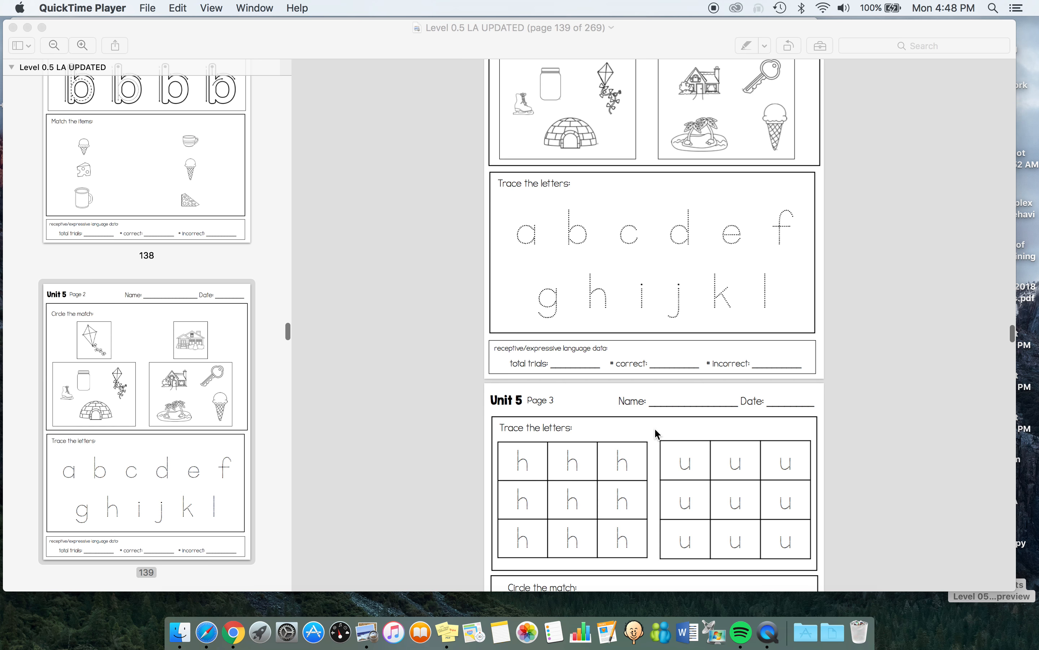
{"action": "scroll", "scroll_direction": "down", "scroll_amount": 3}
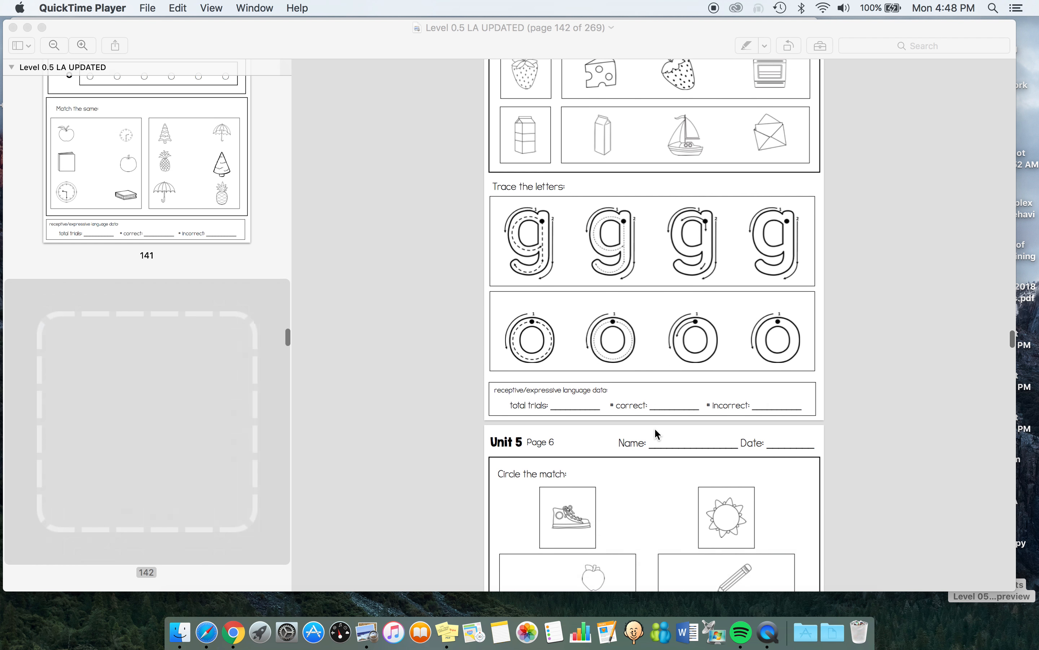
{"action": "scroll", "scroll_direction": "down", "scroll_amount": 3}
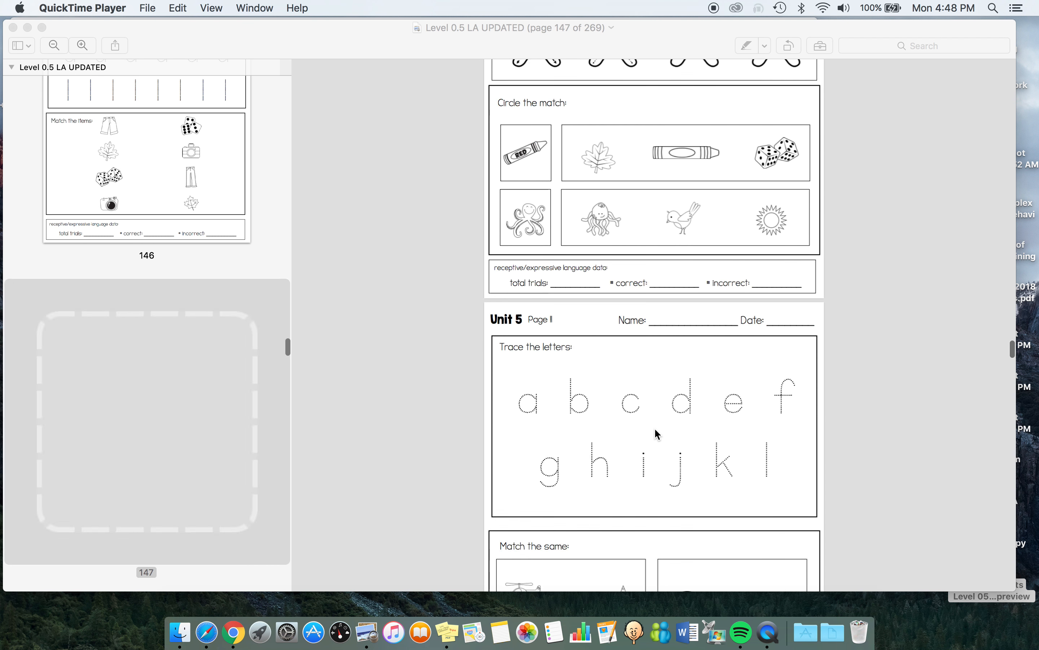
{"action": "scroll", "scroll_direction": "down", "scroll_amount": 3}
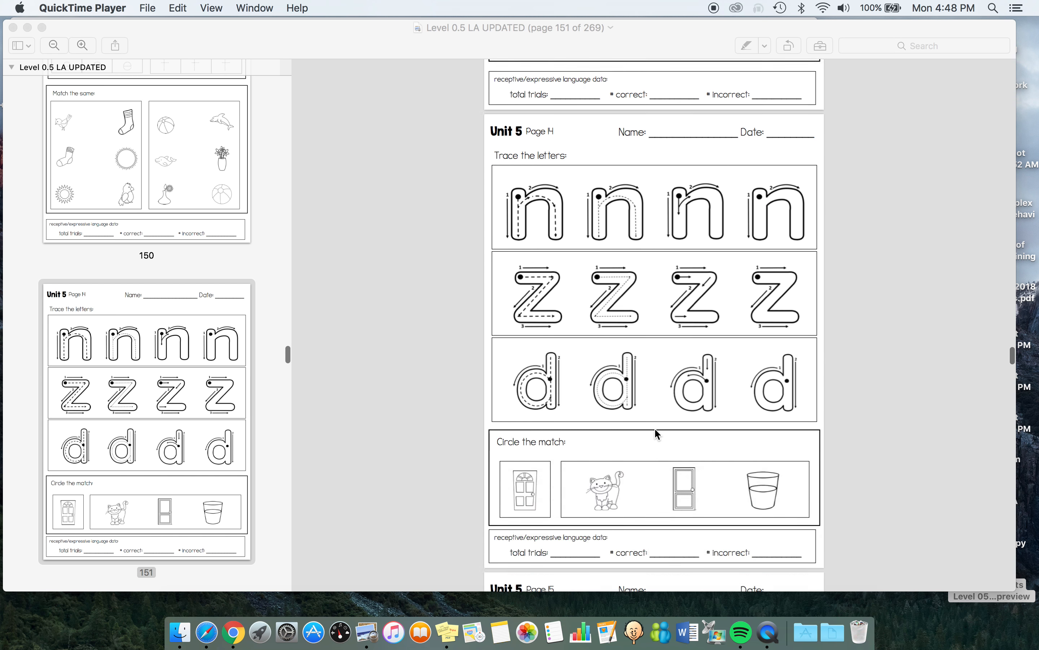
{"action": "scroll", "scroll_direction": "down", "scroll_amount": 3}
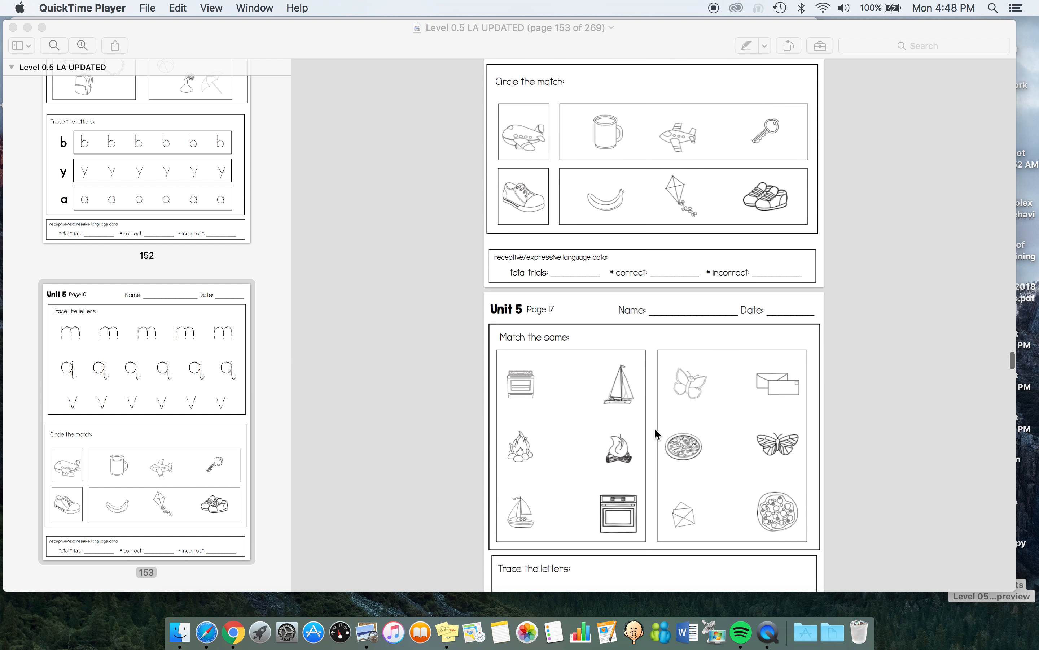
{"action": "scroll", "scroll_direction": "down", "scroll_amount": 3}
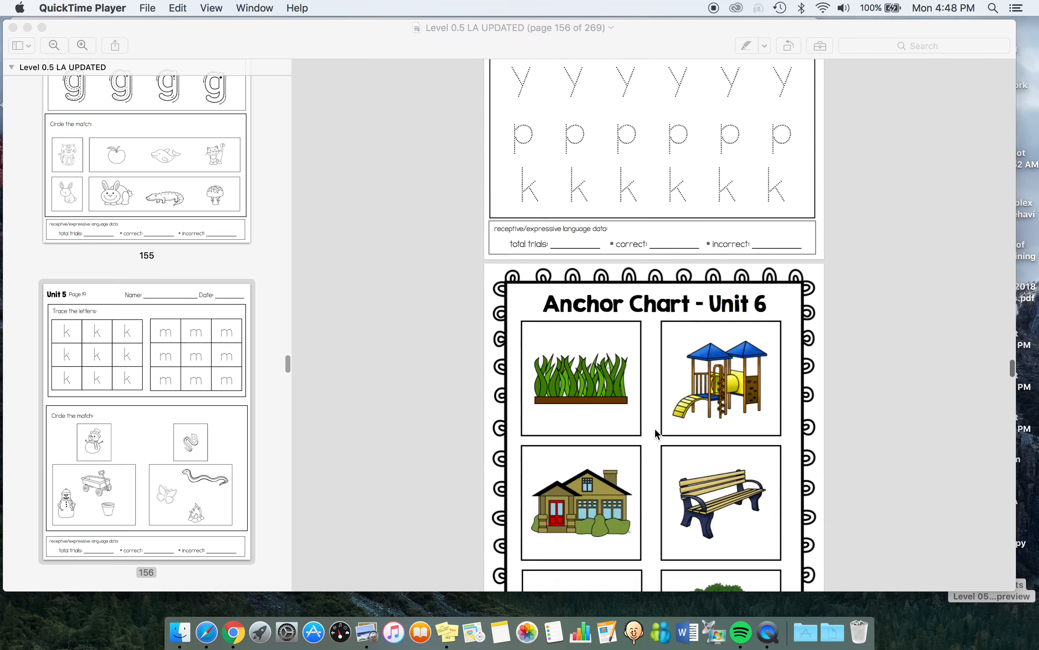
{"action": "scroll", "scroll_direction": "down", "scroll_amount": 3}
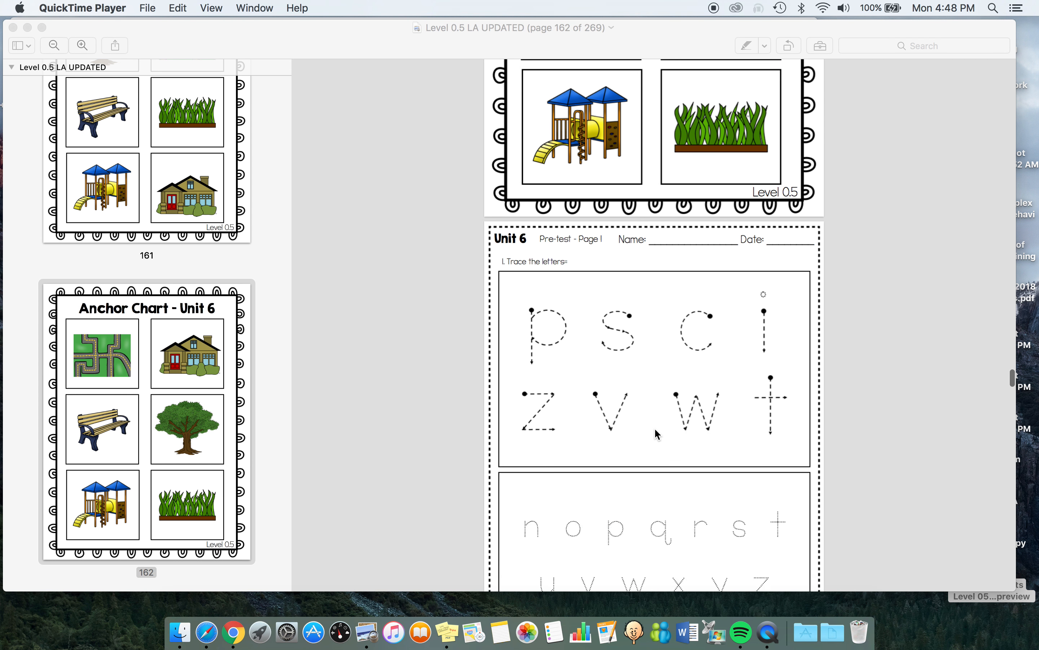
{"action": "scroll", "scroll_direction": "down", "scroll_amount": 3}
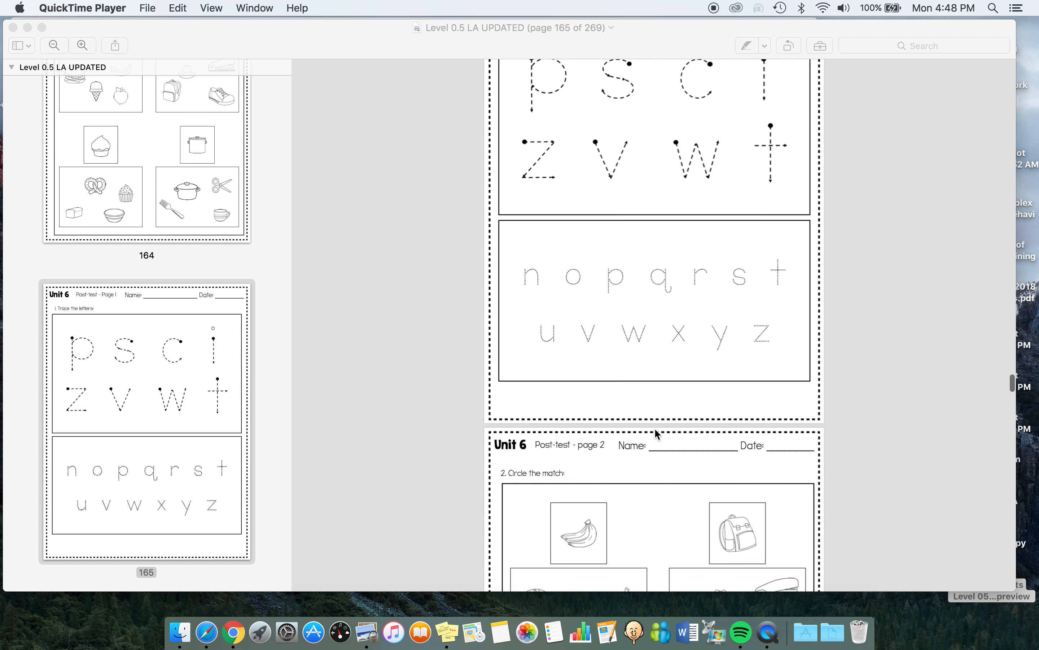
{"action": "scroll", "scroll_direction": "down", "scroll_amount": 3}
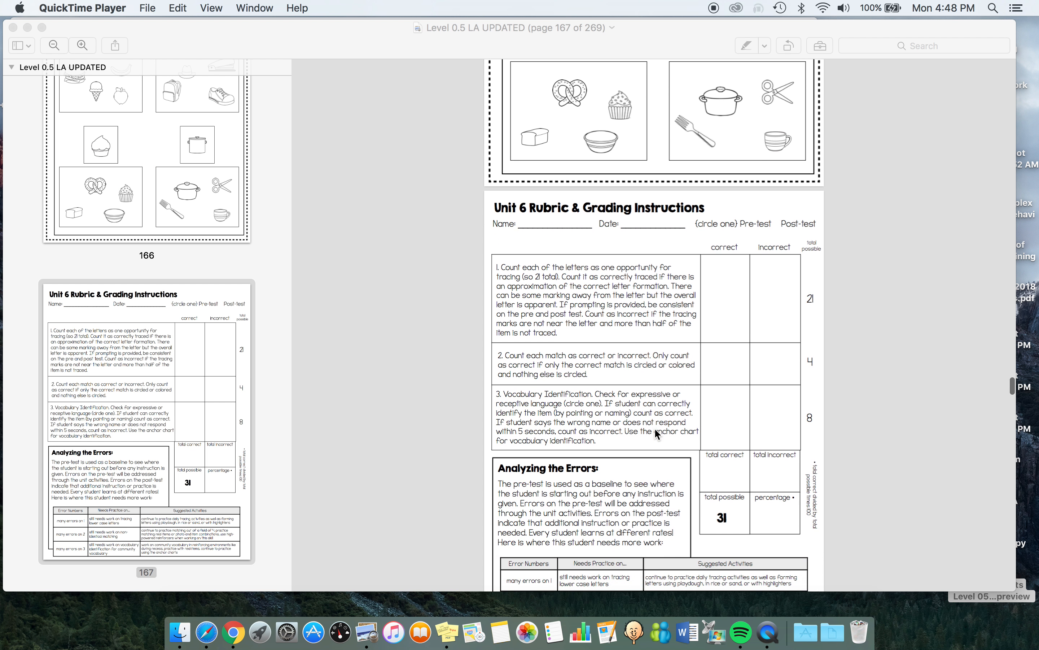
{"action": "scroll", "scroll_direction": "up", "scroll_amount": 3}
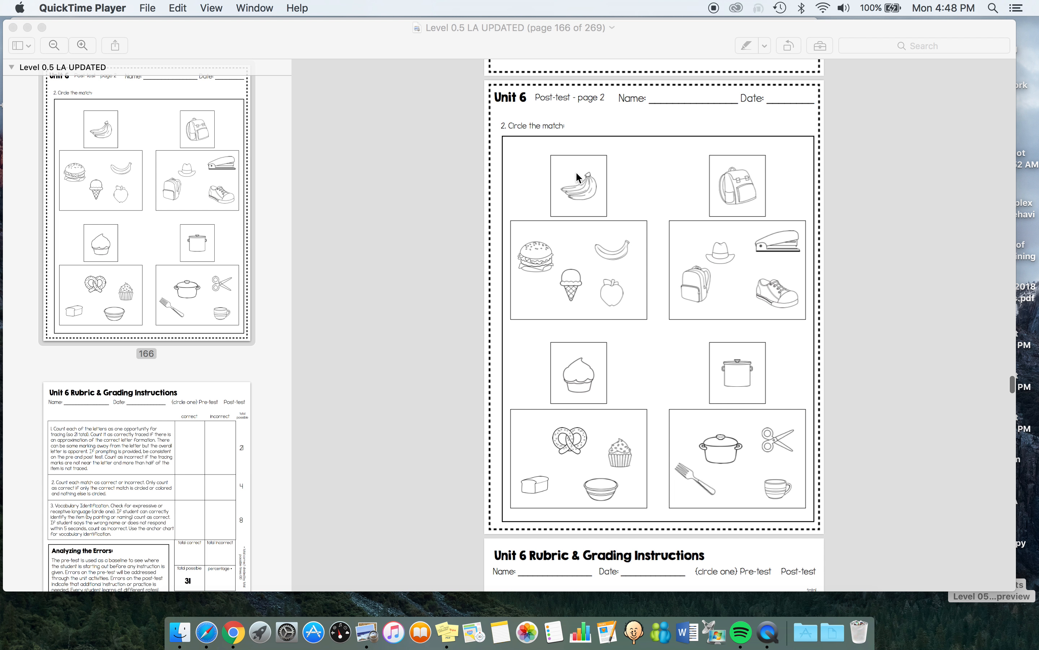
{"action": "mouse_move", "coordinate": [719, 299]}
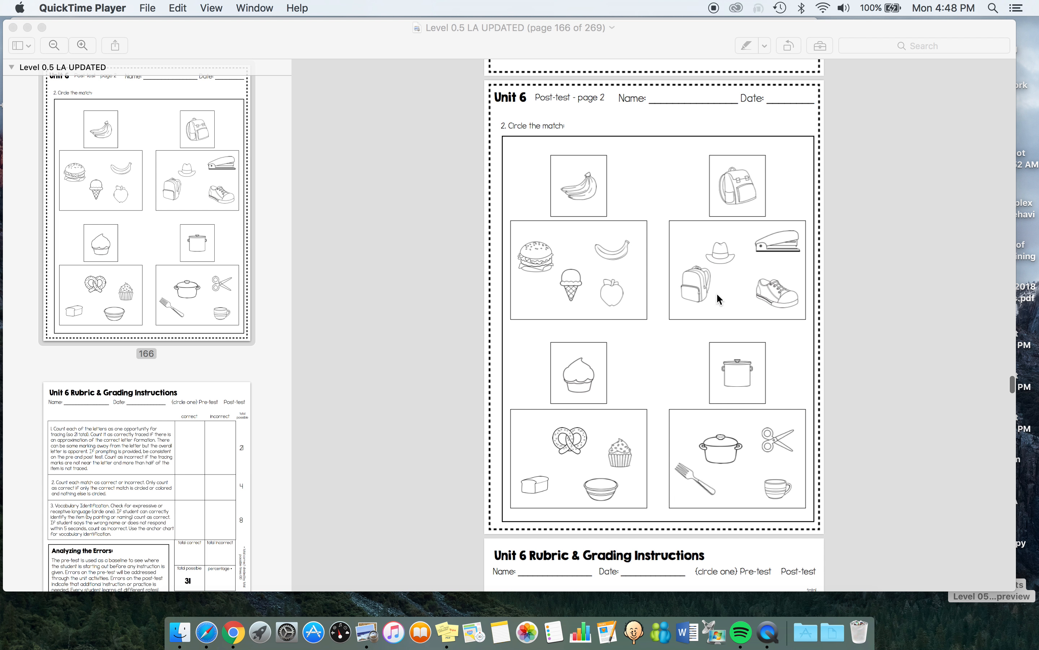
{"action": "scroll", "scroll_direction": "down", "scroll_amount": 3}
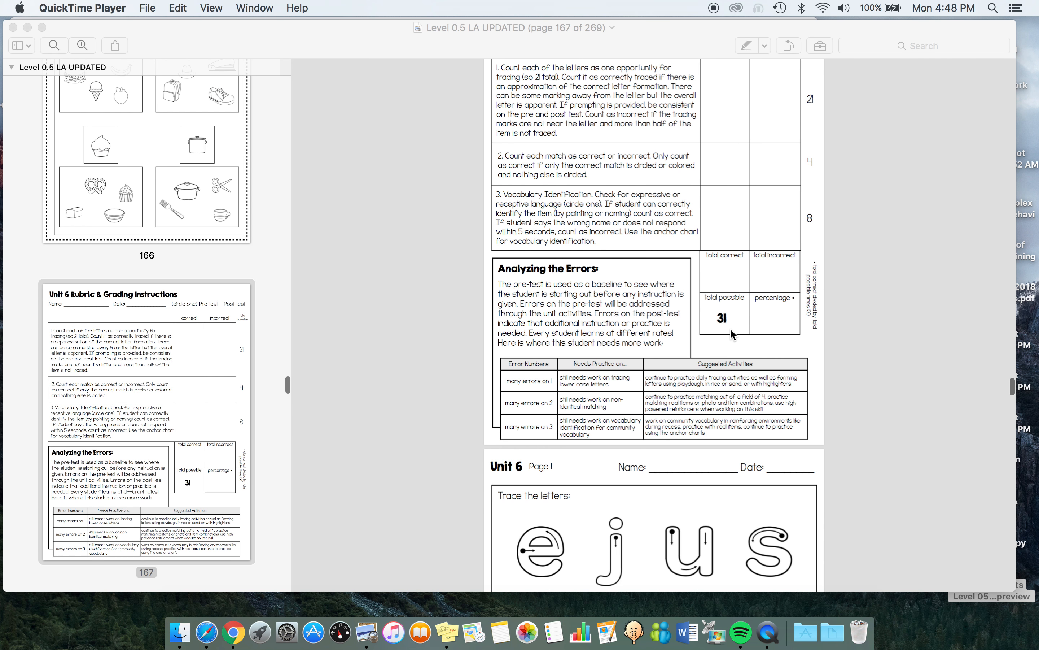
{"action": "scroll", "scroll_direction": "down", "scroll_amount": 3}
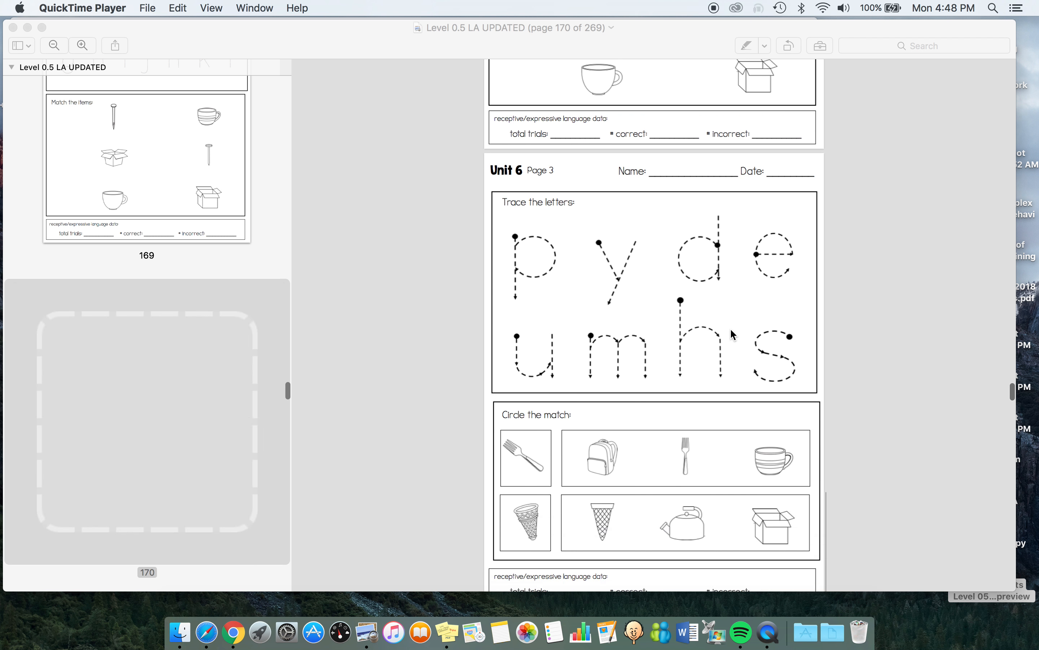
{"action": "scroll", "scroll_direction": "down", "scroll_amount": 3}
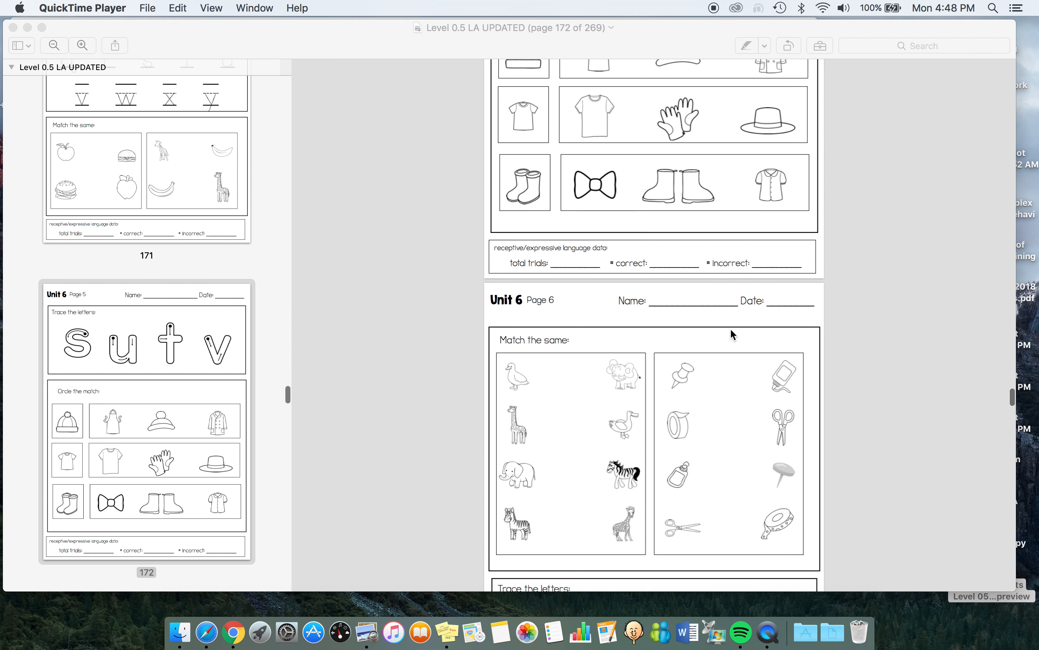
{"action": "scroll", "scroll_direction": "down", "scroll_amount": 3}
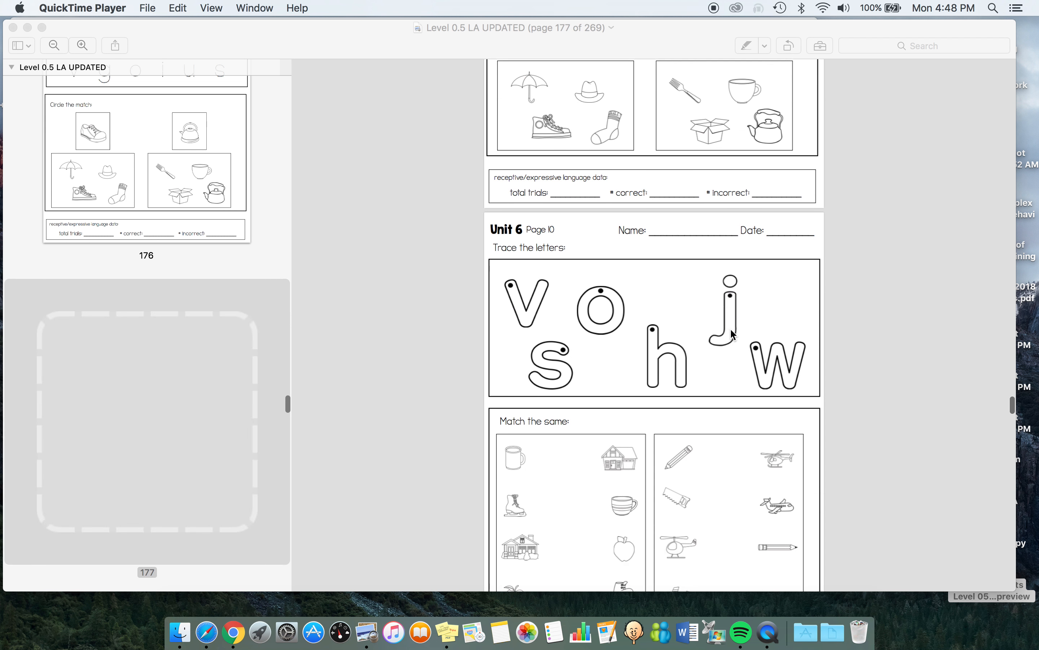
{"action": "scroll", "scroll_direction": "down", "scroll_amount": 3}
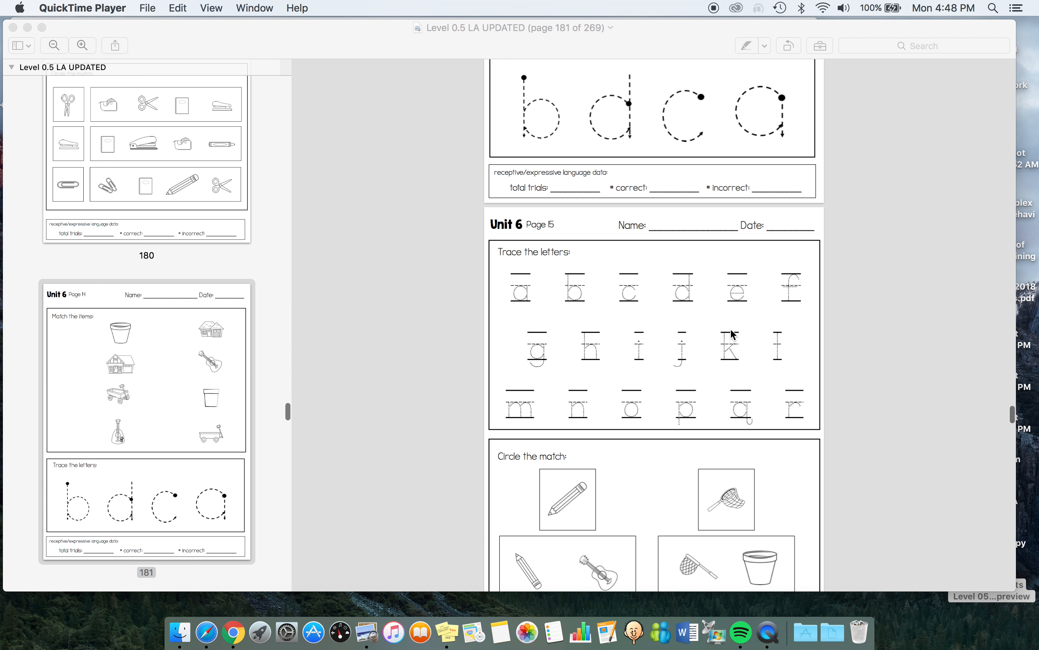
{"action": "scroll", "scroll_direction": "down", "scroll_amount": 3}
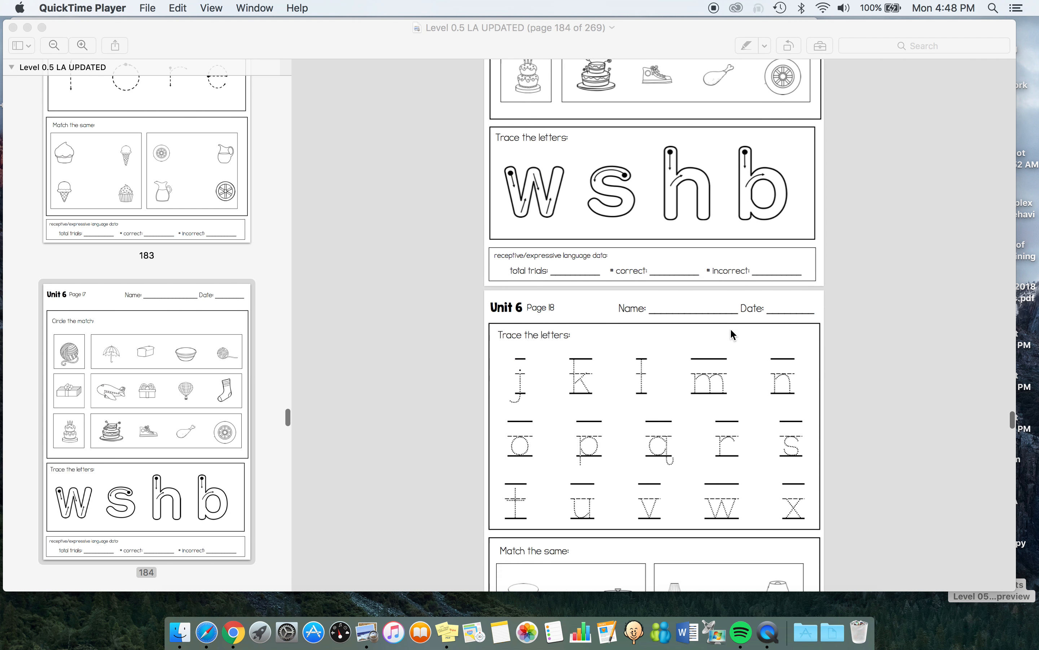
{"action": "scroll", "scroll_direction": "down", "scroll_amount": 3}
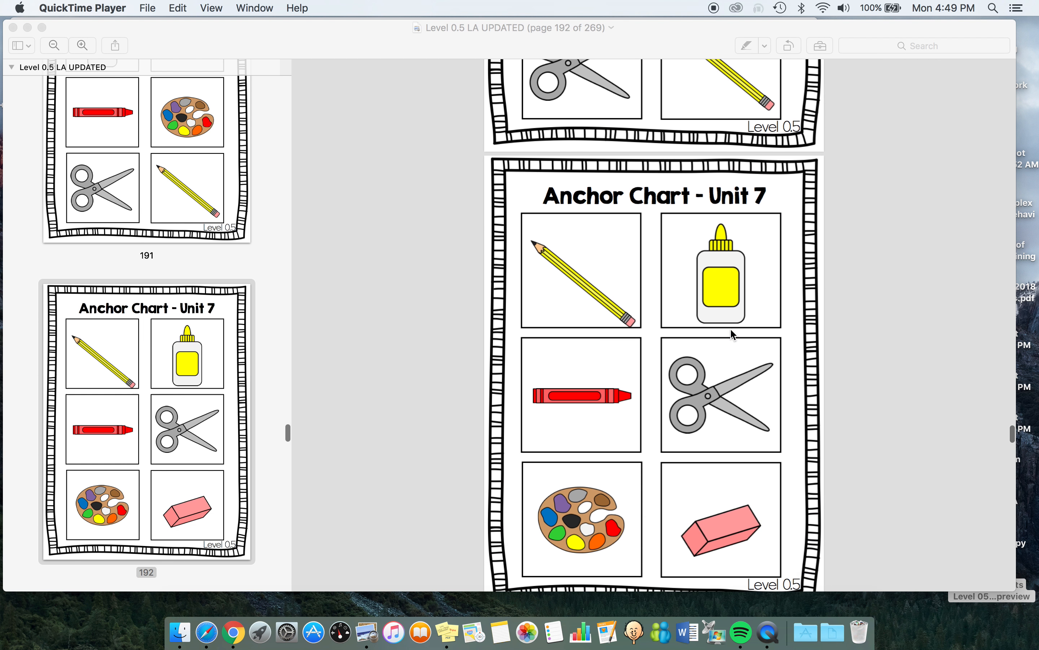
{"action": "scroll", "scroll_direction": "down", "scroll_amount": 3}
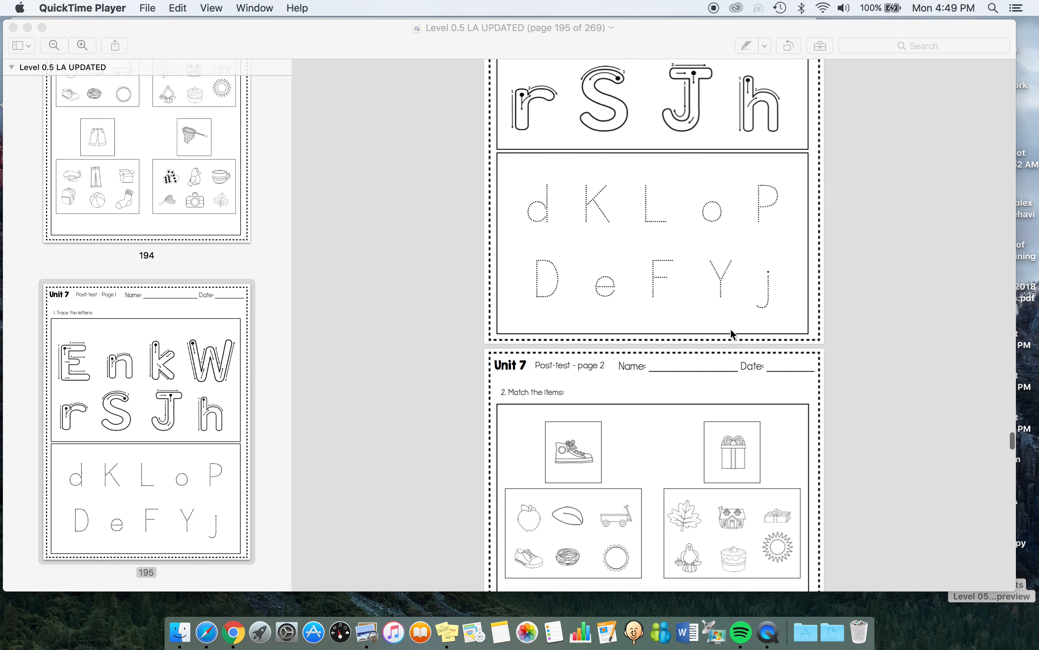
{"action": "scroll", "scroll_direction": "down", "scroll_amount": 3}
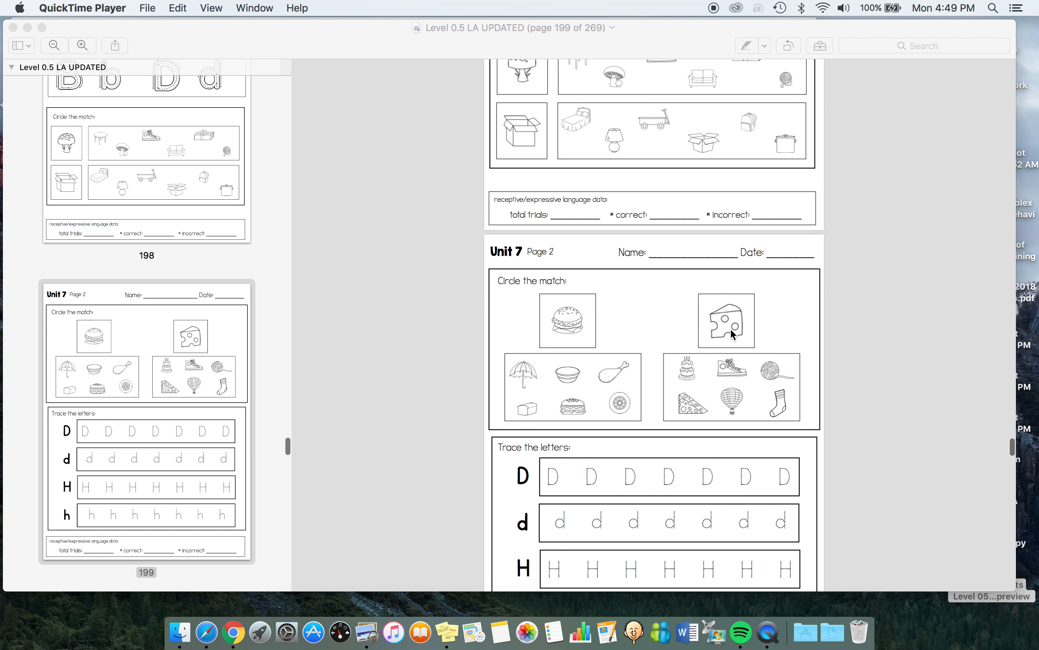
{"action": "scroll", "scroll_direction": "down", "scroll_amount": 3}
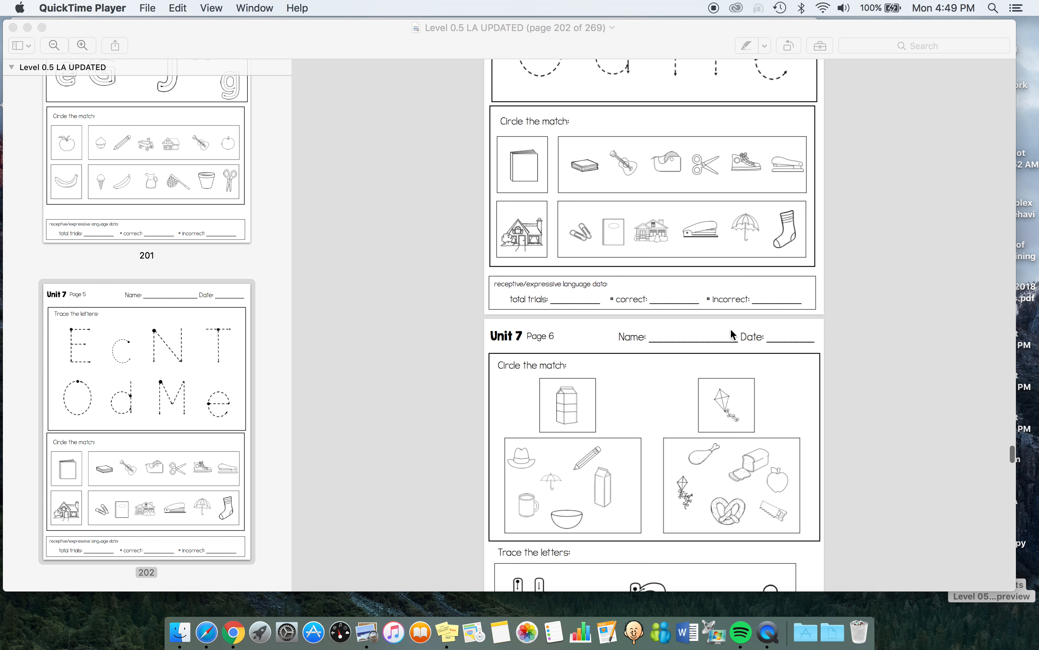
{"action": "scroll", "scroll_direction": "down", "scroll_amount": 3}
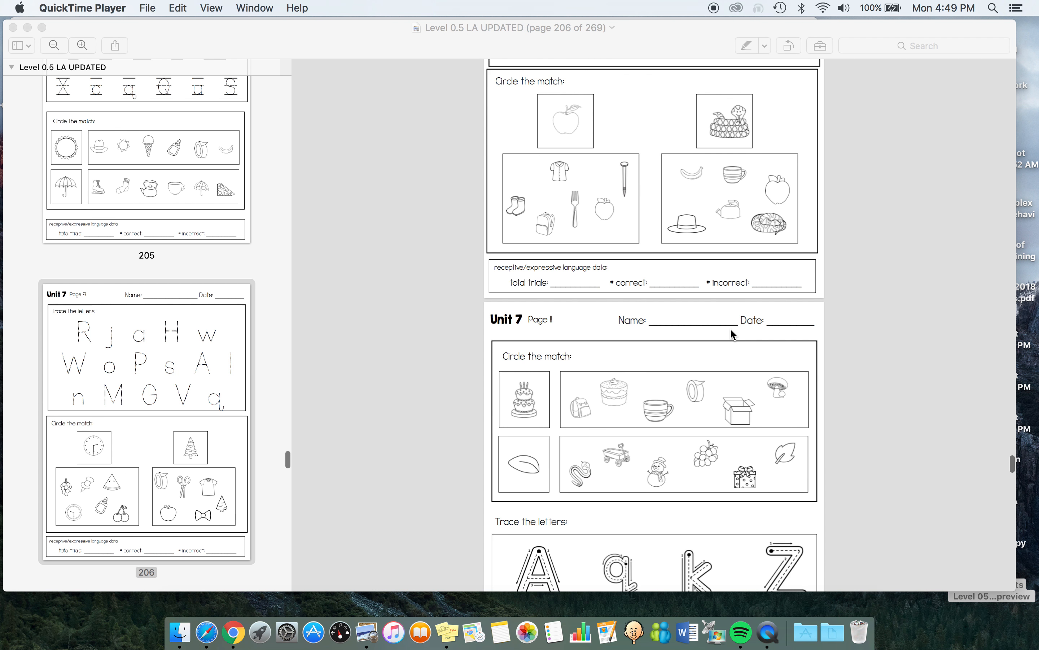
{"action": "scroll", "scroll_direction": "down", "scroll_amount": 3}
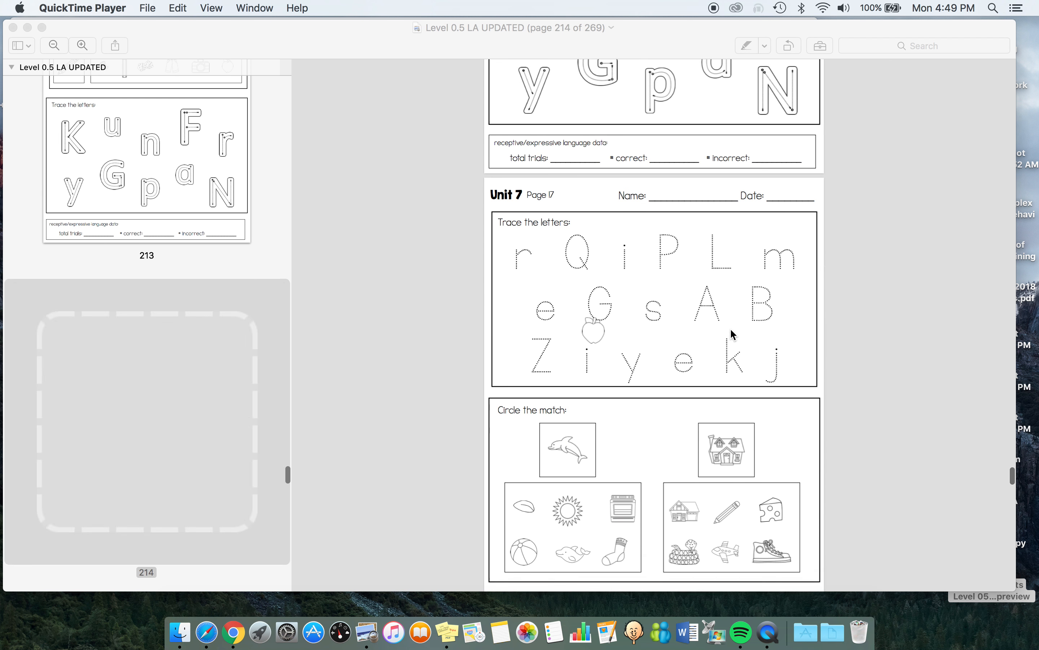
{"action": "scroll", "scroll_direction": "down", "scroll_amount": 3}
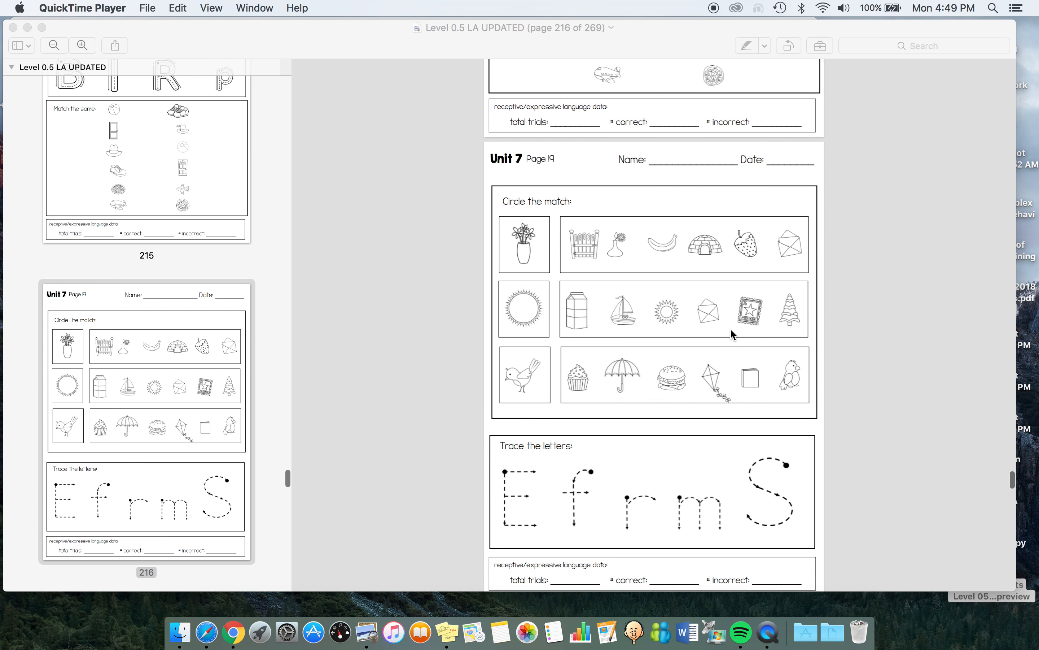
{"action": "scroll", "scroll_direction": "down", "scroll_amount": 3}
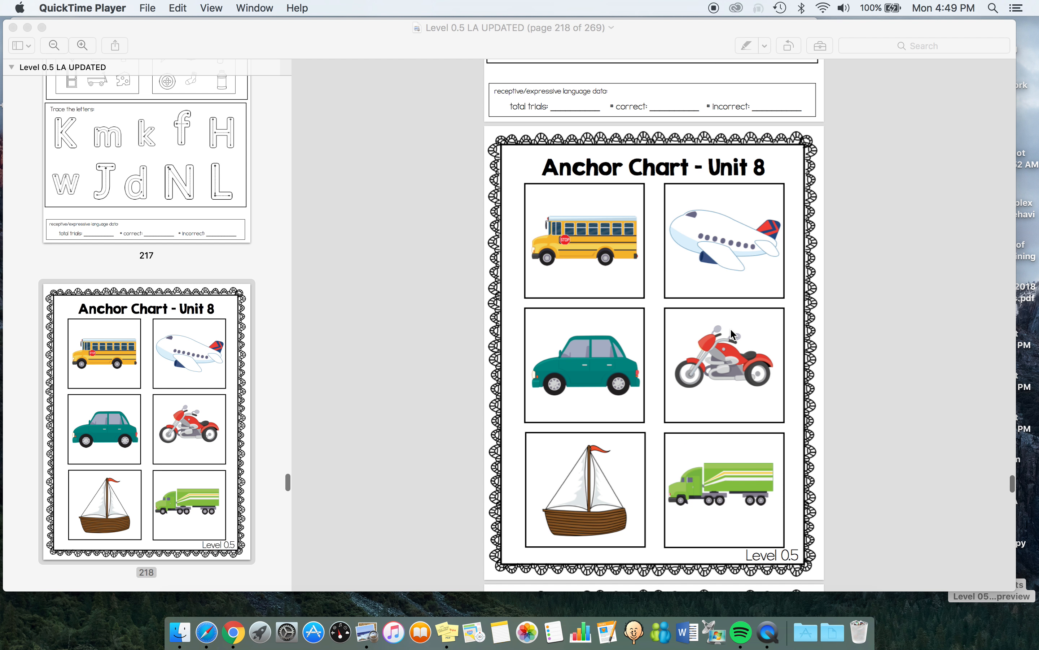
{"action": "scroll", "scroll_direction": "down", "scroll_amount": 3}
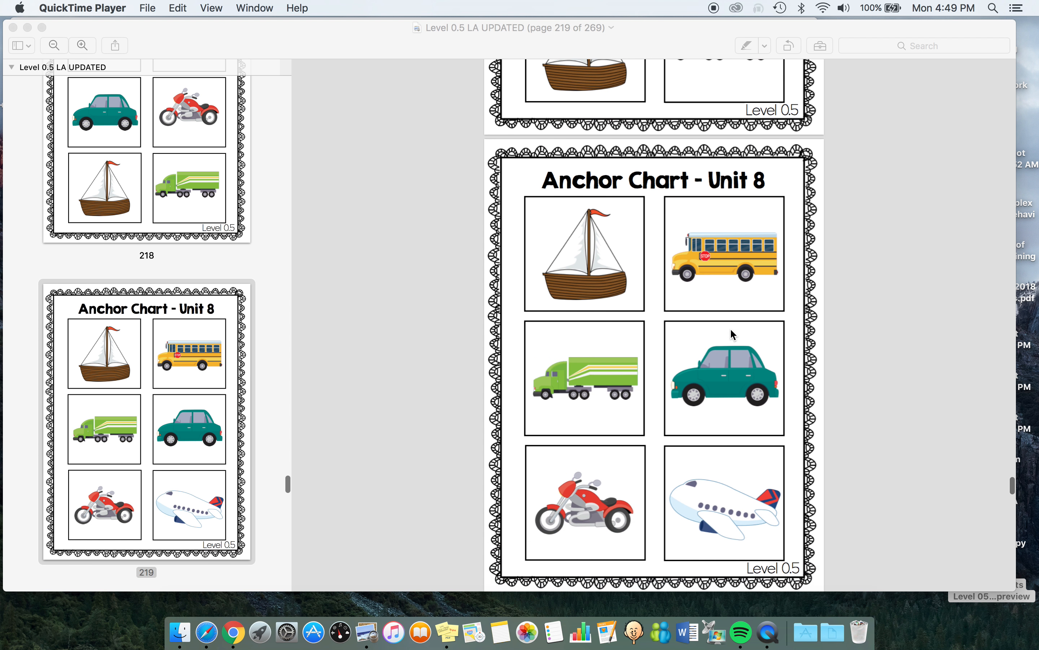
{"action": "scroll", "scroll_direction": "down", "scroll_amount": 3}
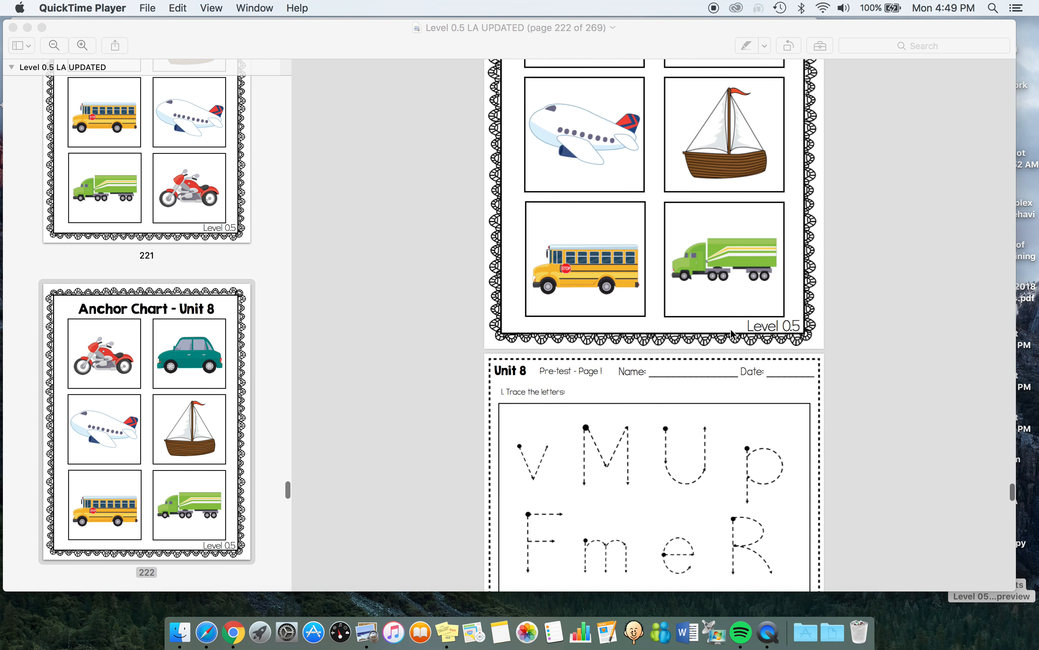
{"action": "scroll", "scroll_direction": "down", "scroll_amount": 3}
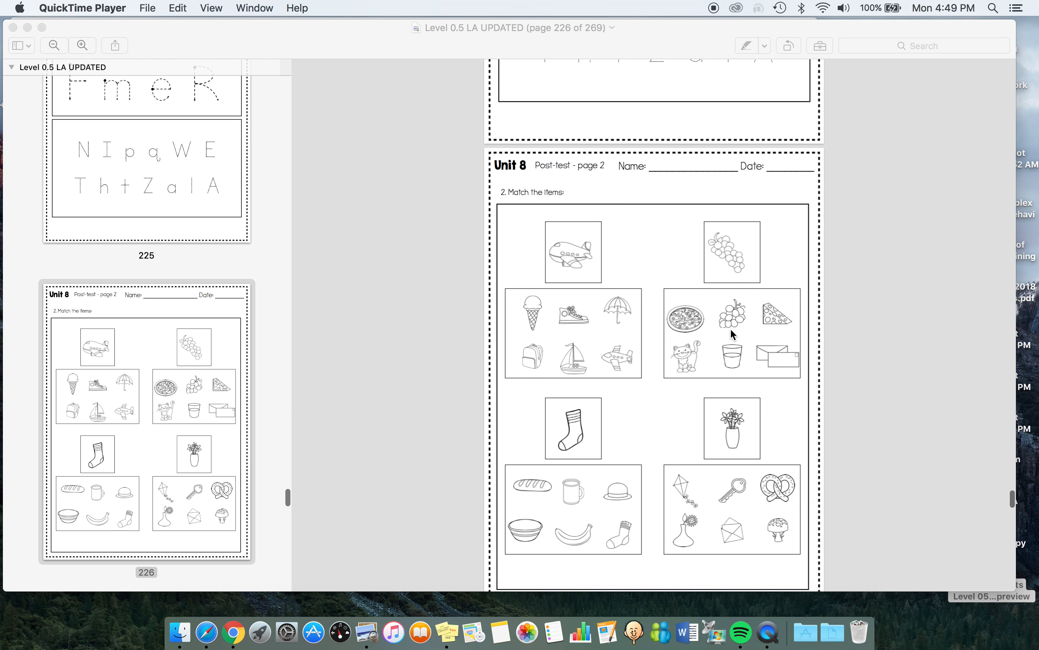
{"action": "scroll", "scroll_direction": "down", "scroll_amount": 3}
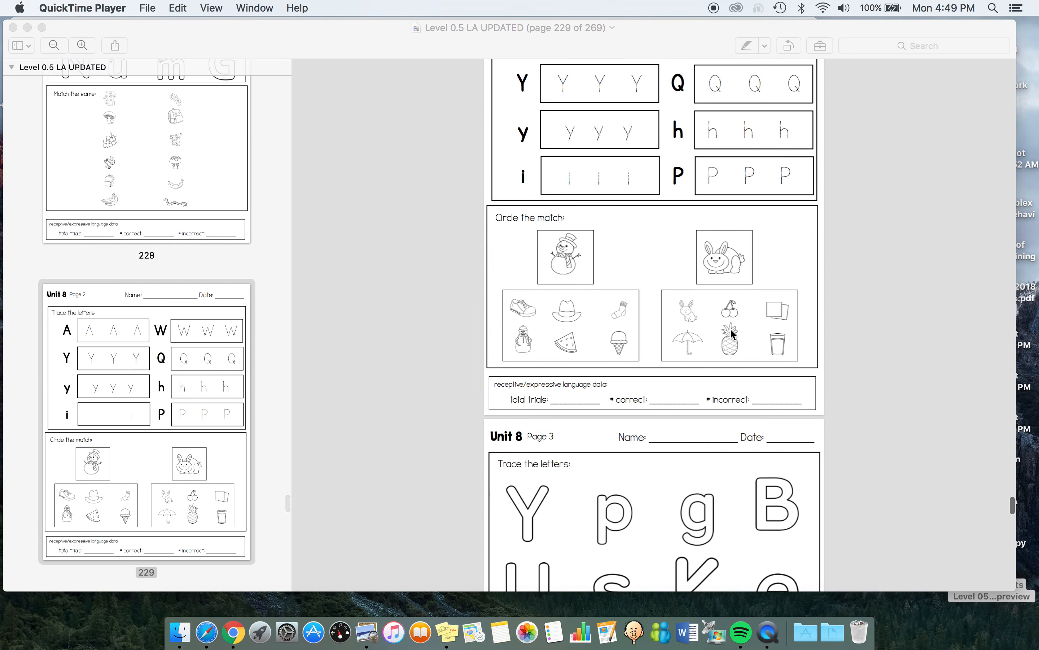
{"action": "scroll", "scroll_direction": "down", "scroll_amount": 3}
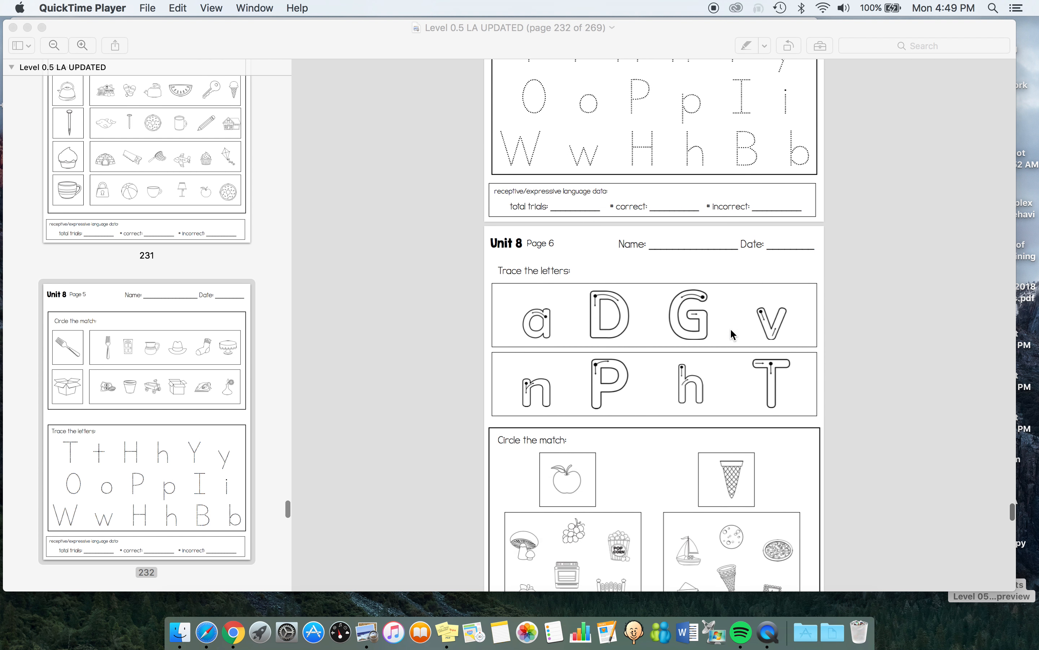
{"action": "scroll", "scroll_direction": "down", "scroll_amount": 3}
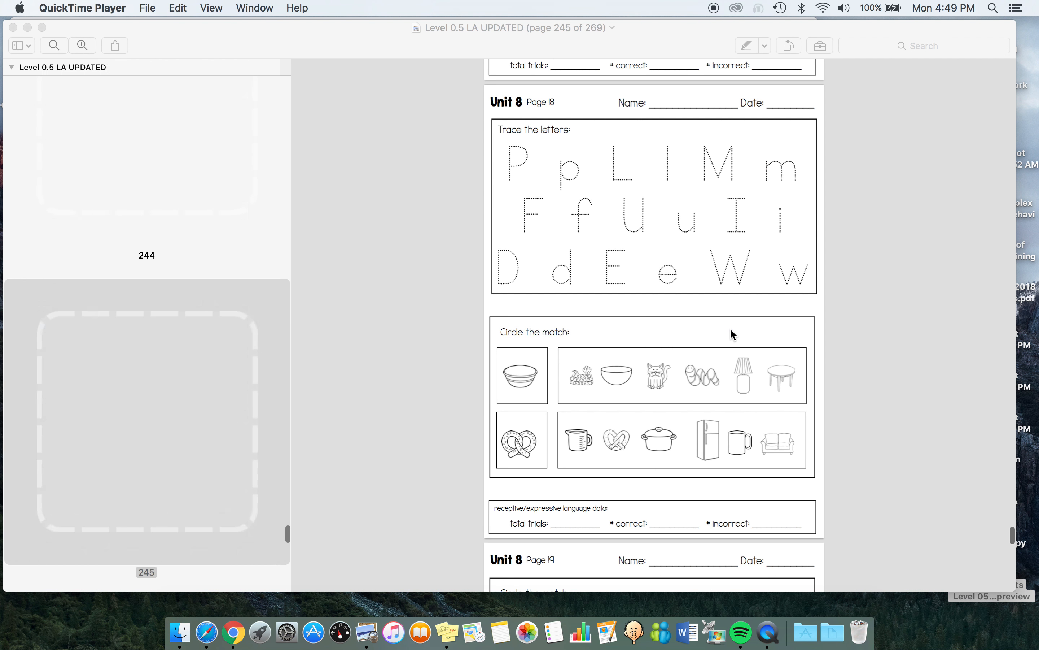
{"action": "scroll", "scroll_direction": "down", "scroll_amount": 3}
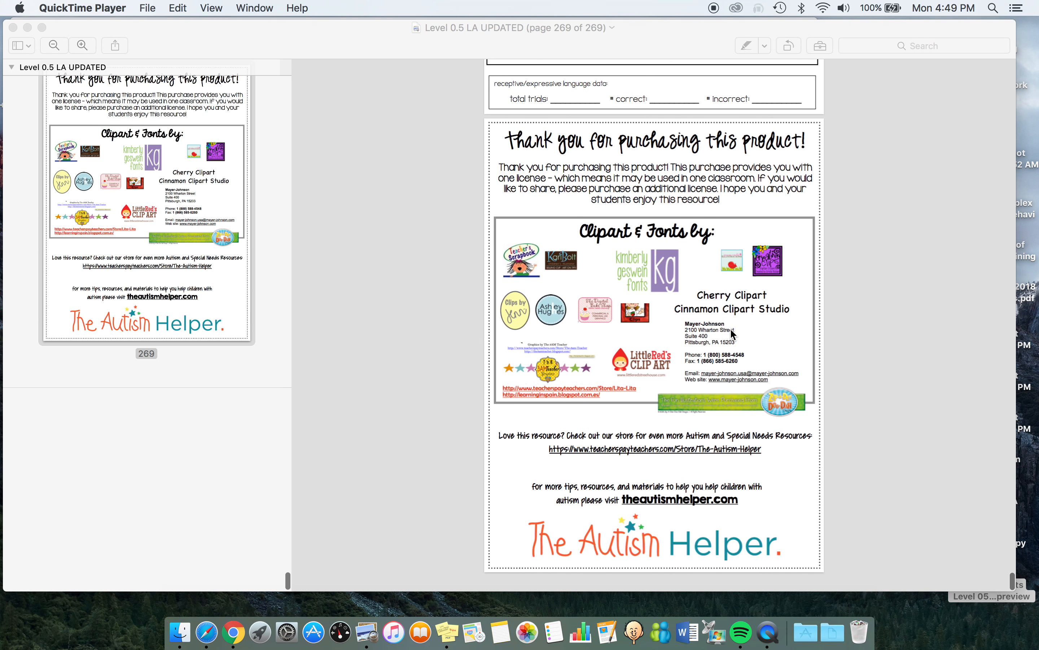
{"action": "scroll", "scroll_direction": "up", "scroll_amount": 3}
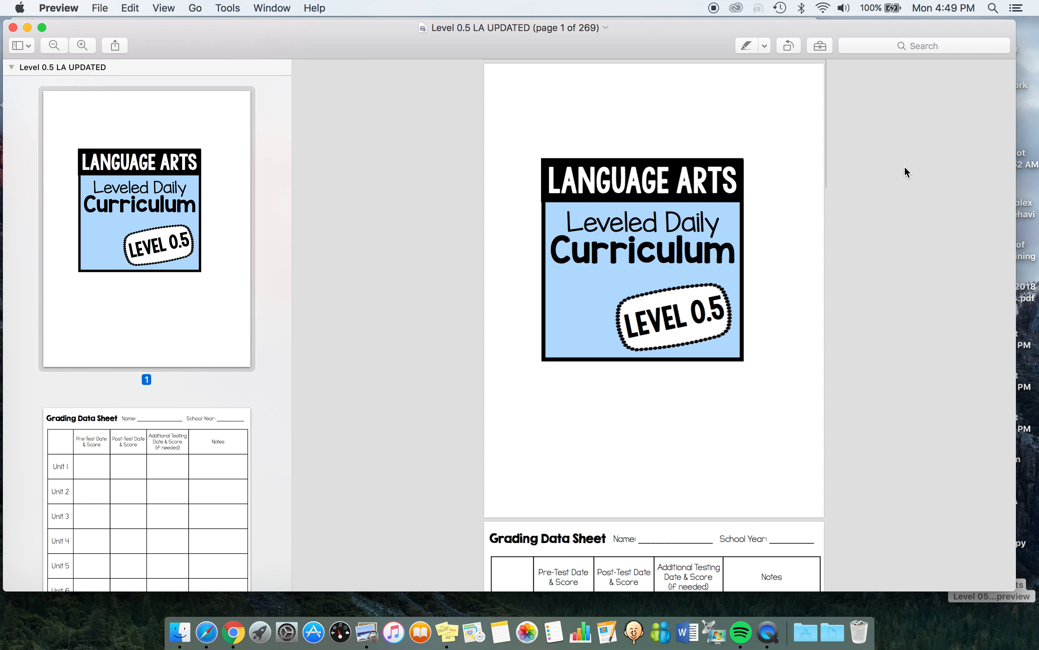
{"action": "scroll", "scroll_direction": "down", "scroll_amount": 3}
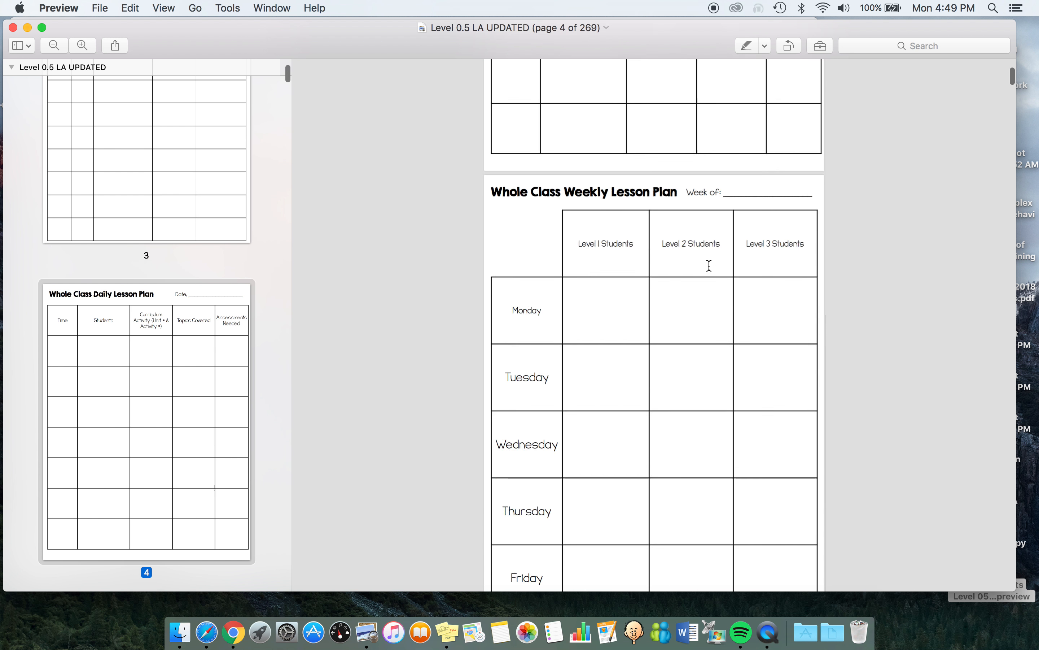
{"action": "scroll", "scroll_direction": "down", "scroll_amount": 3}
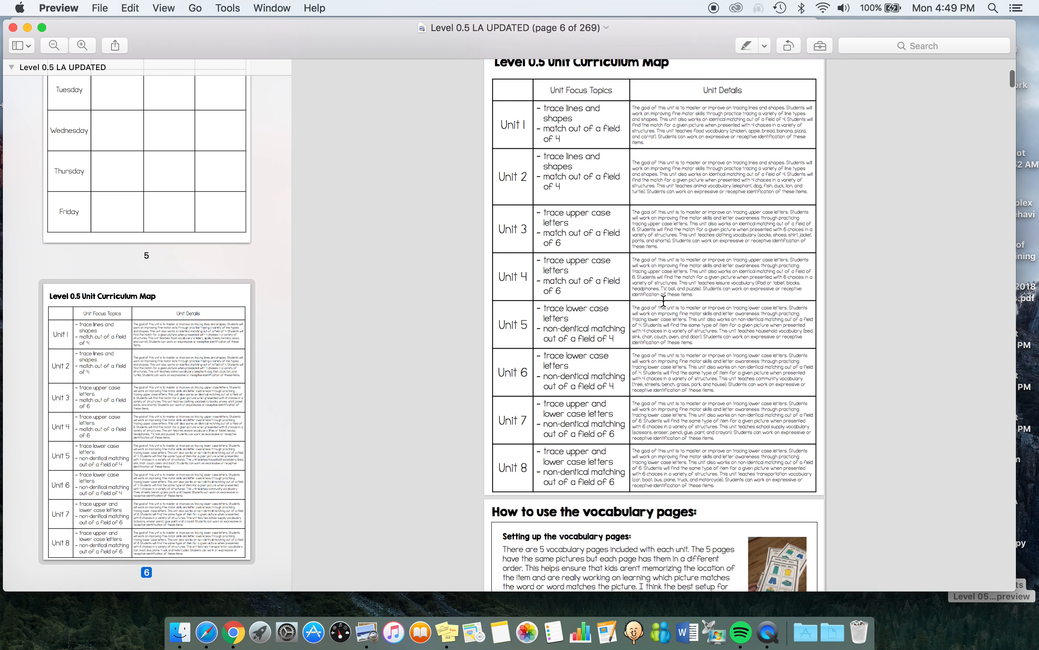
{"action": "scroll", "scroll_direction": "down", "scroll_amount": 3}
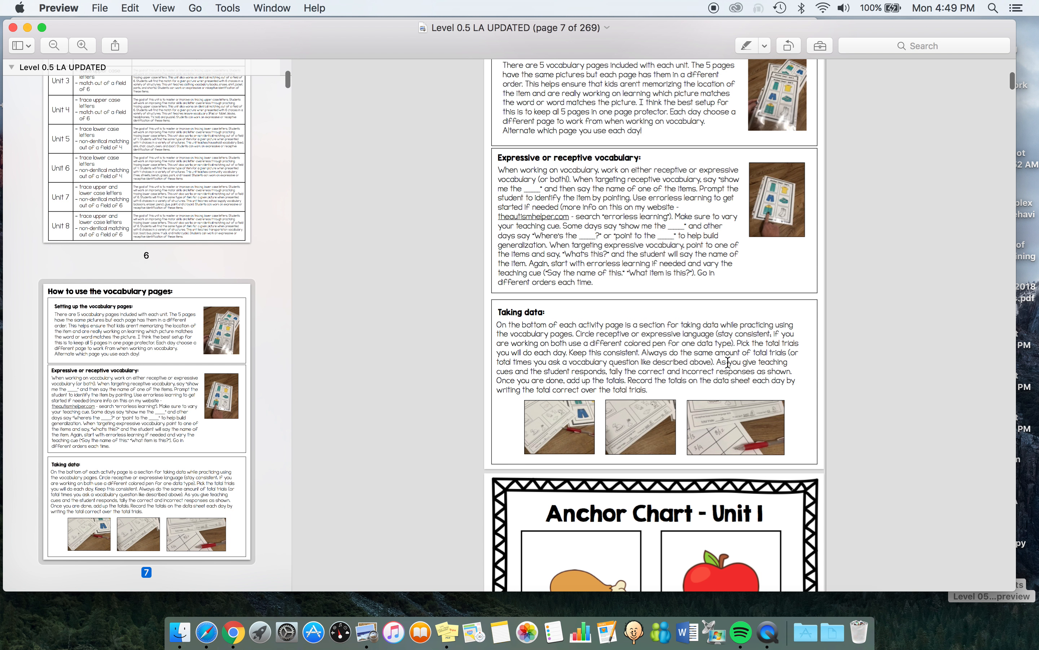
{"action": "mouse_move", "coordinate": [713, 9]}
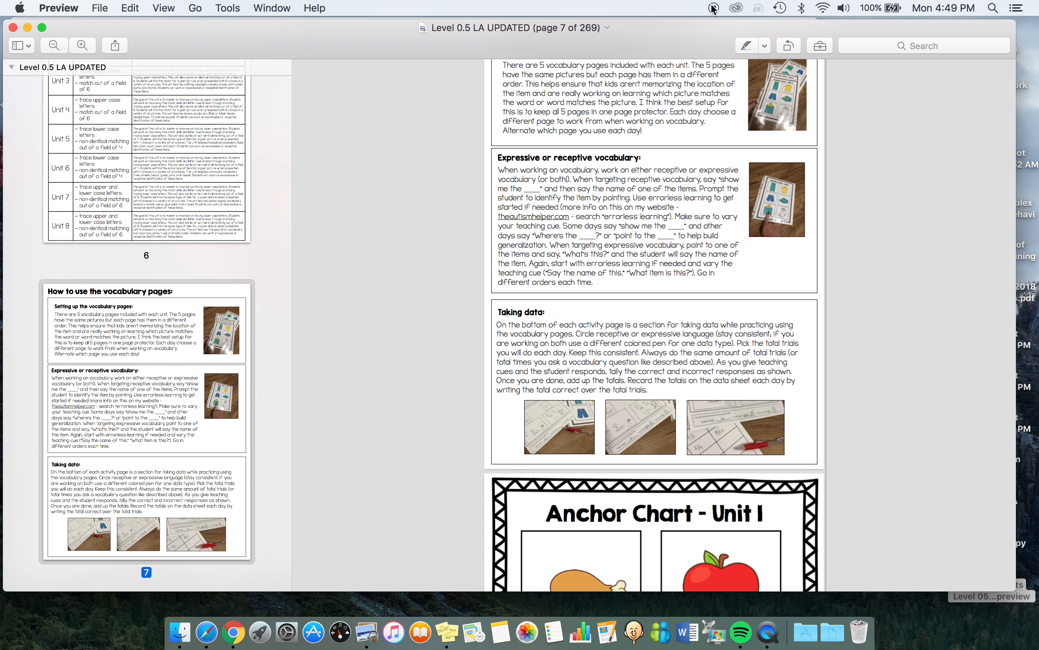